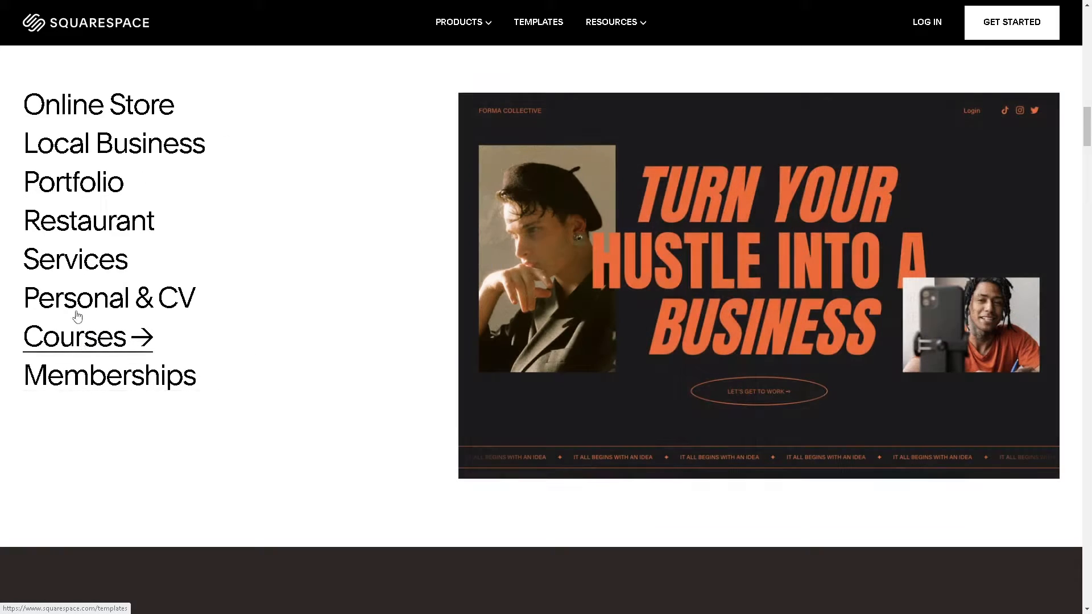
pyautogui.moveTo(76, 226)
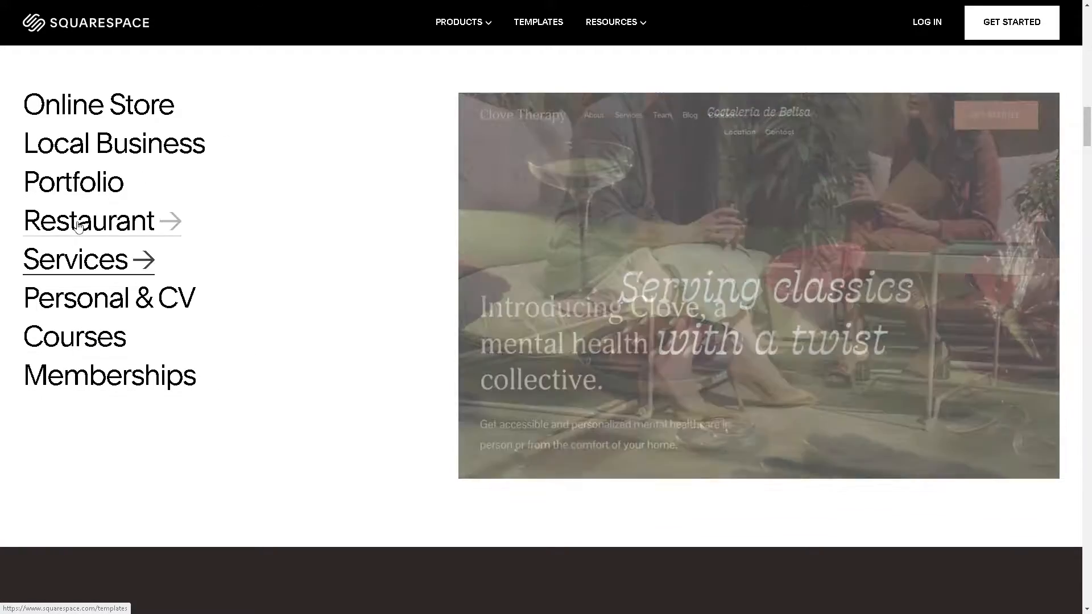
pyautogui.moveTo(69, 157)
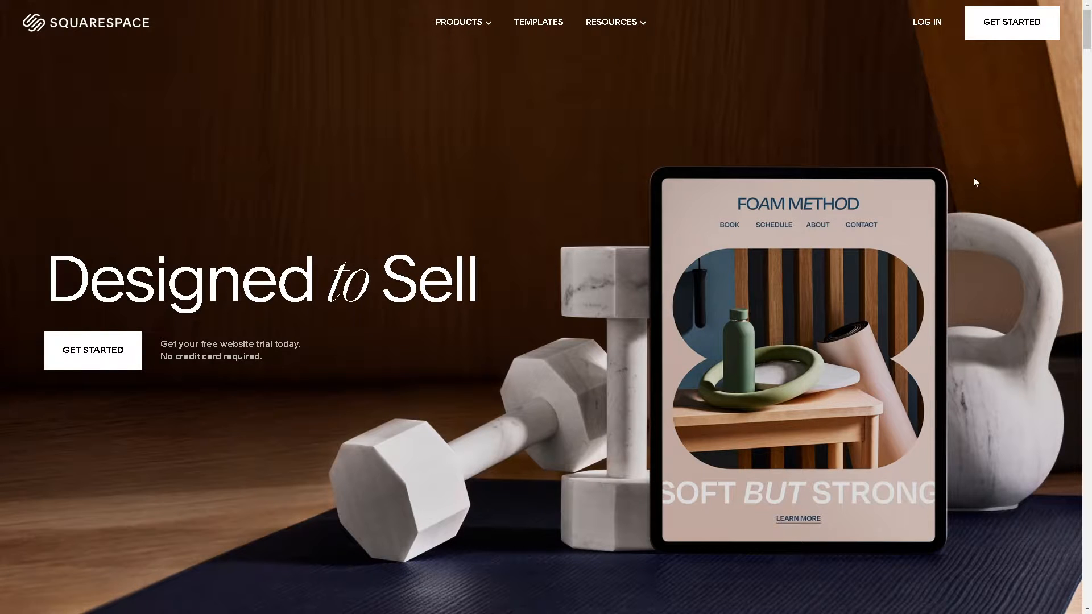
pyautogui.moveTo(927, 26)
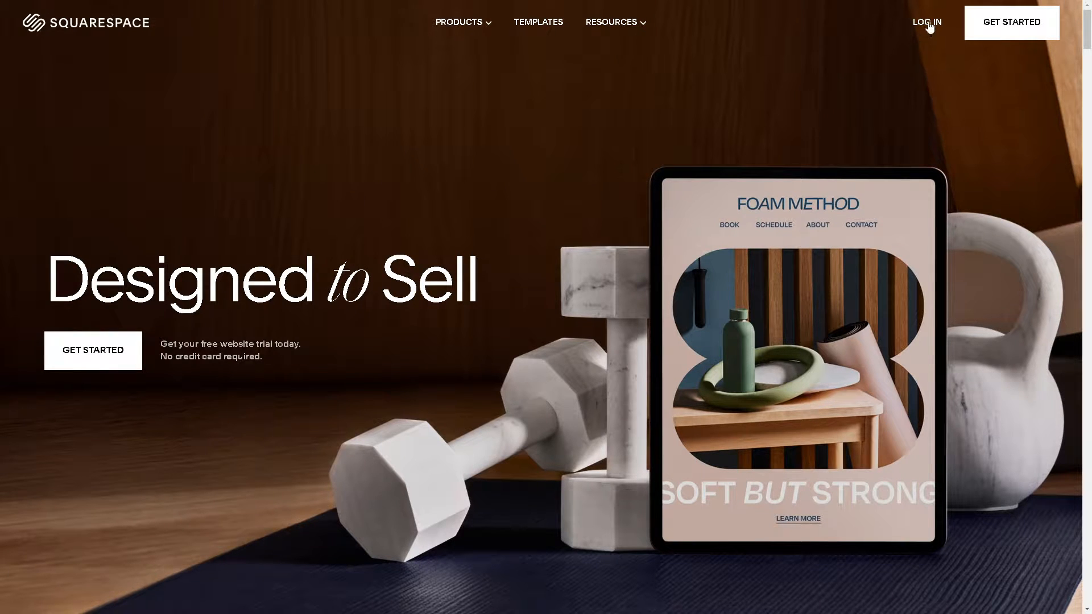
# Go from the Squarespace homepage through Log In to Create Your Account and more sign-up options.
pyautogui.click(926, 22)
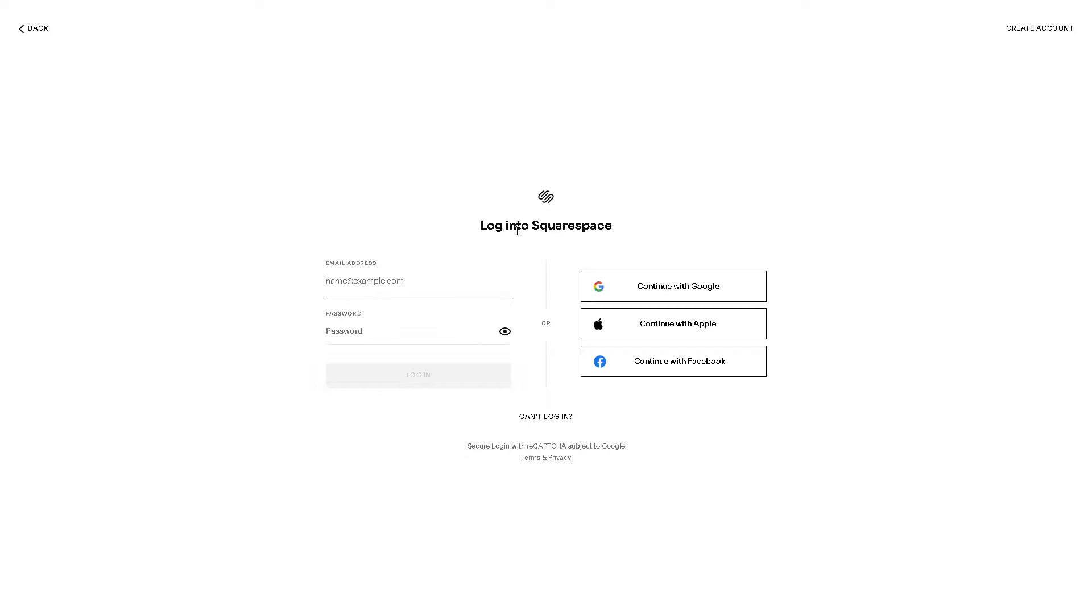
pyautogui.moveTo(1039, 28)
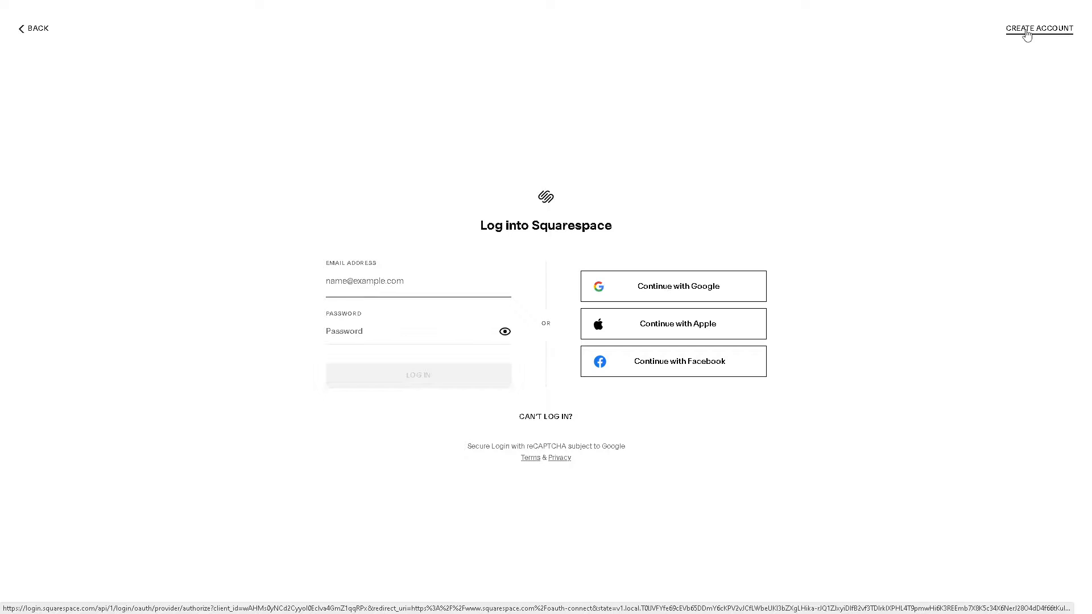
pyautogui.click(1040, 28)
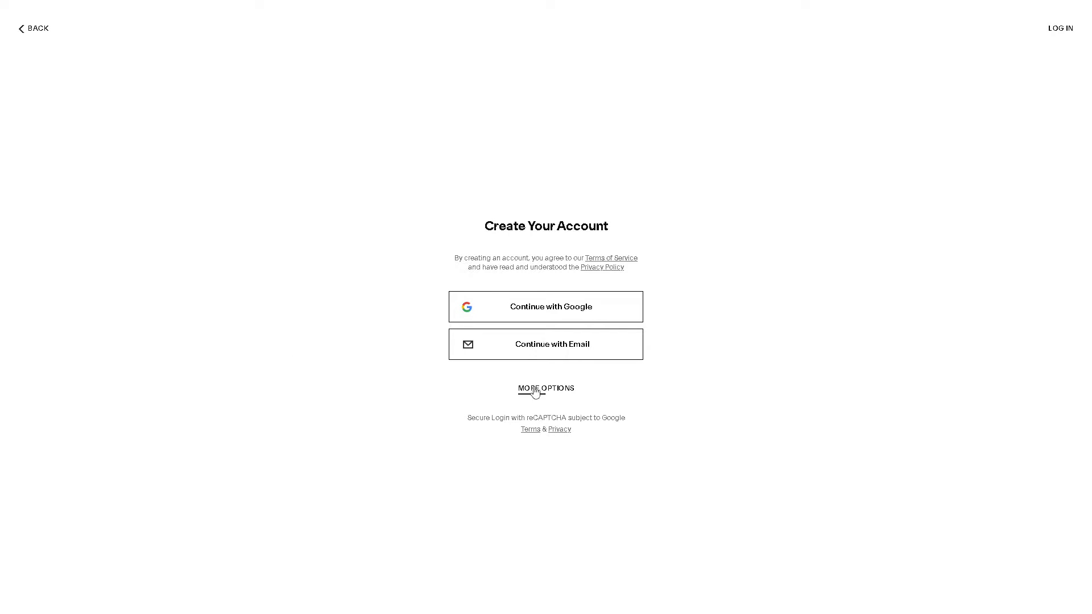
pyautogui.click(546, 388)
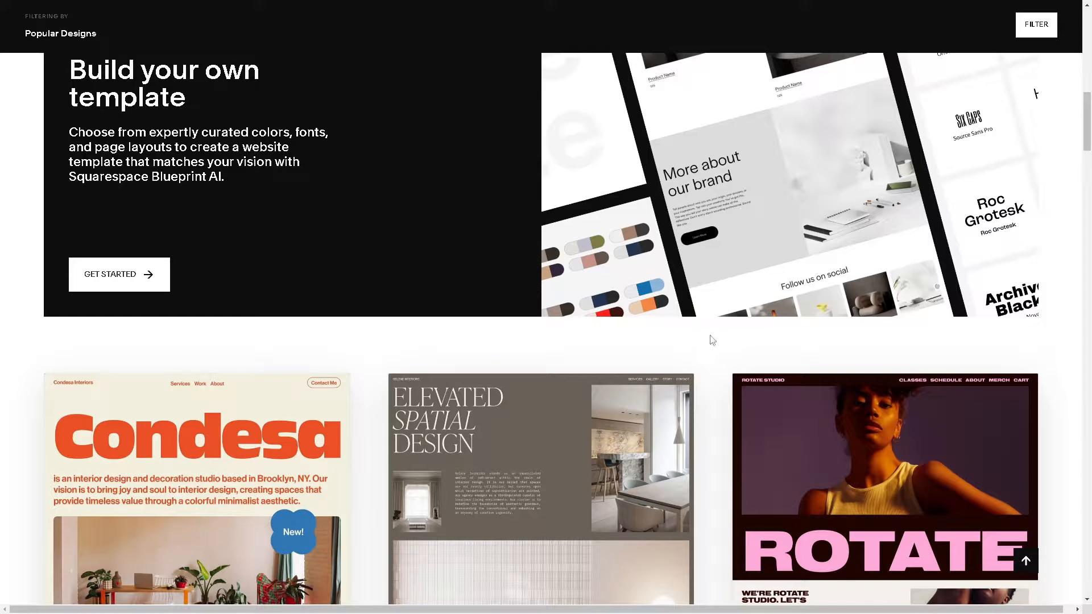
pyautogui.scroll(-3)
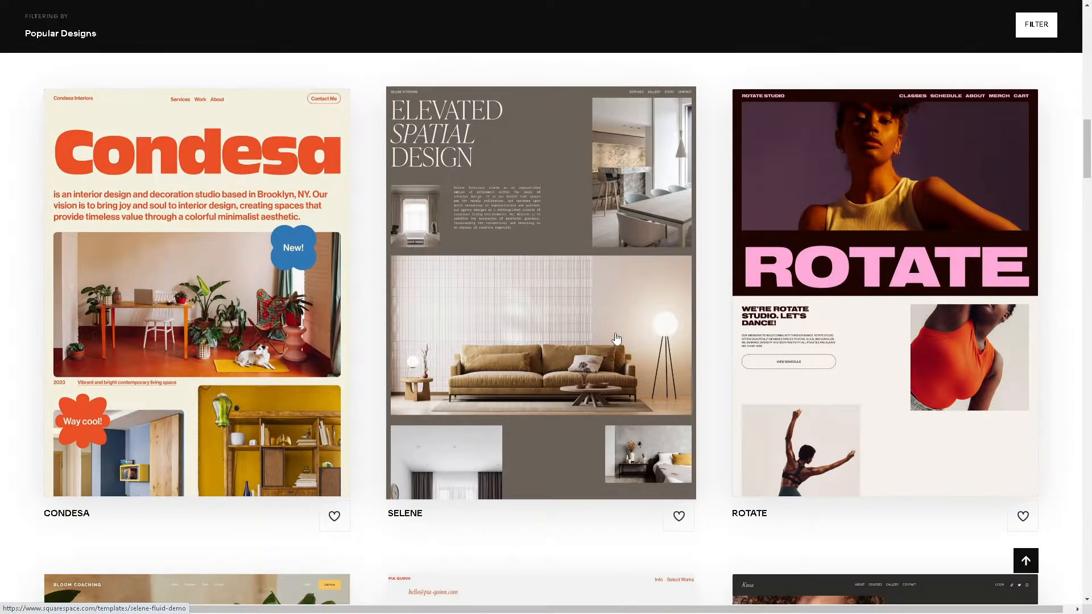
pyautogui.moveTo(585, 390)
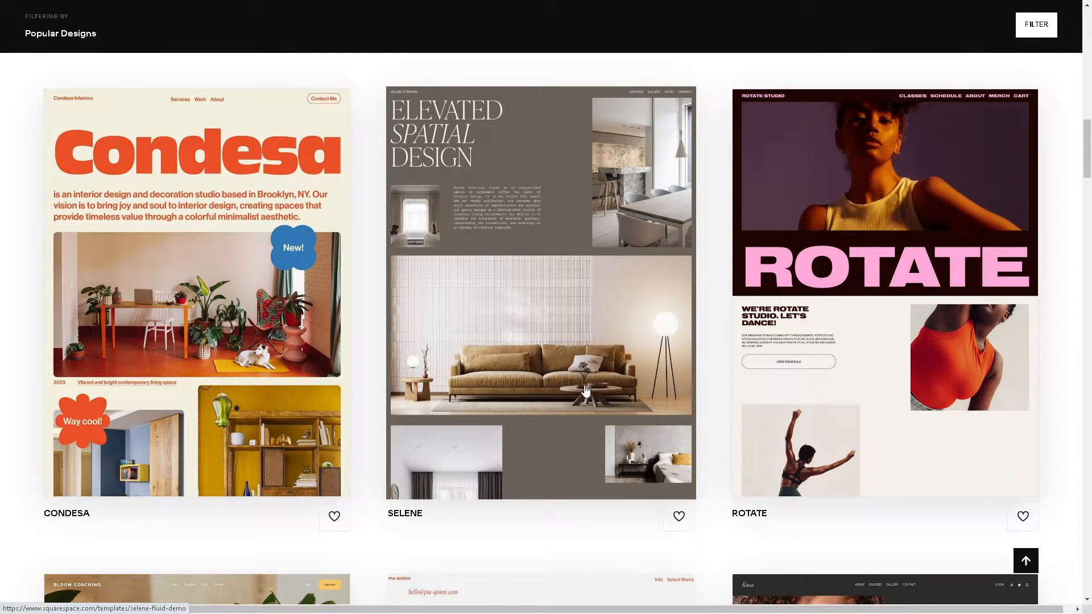
pyautogui.scroll(-3)
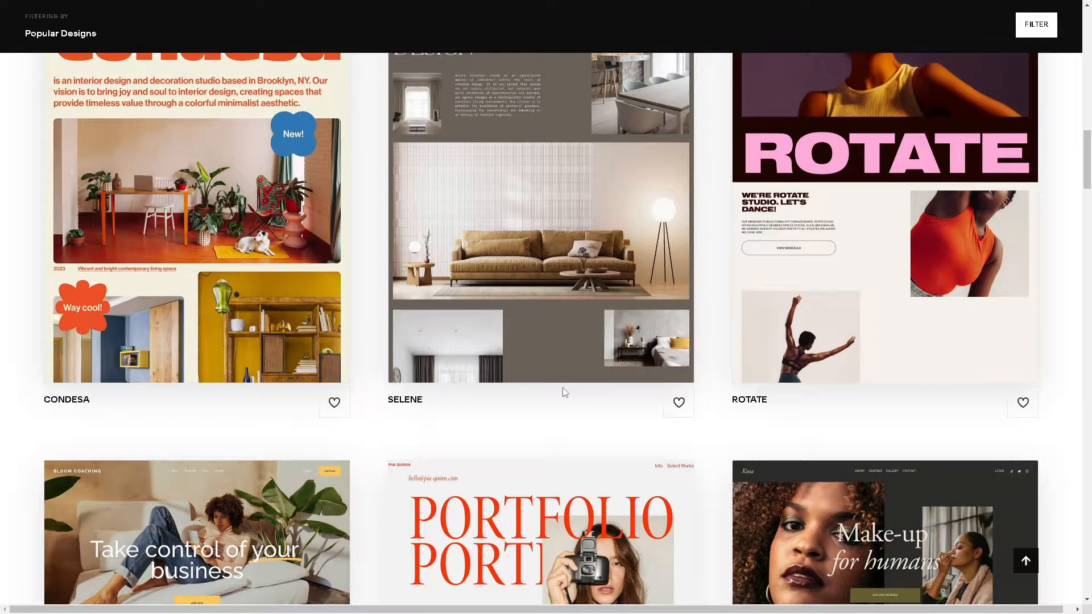
pyautogui.scroll(-3)
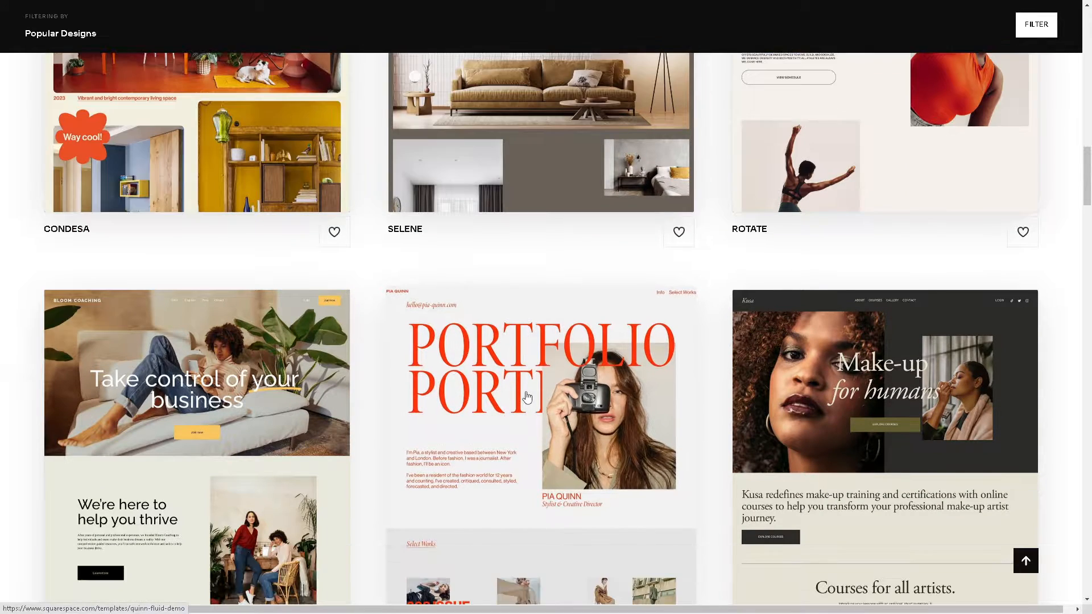
pyautogui.moveTo(435, 398)
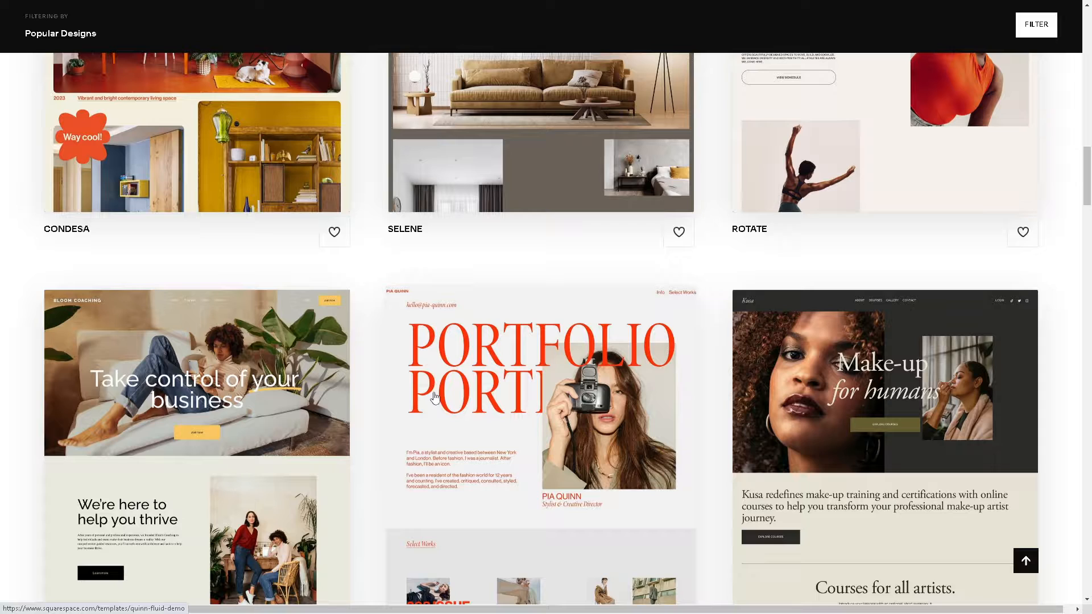
pyautogui.scroll(-3)
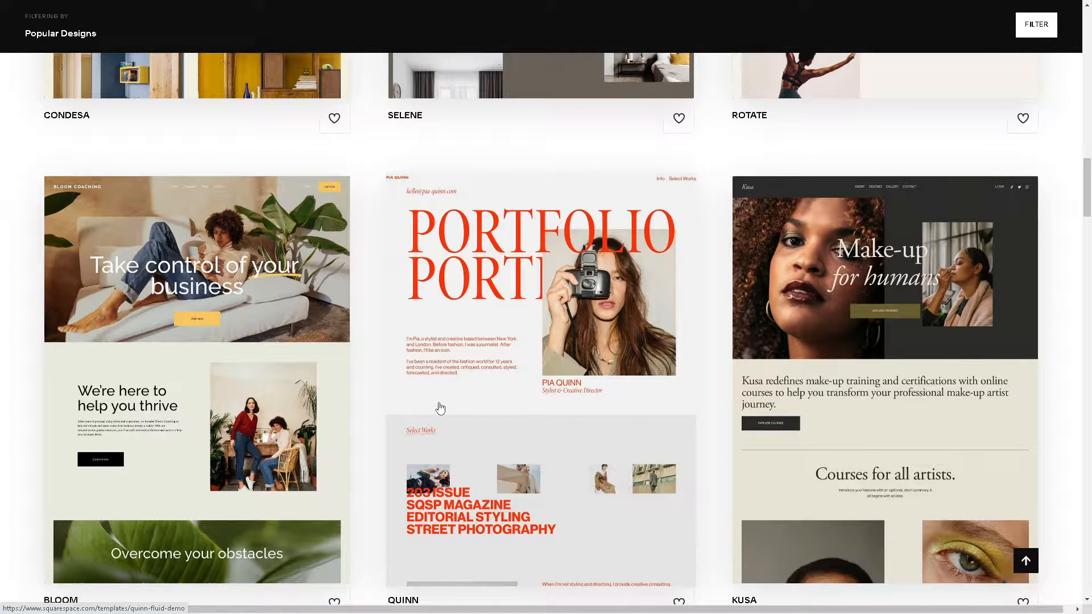
pyautogui.scroll(-3)
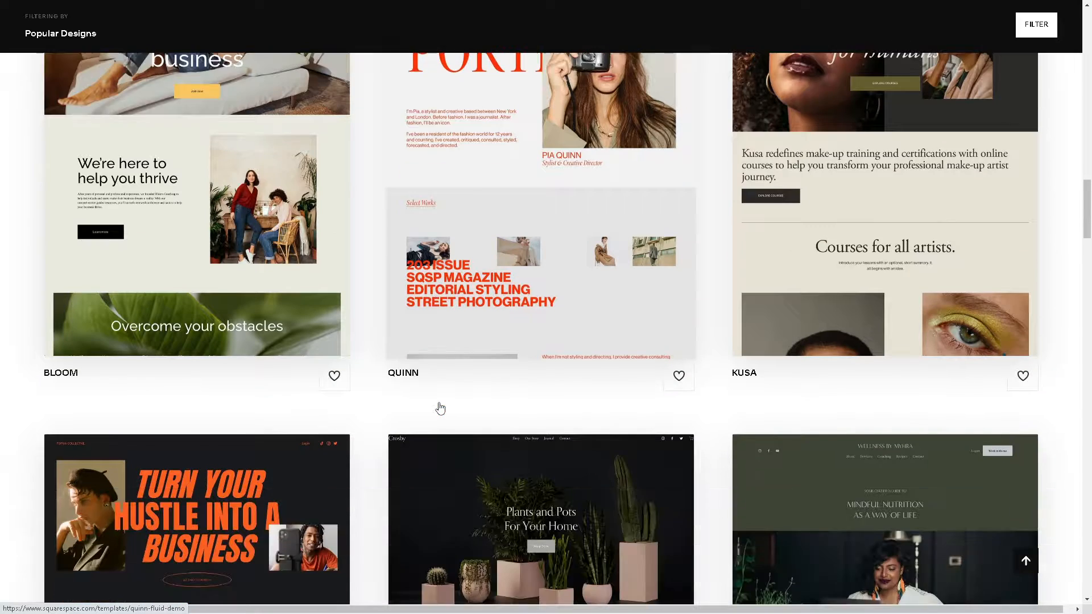
pyautogui.scroll(-3)
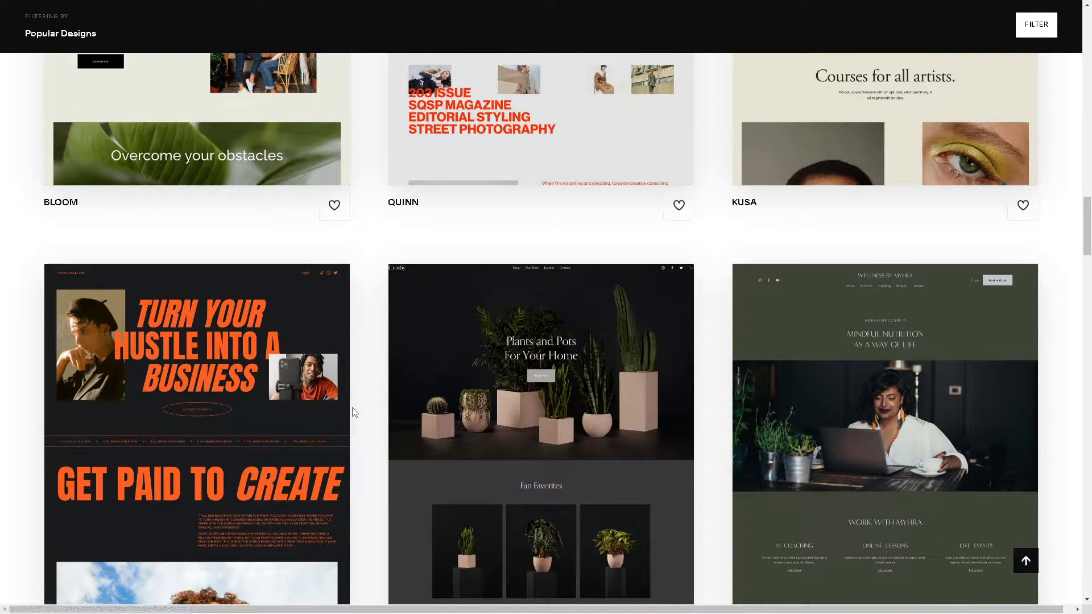
pyautogui.scroll(-3)
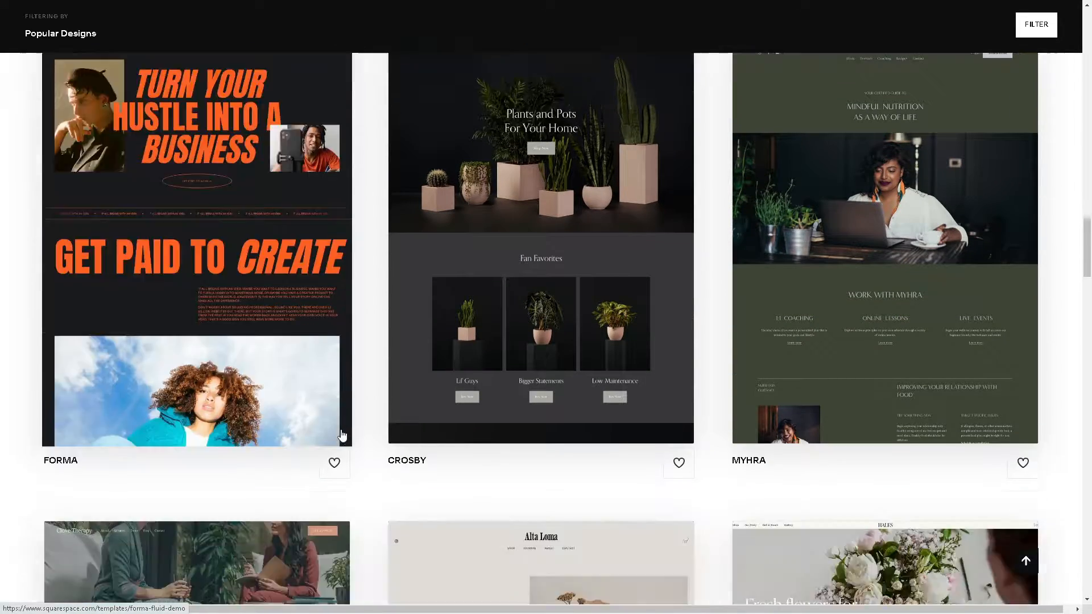
pyautogui.scroll(-3)
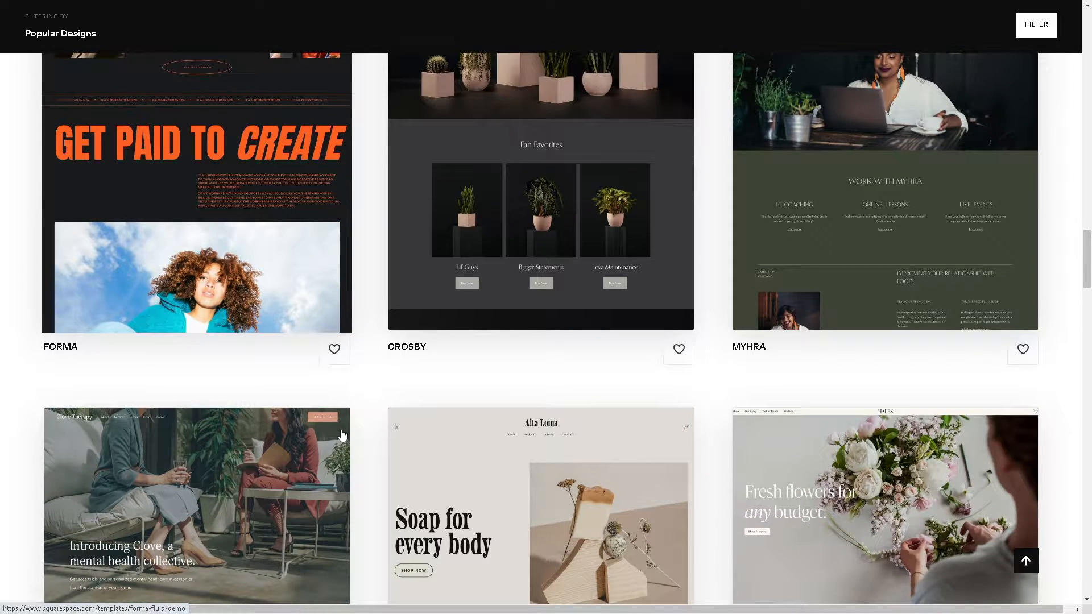
pyautogui.scroll(-3)
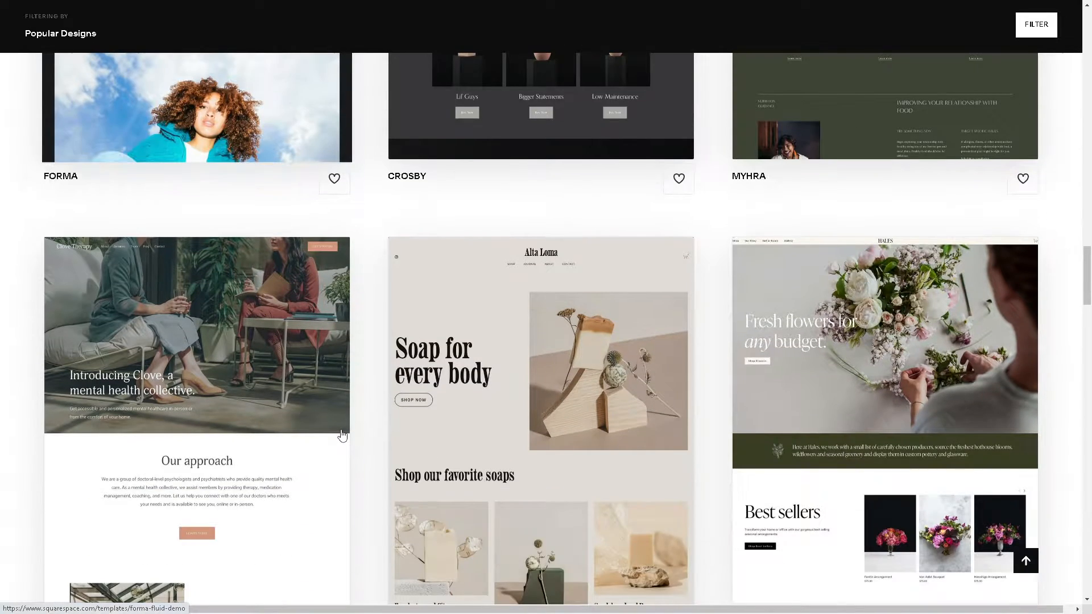
pyautogui.scroll(-3)
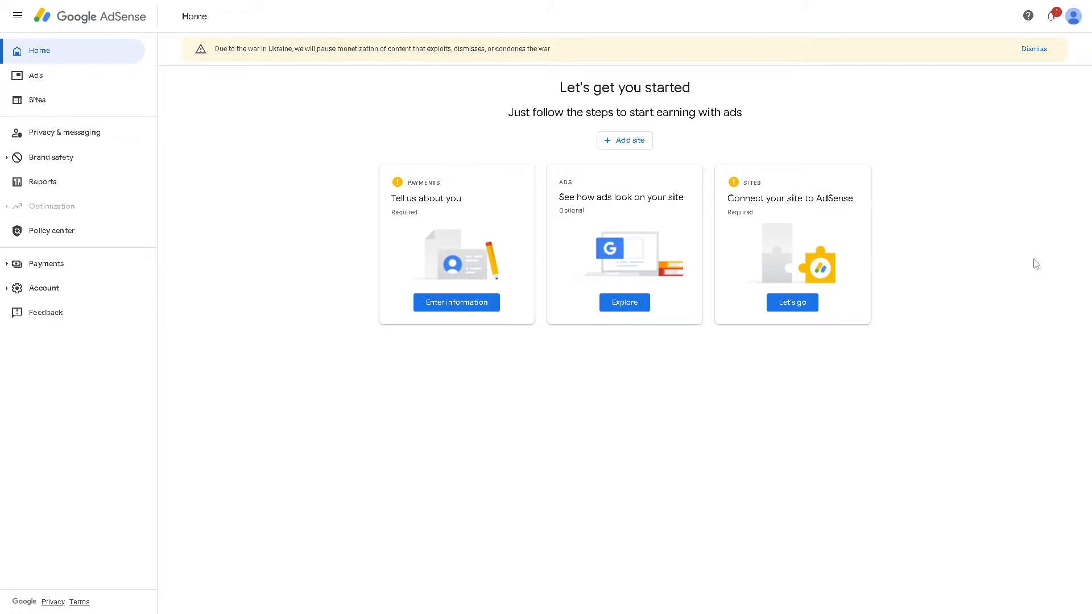
pyautogui.moveTo(225, 296)
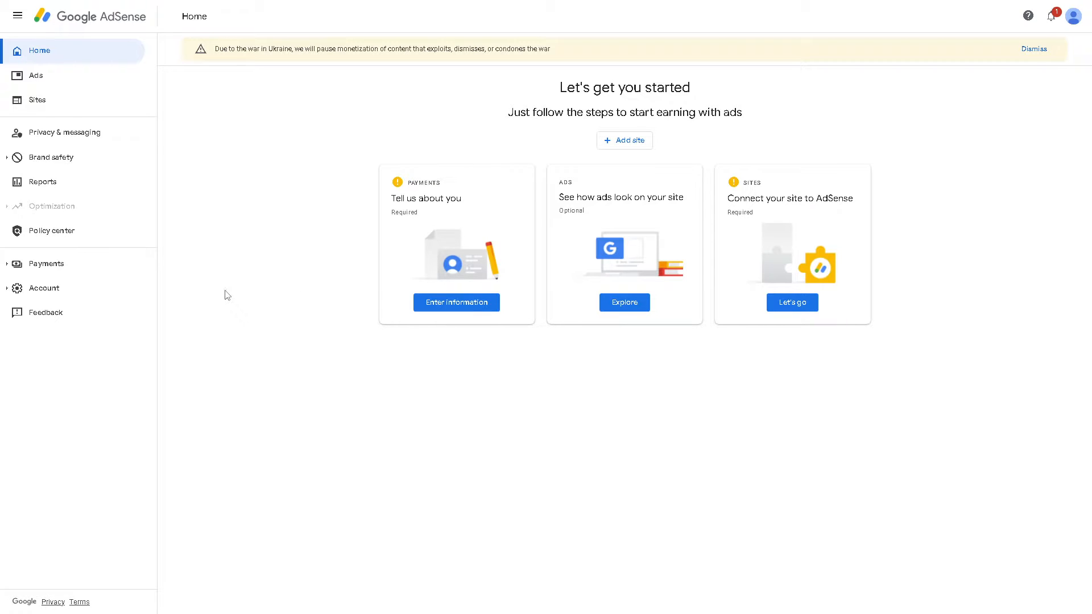
pyautogui.moveTo(117, 252)
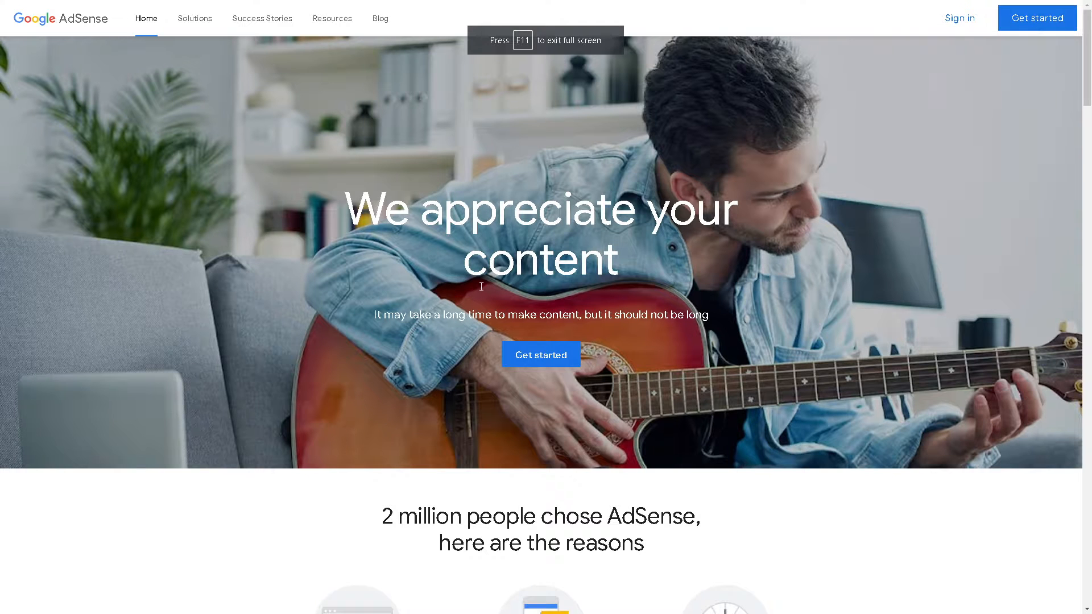
pyautogui.scroll(-3)
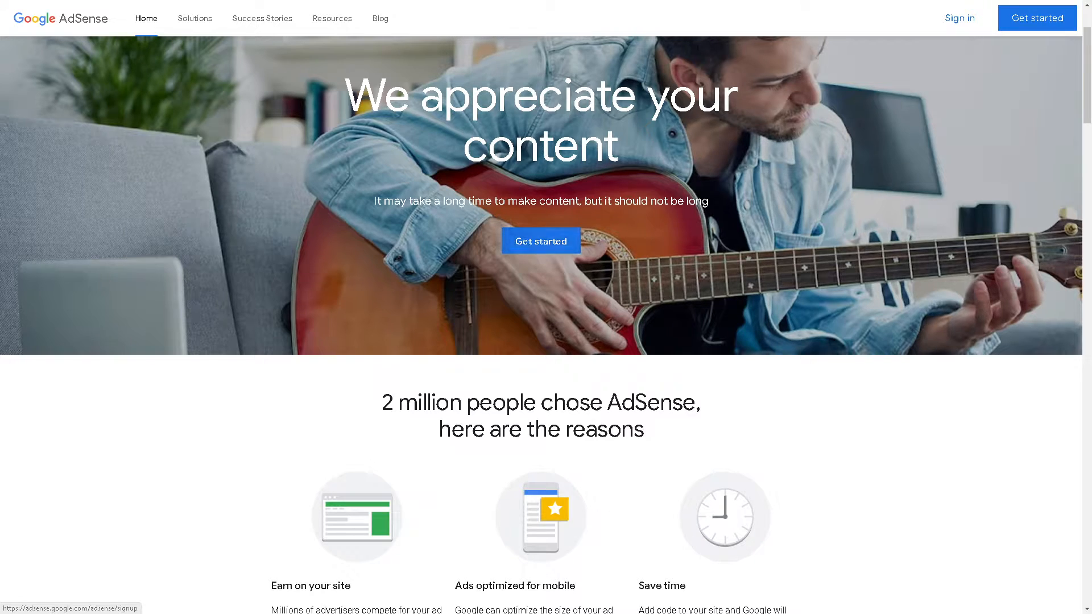
pyautogui.click(541, 241)
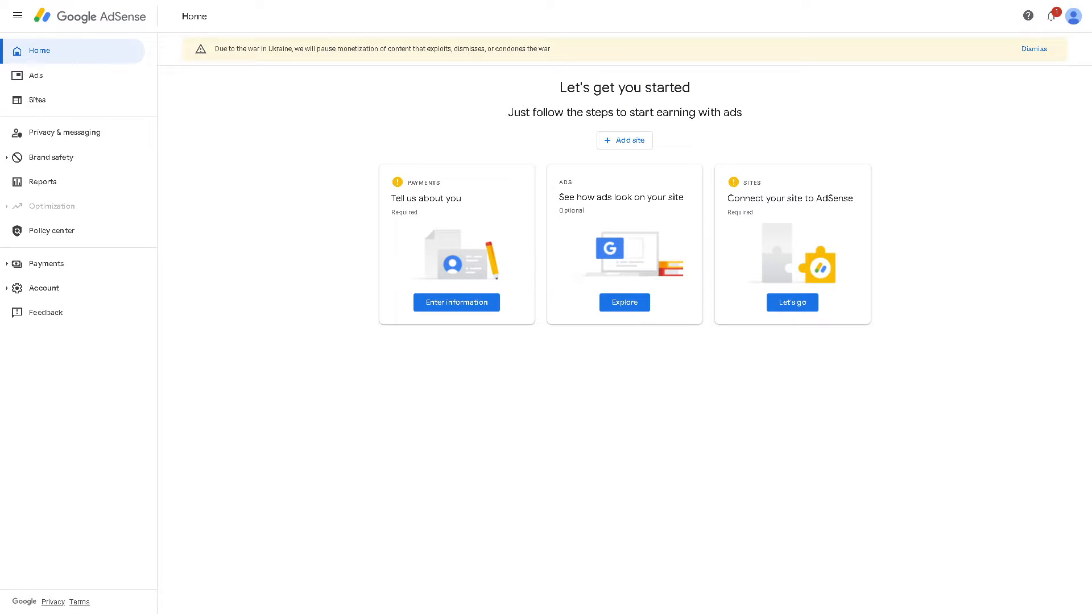
pyautogui.moveTo(2, 168)
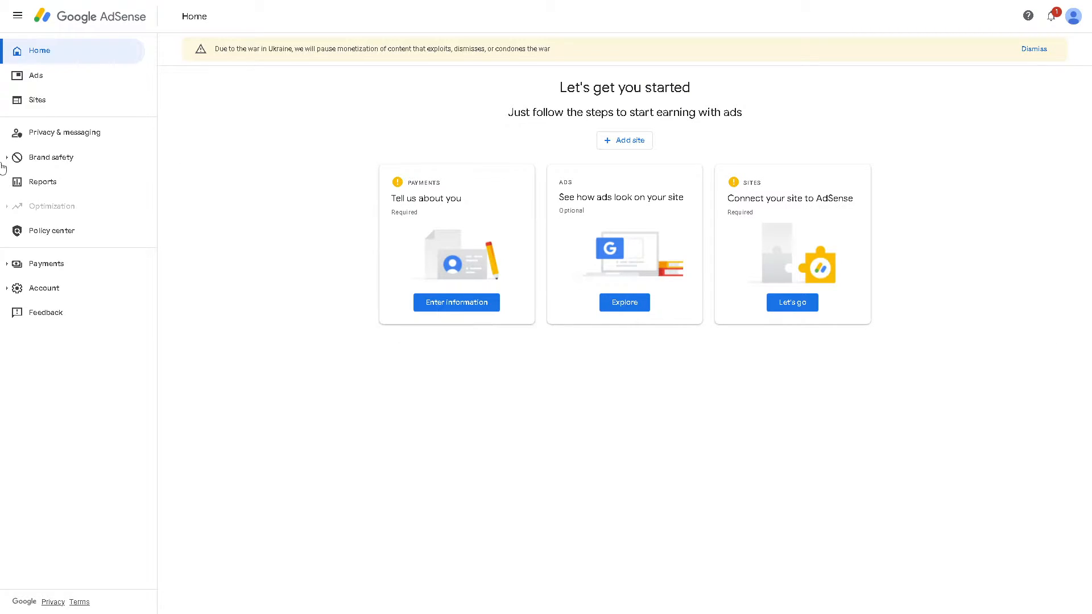
pyautogui.moveTo(49, 157)
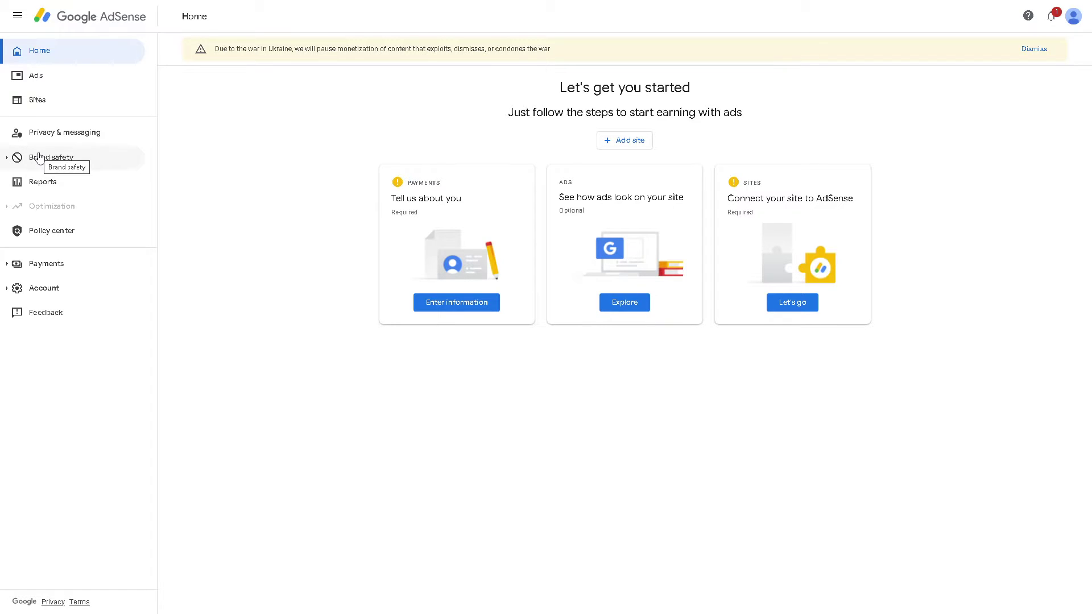
pyautogui.moveTo(64, 132)
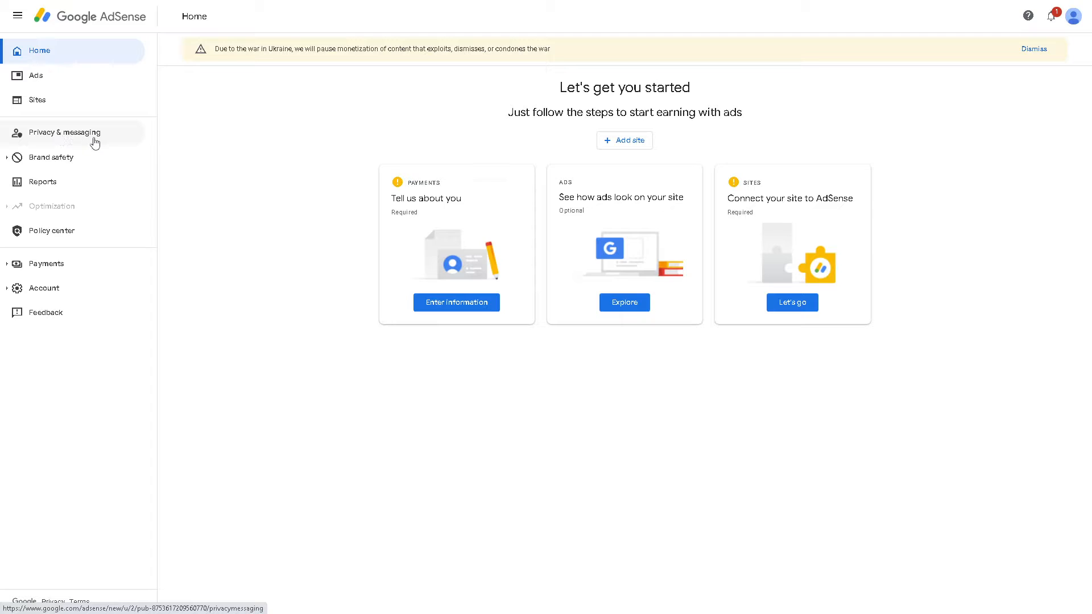
pyautogui.moveTo(86, 155)
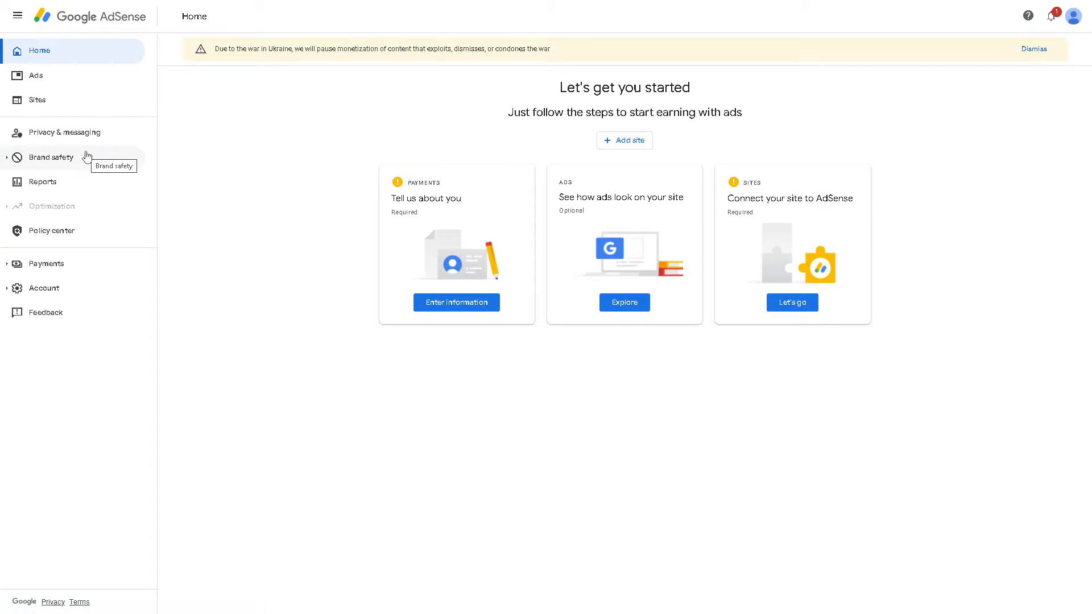
pyautogui.moveTo(35, 75)
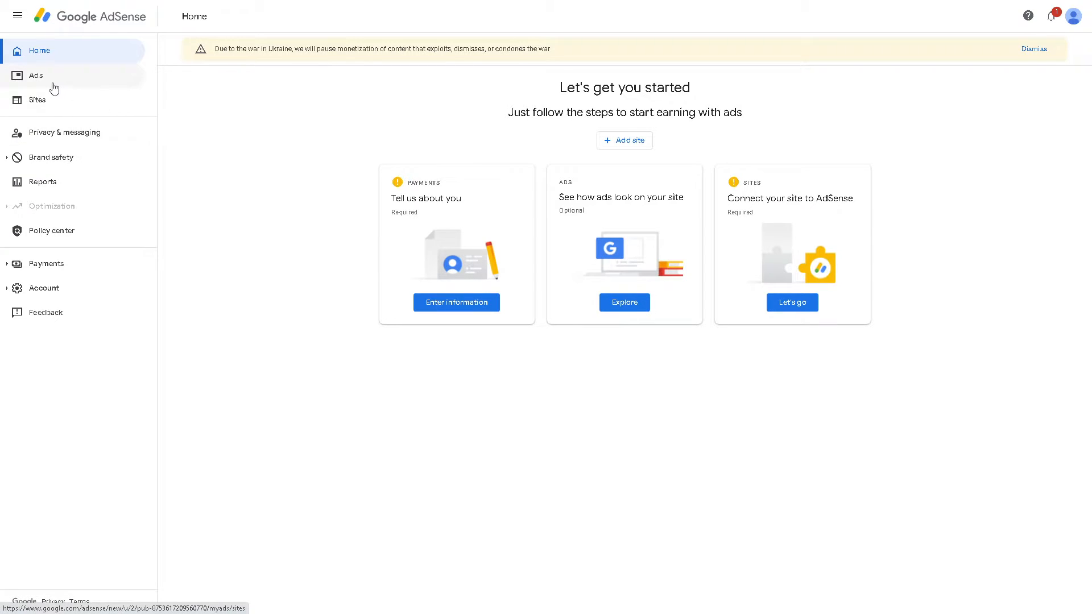
pyautogui.moveTo(36, 75)
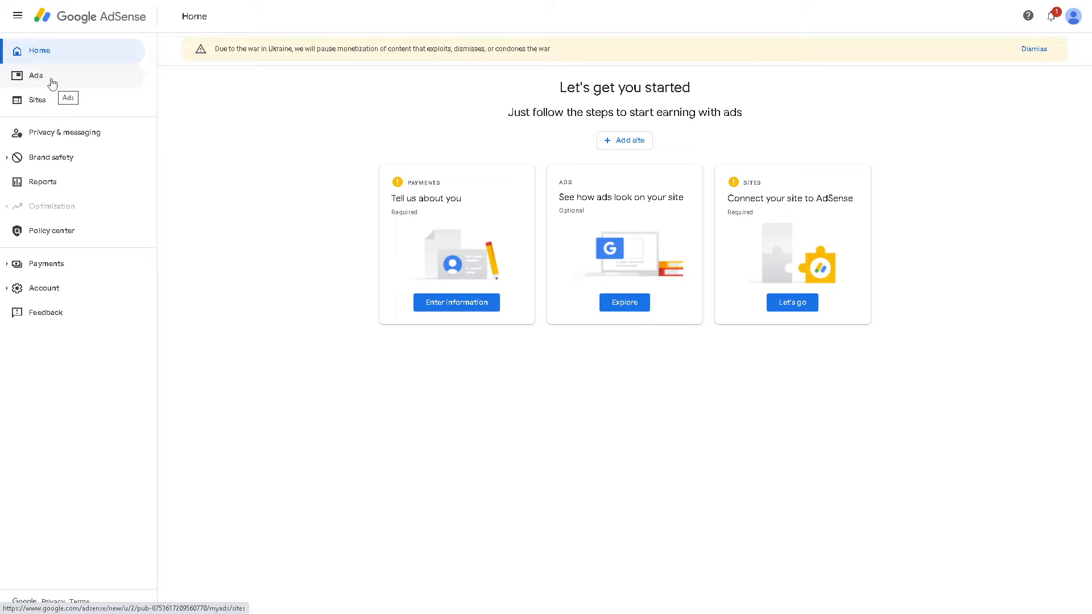
pyautogui.moveTo(37, 100)
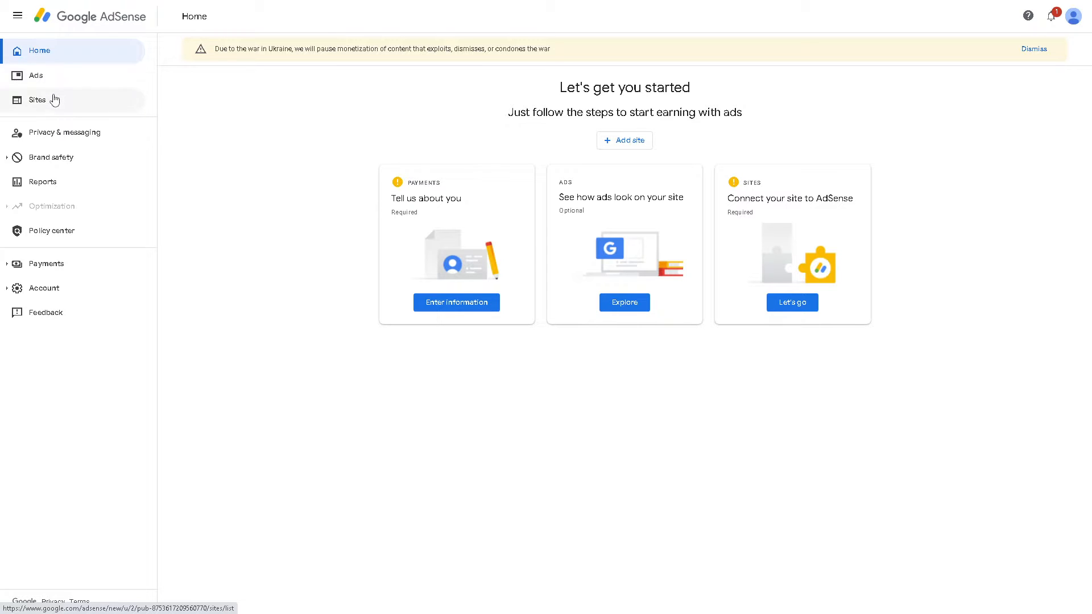
pyautogui.moveTo(37, 101)
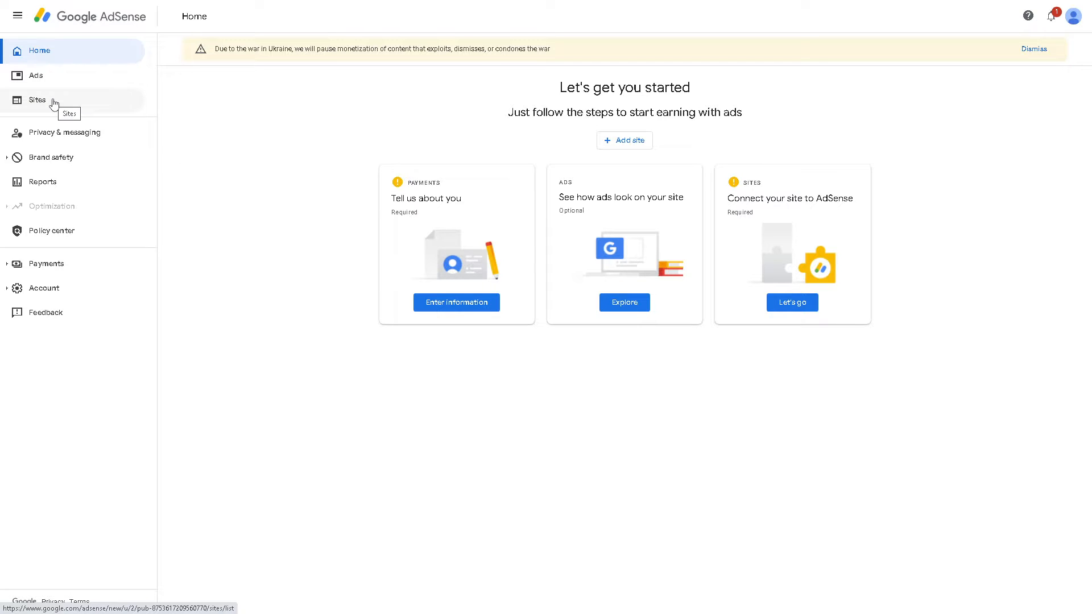
# Open the AdSense Sites page and then the ads.txt help article.
pyautogui.click(38, 100)
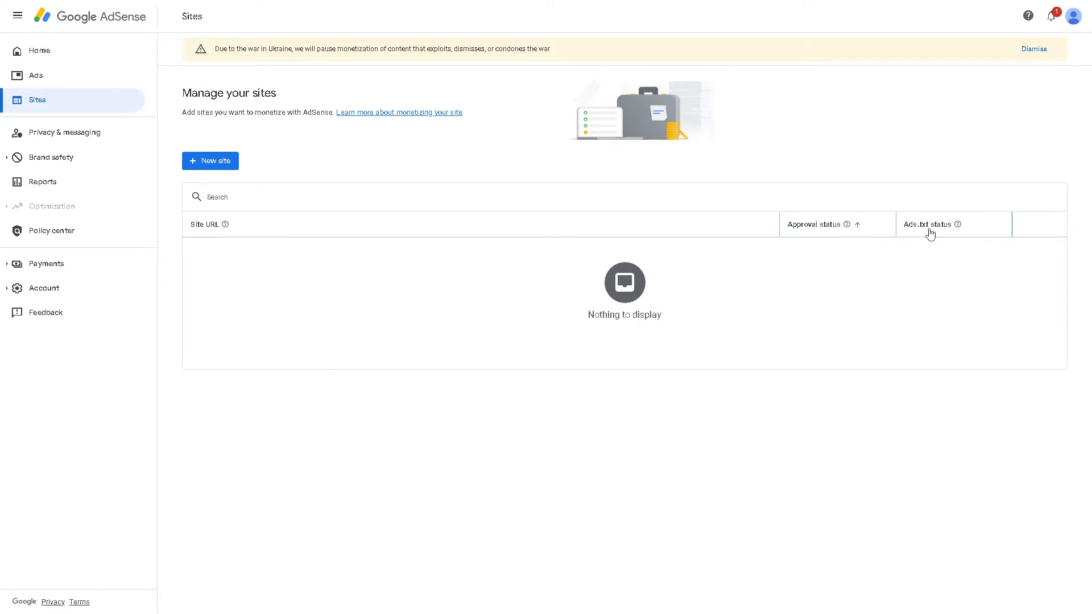
pyautogui.click(928, 224)
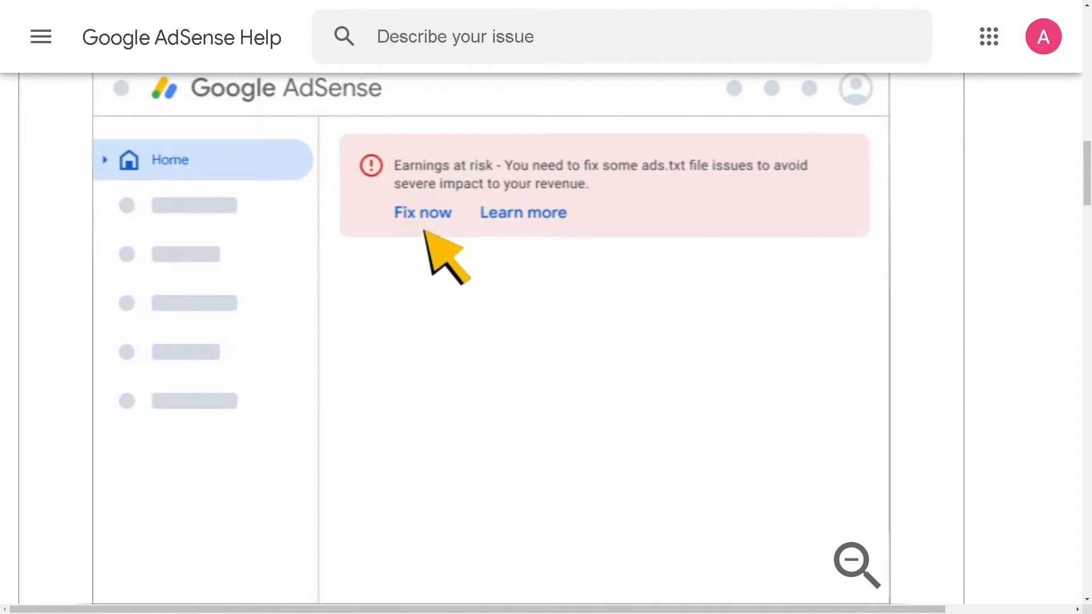
# Step through the Ads.txt not found walkthrough and copy the publisher's ads.txt line.
pyautogui.click(422, 212)
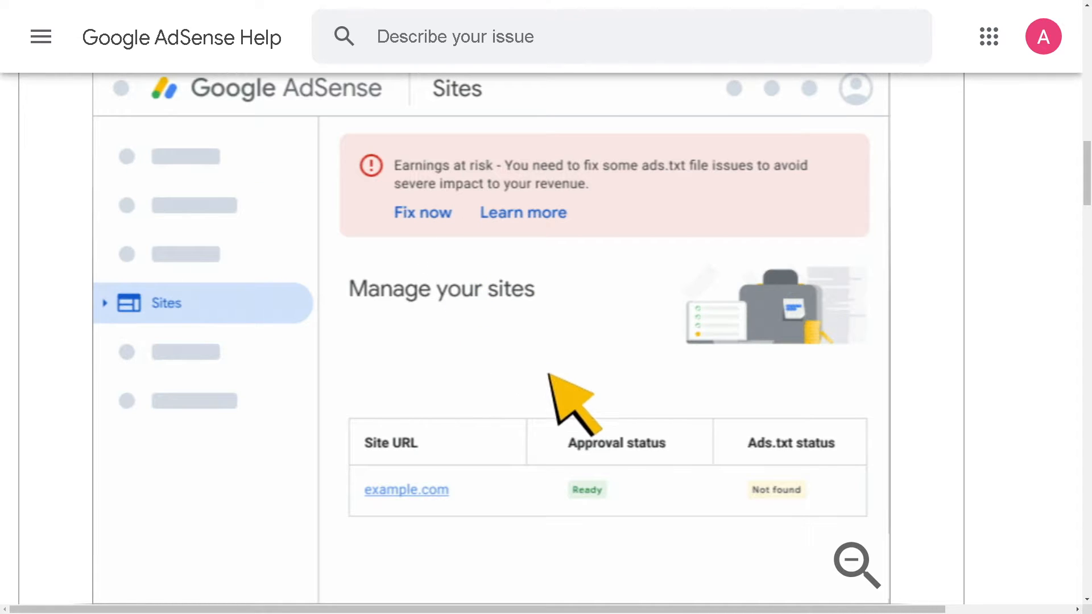
pyautogui.moveTo(644, 529)
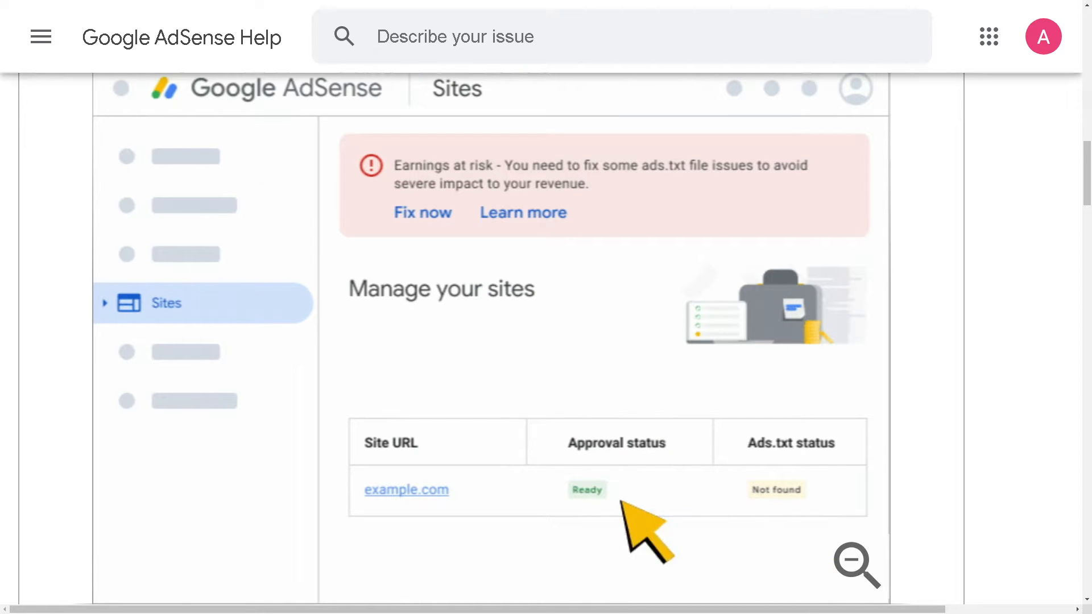
pyautogui.click(408, 489)
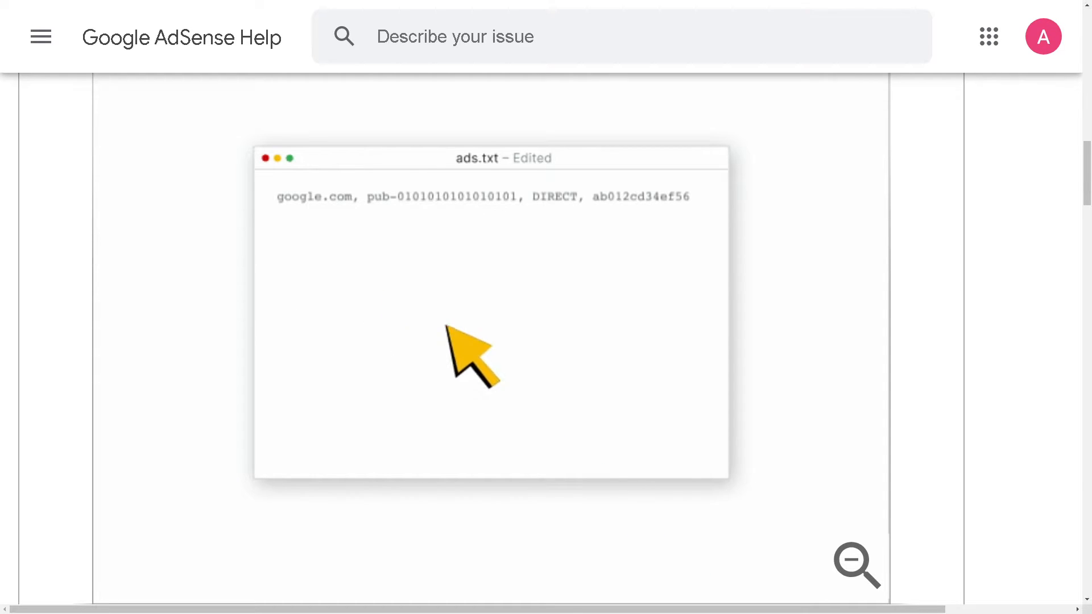
pyautogui.moveTo(794, 502)
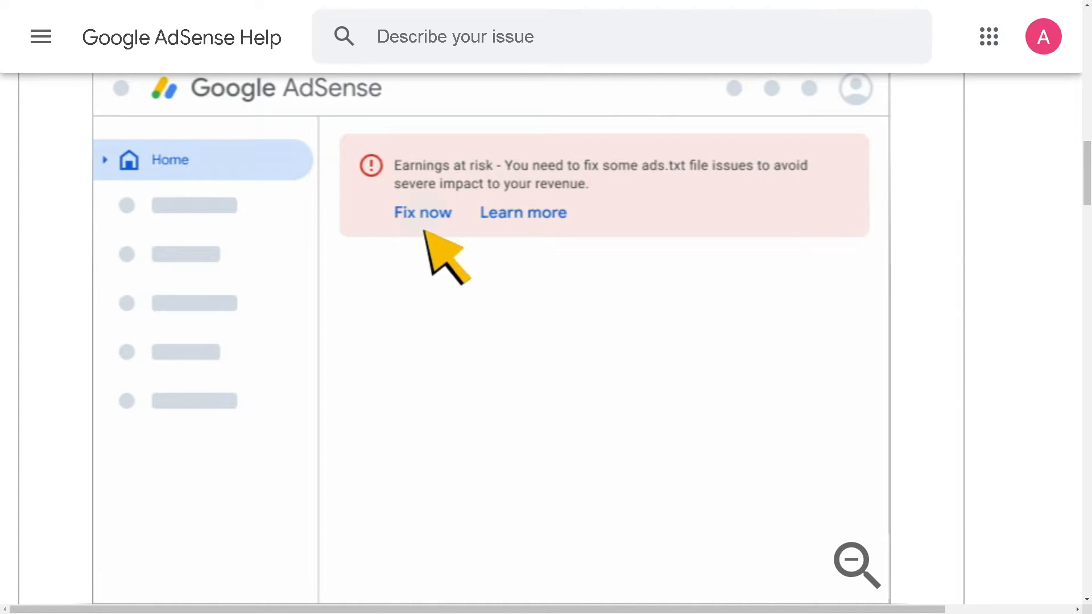
pyautogui.click(423, 213)
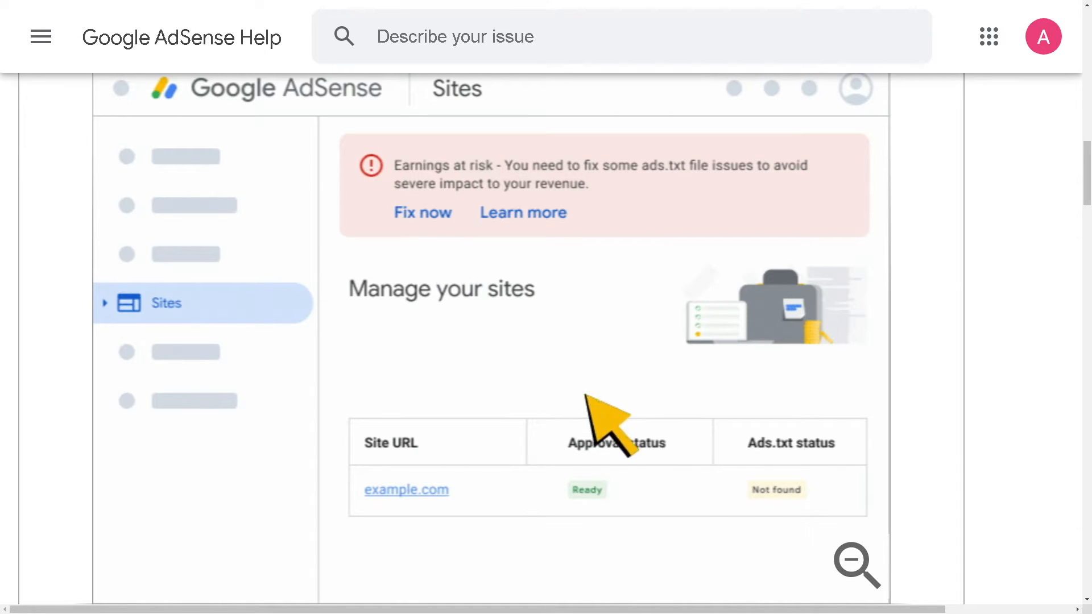
pyautogui.moveTo(648, 530)
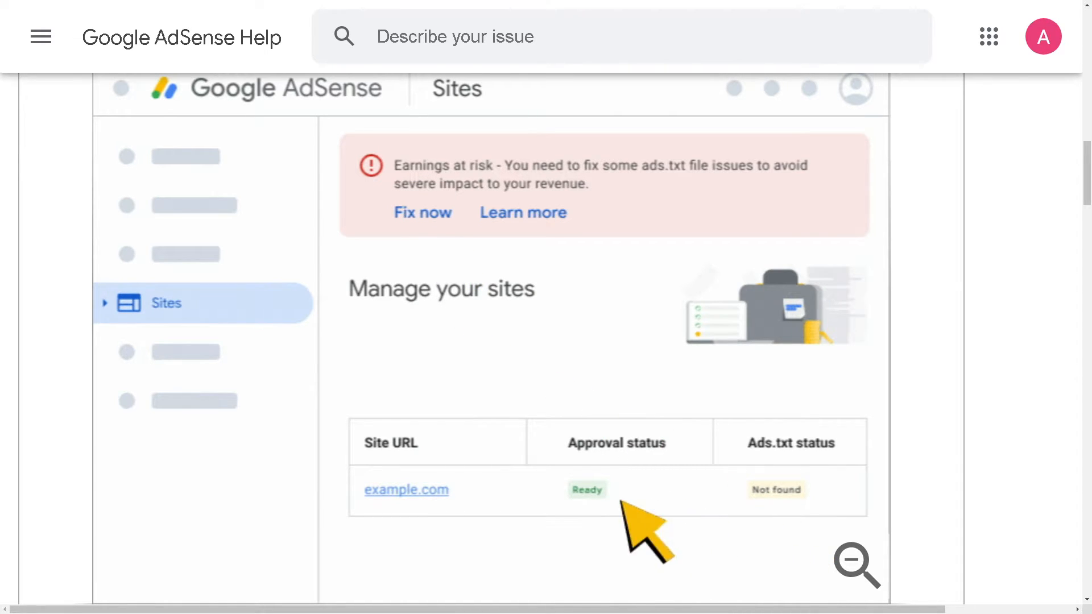
pyautogui.click(407, 489)
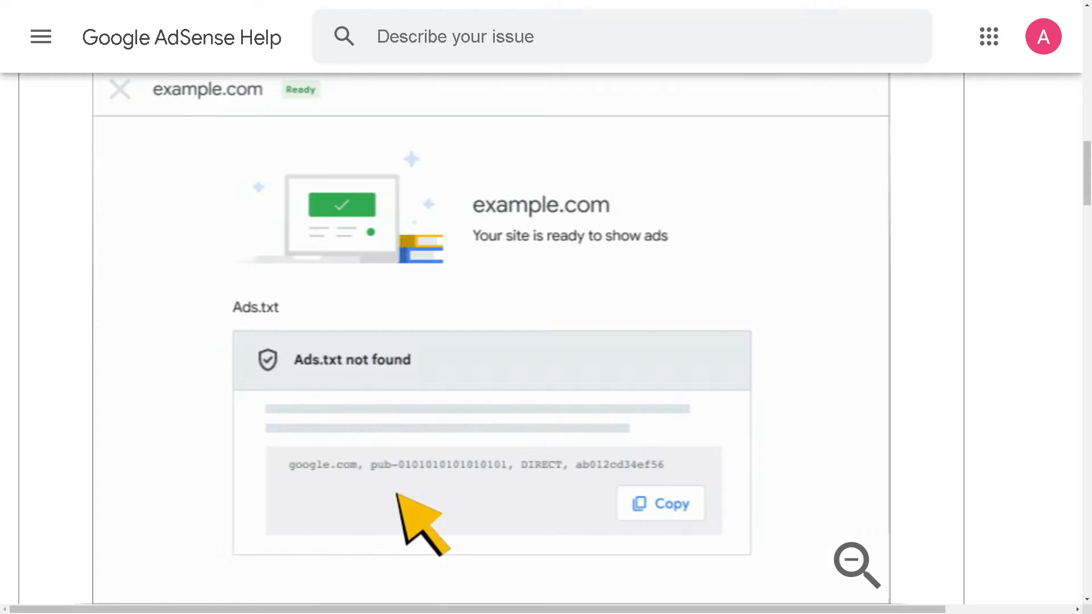
pyautogui.moveTo(374, 401)
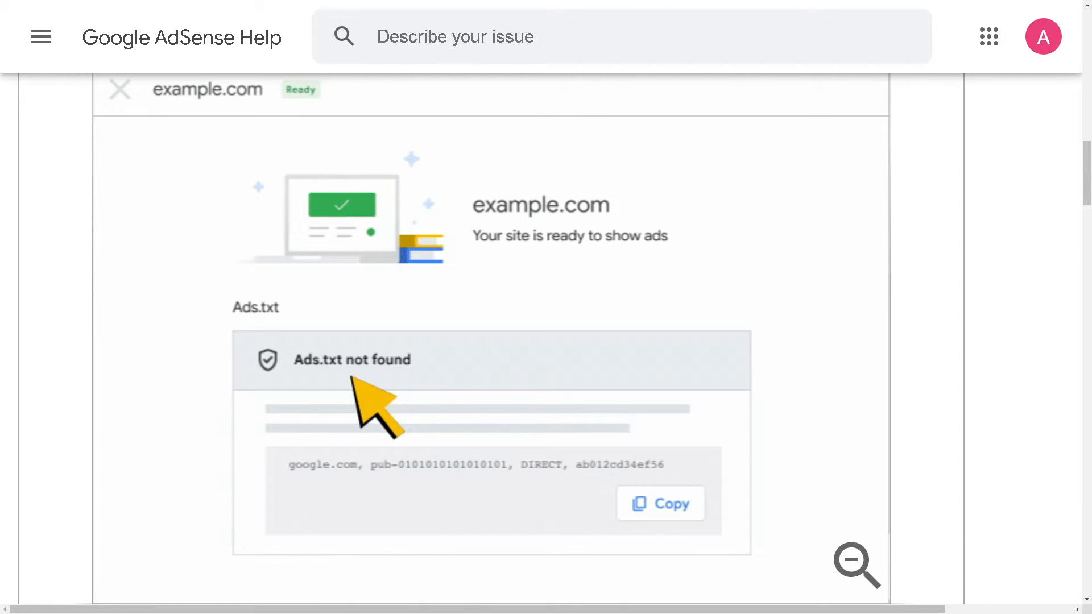
pyautogui.moveTo(656, 519)
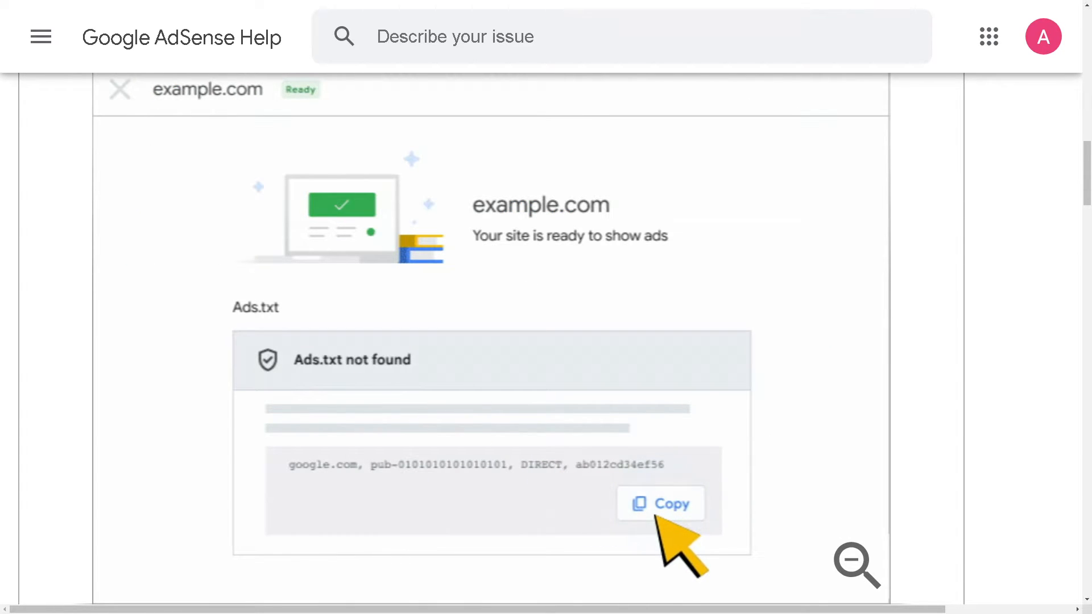
pyautogui.click(660, 503)
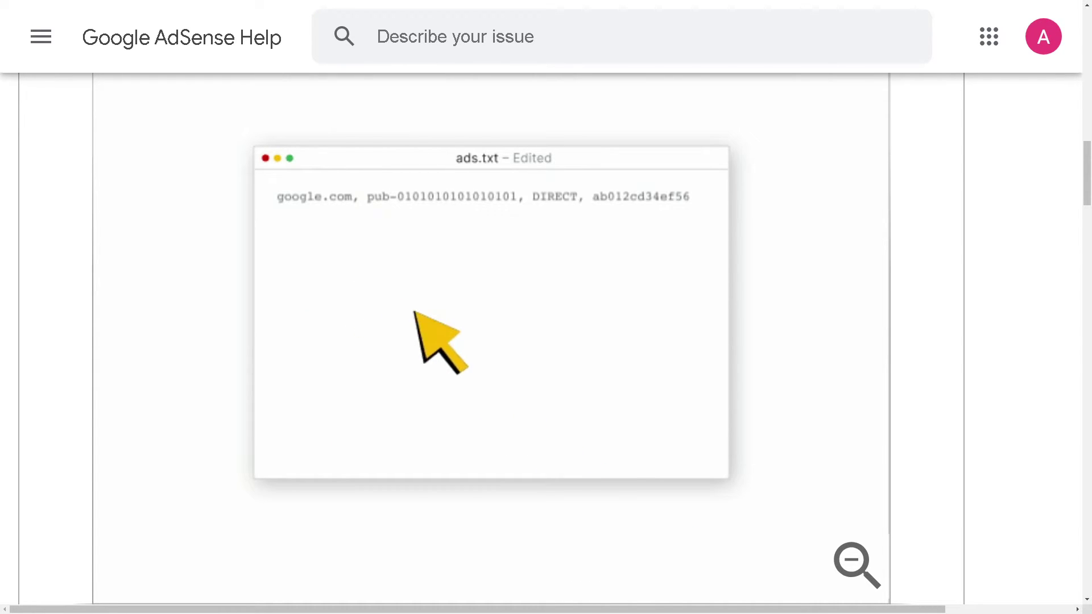
pyautogui.moveTo(791, 502)
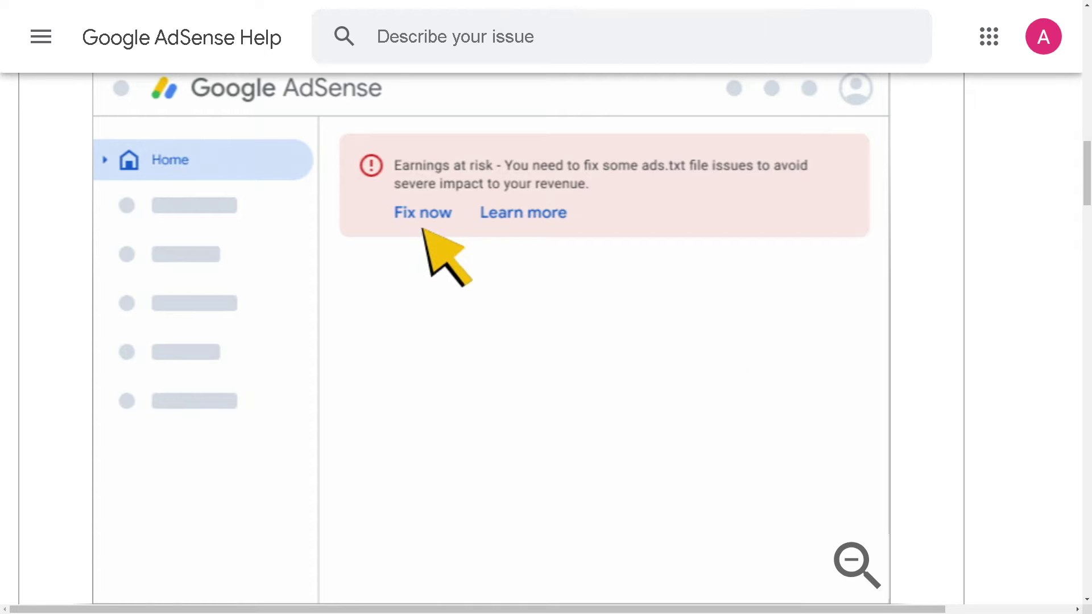
# Replay the walkthrough showing the copied line pasted into a file named ads.txt.
pyautogui.click(422, 213)
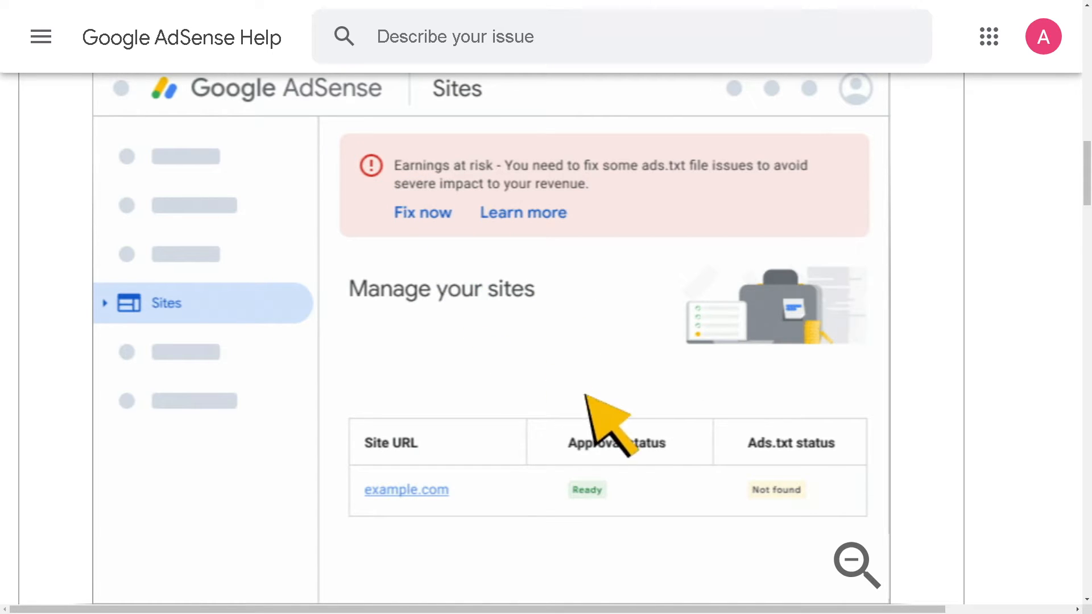
pyautogui.moveTo(638, 526)
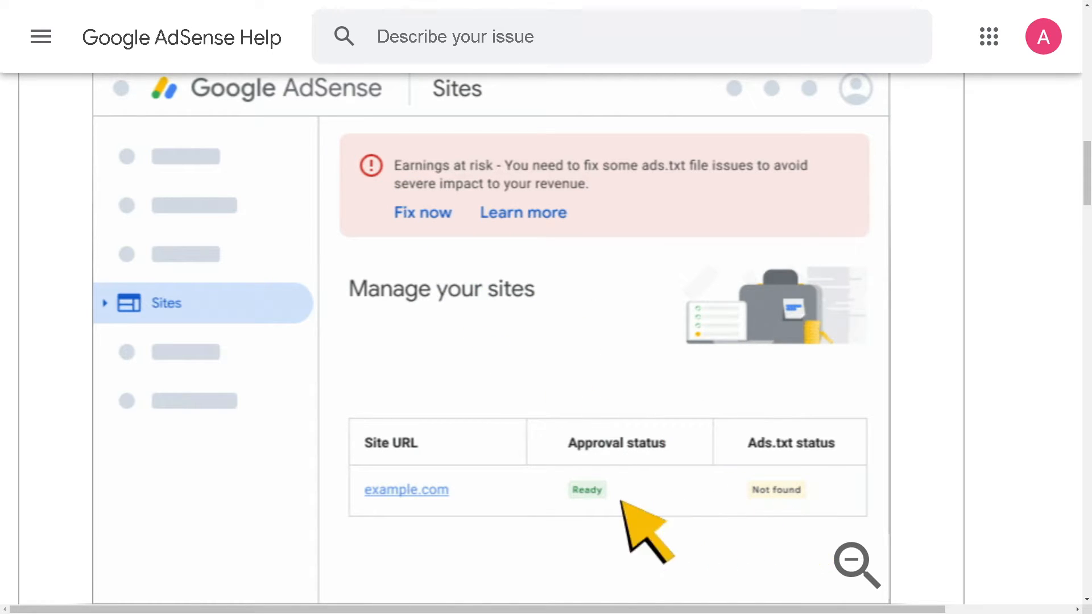
pyautogui.click(406, 489)
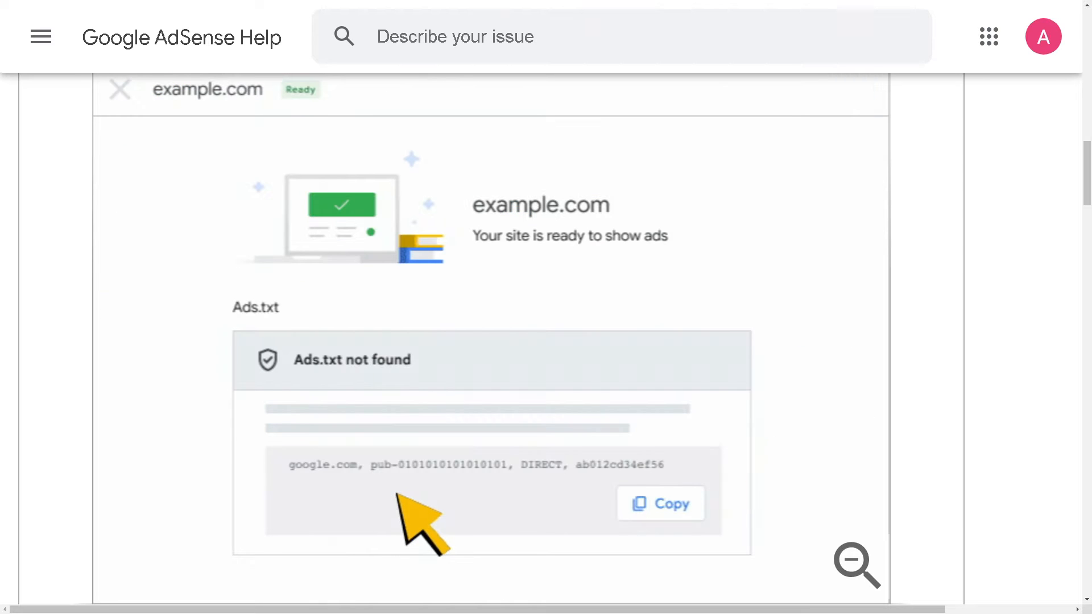
pyautogui.moveTo(367, 398)
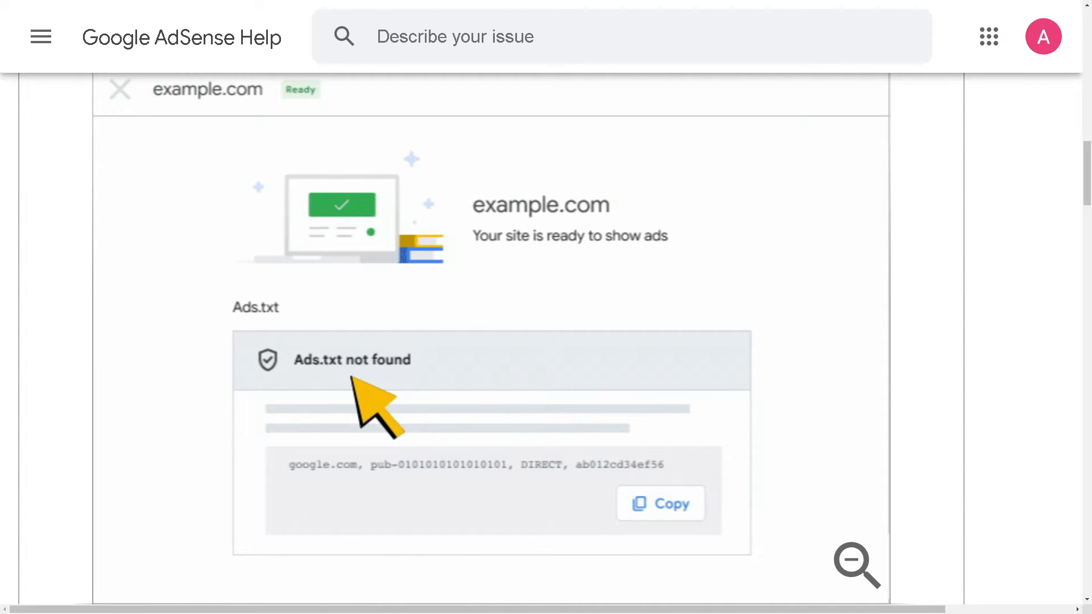
pyautogui.moveTo(672, 503)
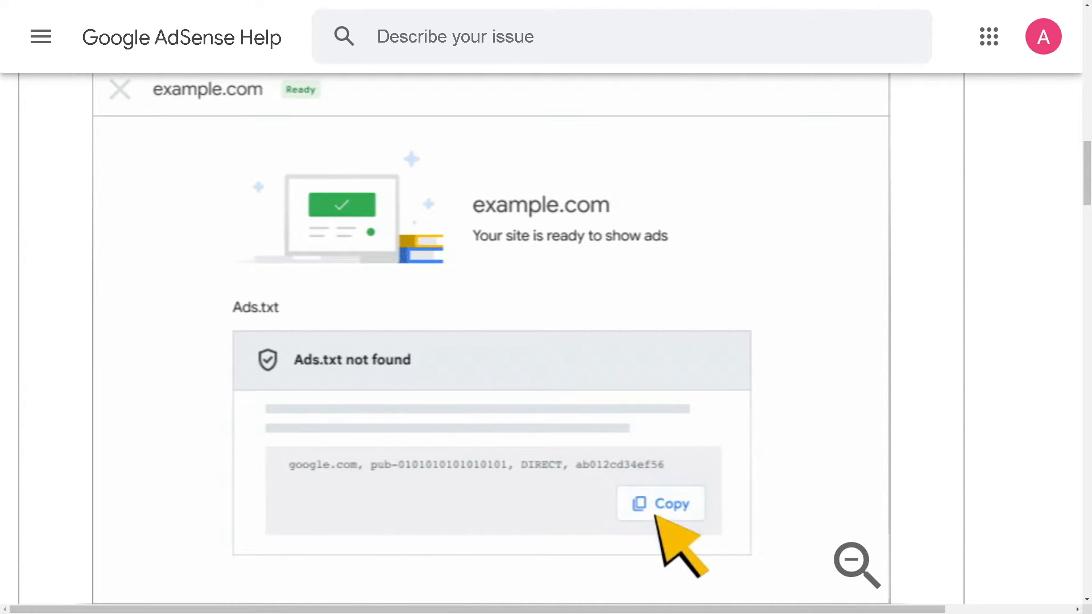
pyautogui.click(660, 504)
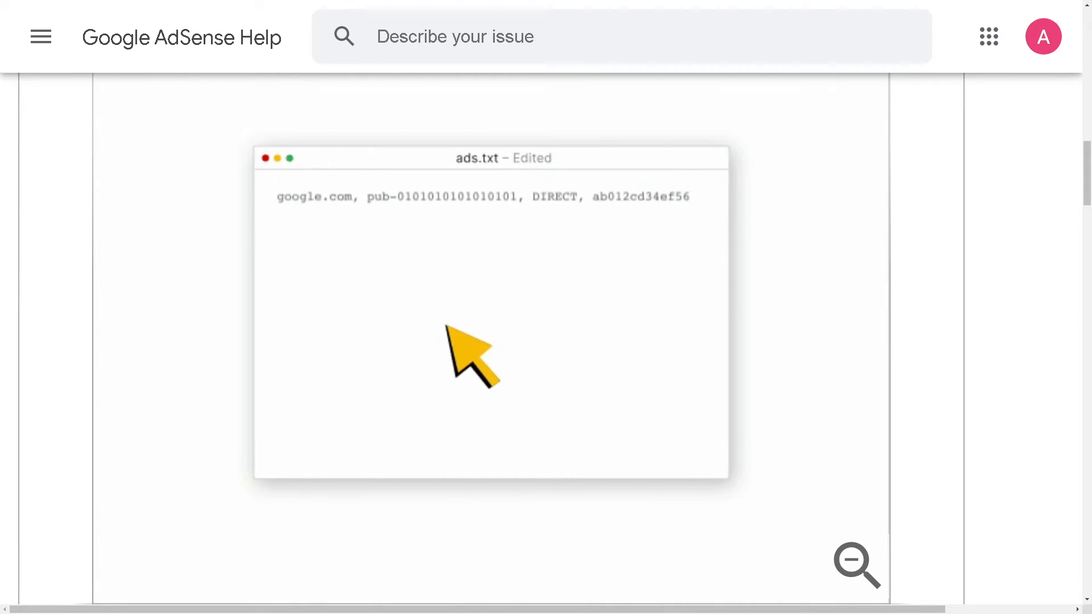
pyautogui.moveTo(794, 495)
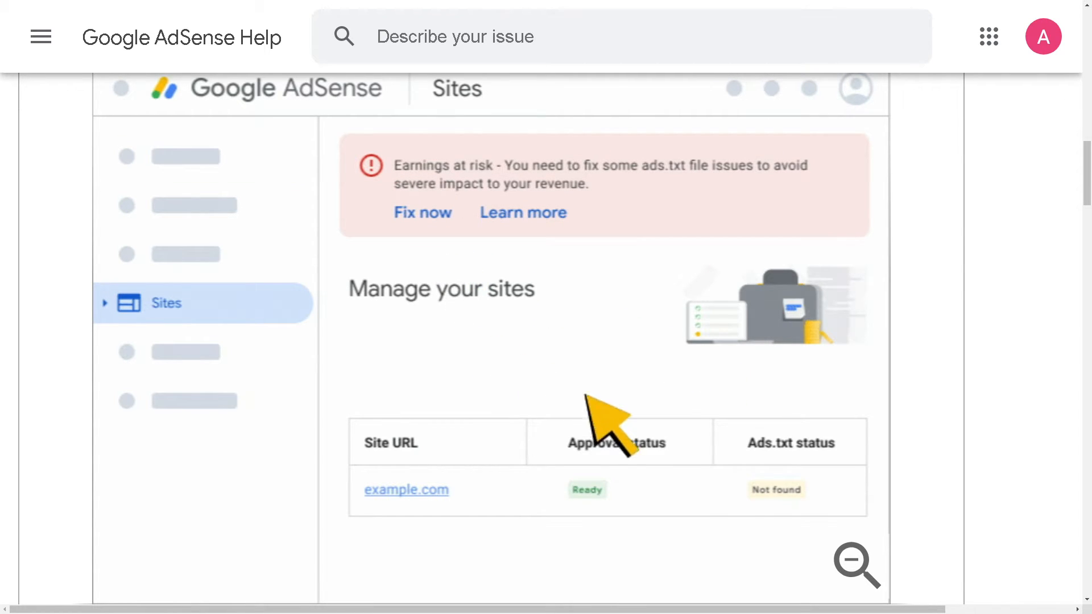
pyautogui.moveTo(641, 529)
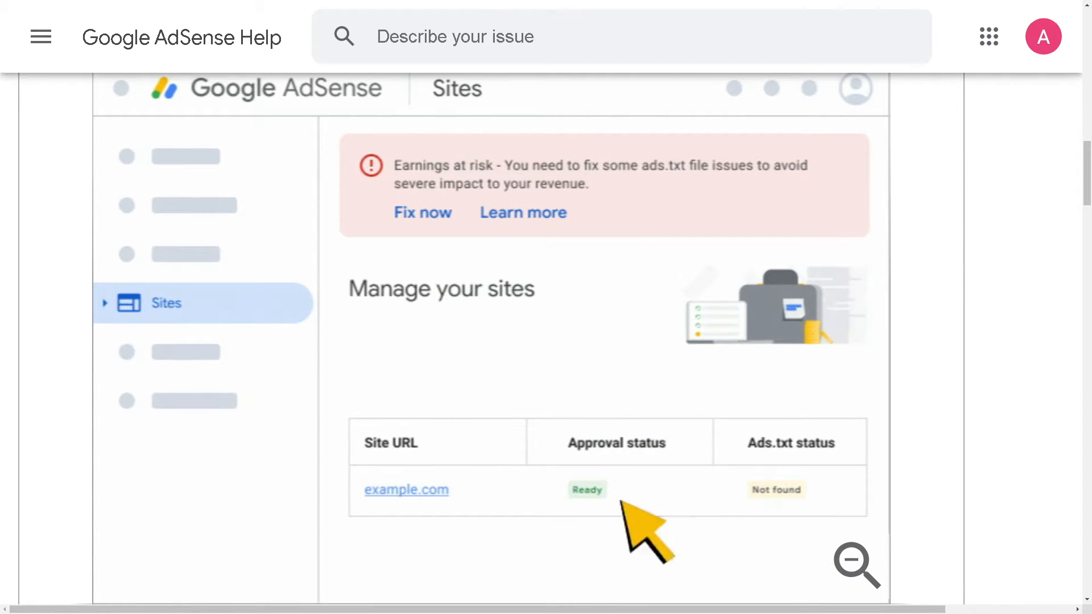
pyautogui.click(406, 489)
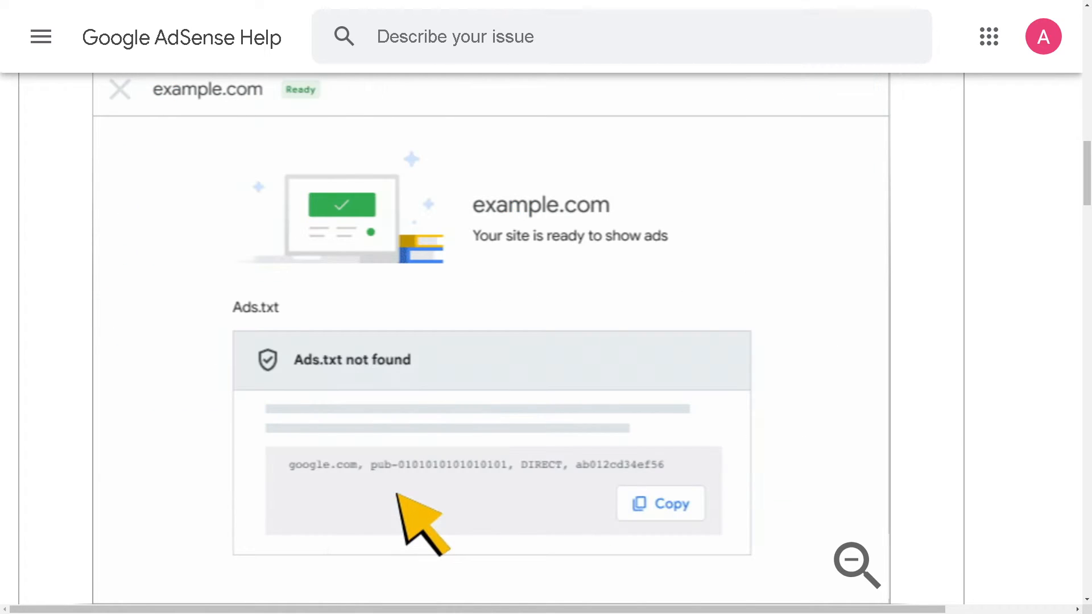
pyautogui.moveTo(365, 401)
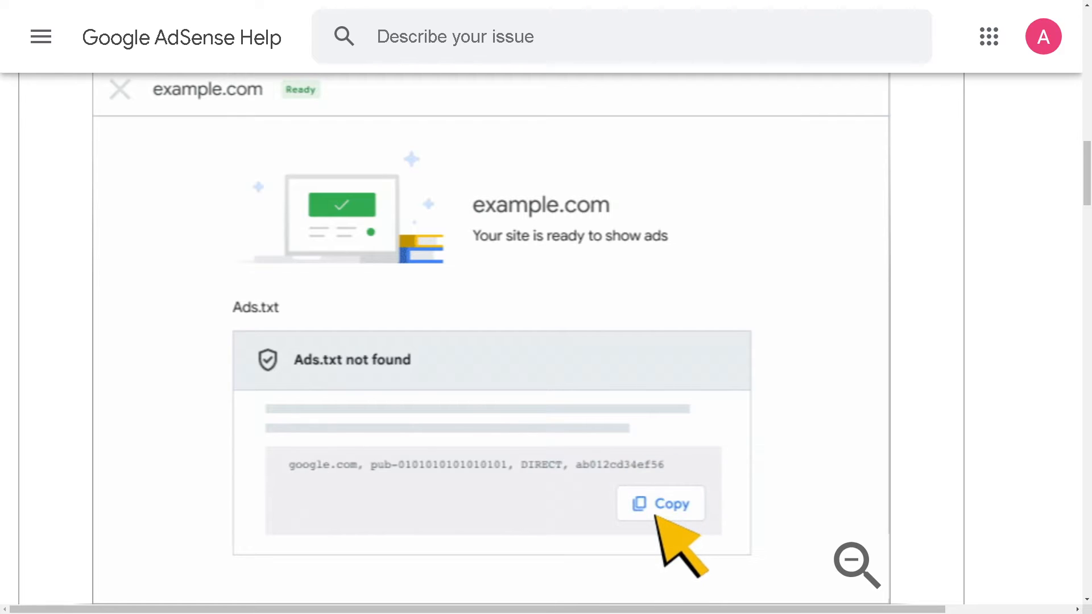
pyautogui.click(660, 503)
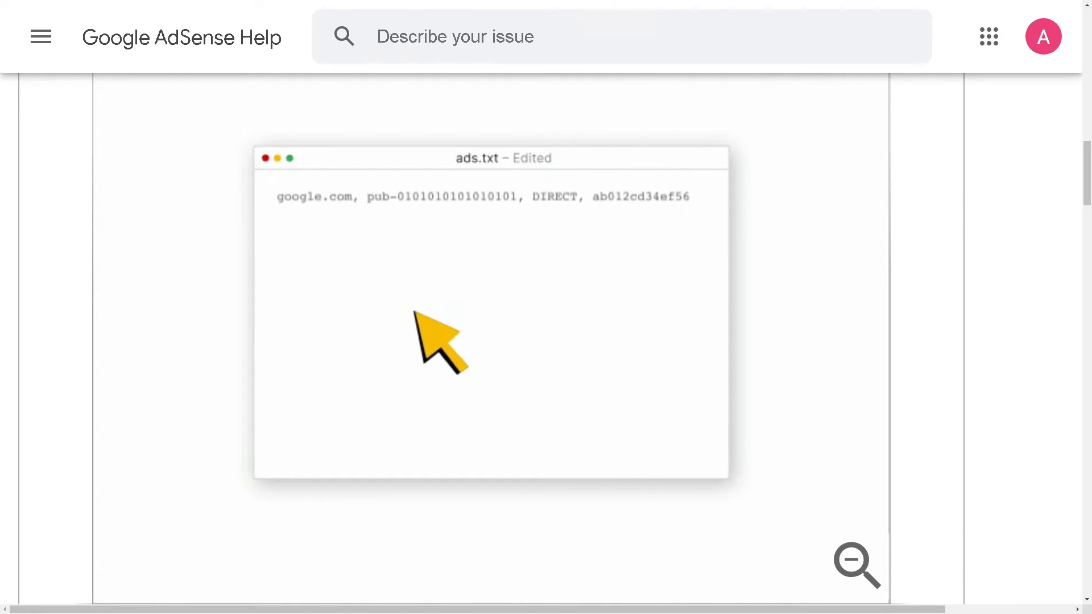
pyautogui.moveTo(790, 495)
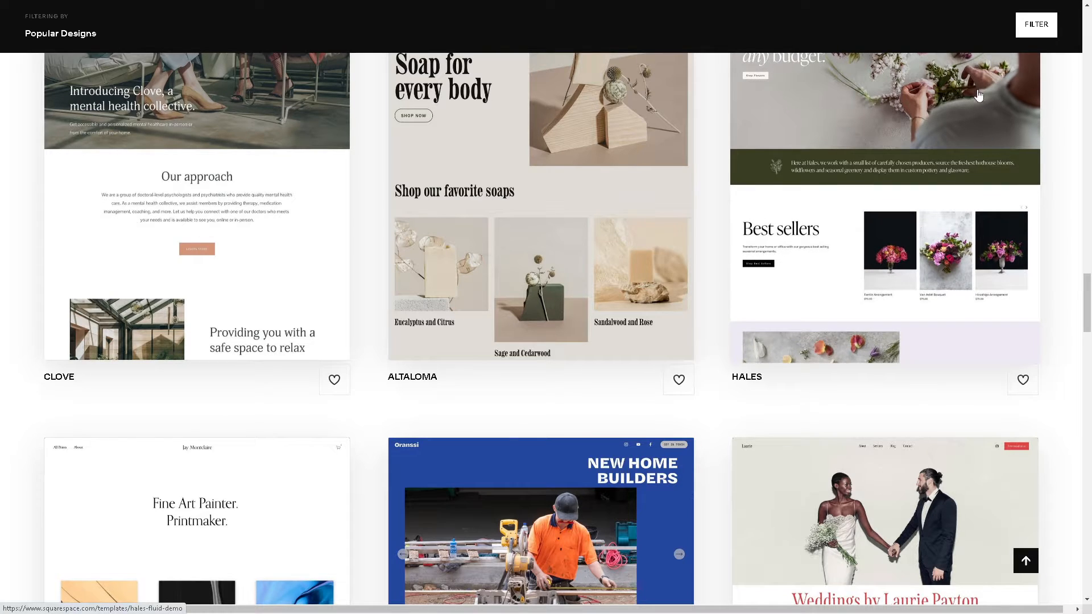
# Open the account avatar menu from the top of the Squarespace templates page.
pyautogui.scroll(-3)
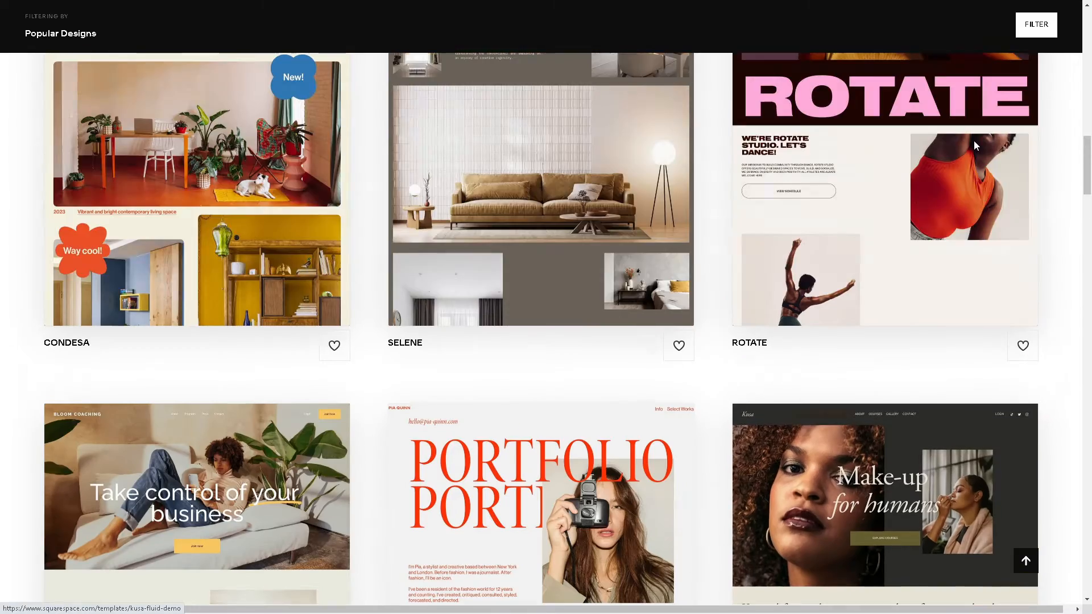
pyautogui.click(1036, 24)
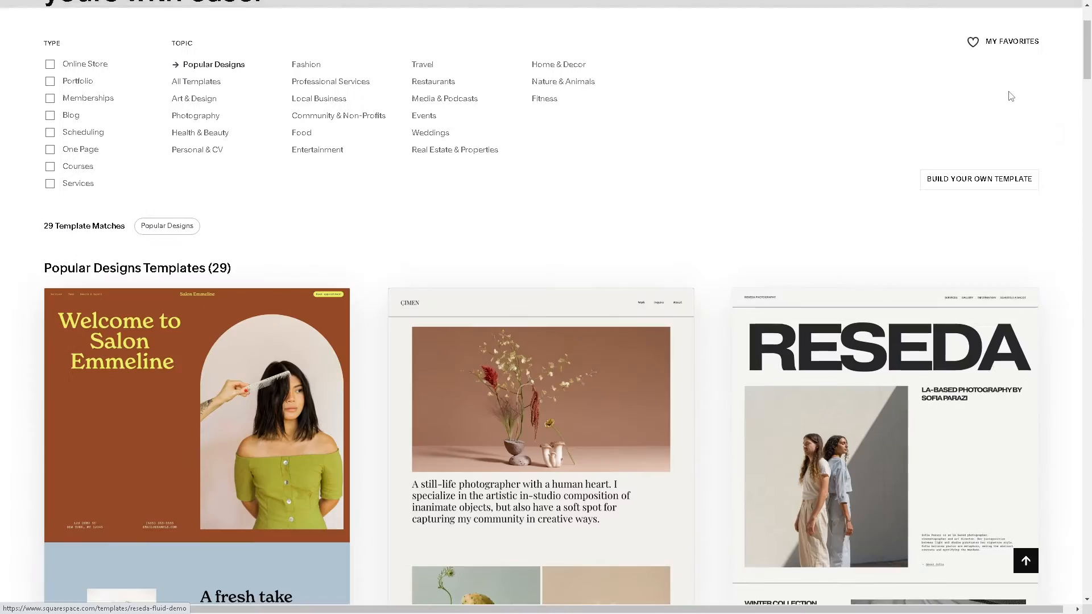
pyautogui.click(1036, 23)
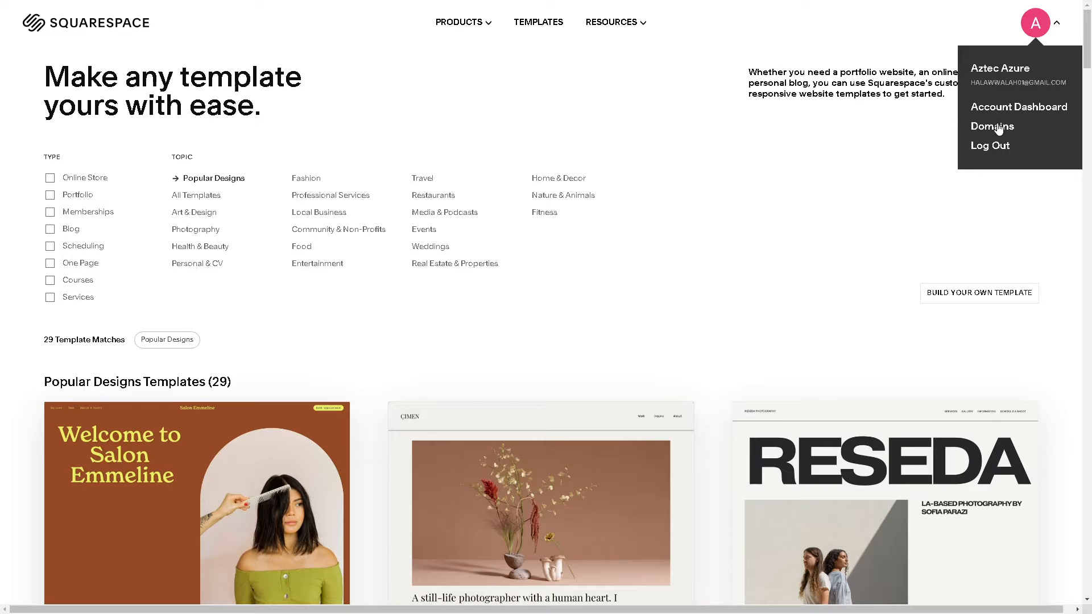
pyautogui.moveTo(458, 349)
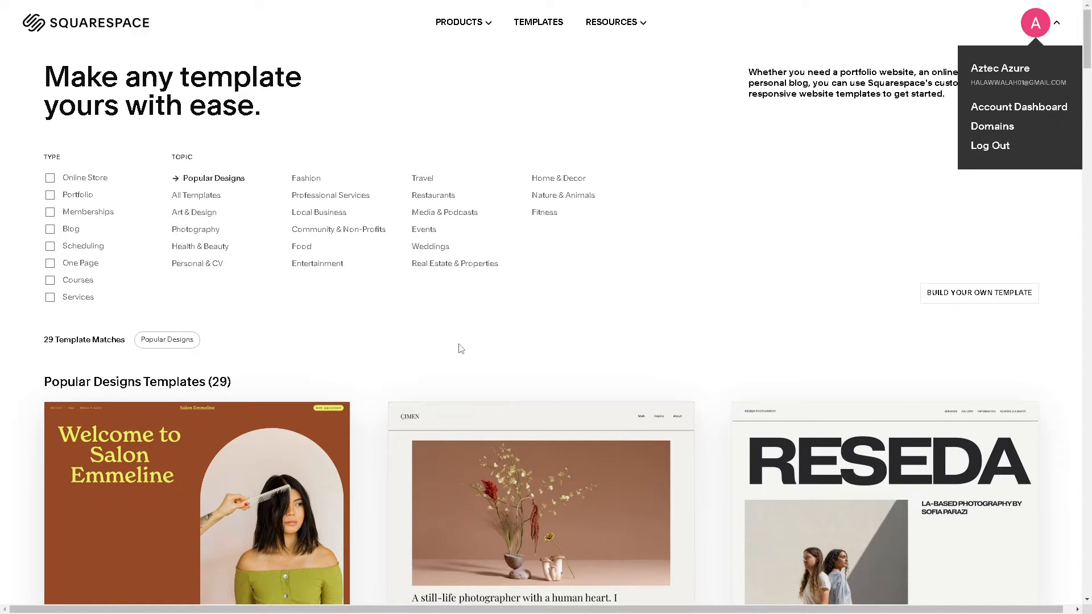
# Go to the Account Dashboard and open the first site card's Website admin.
pyautogui.click(1019, 107)
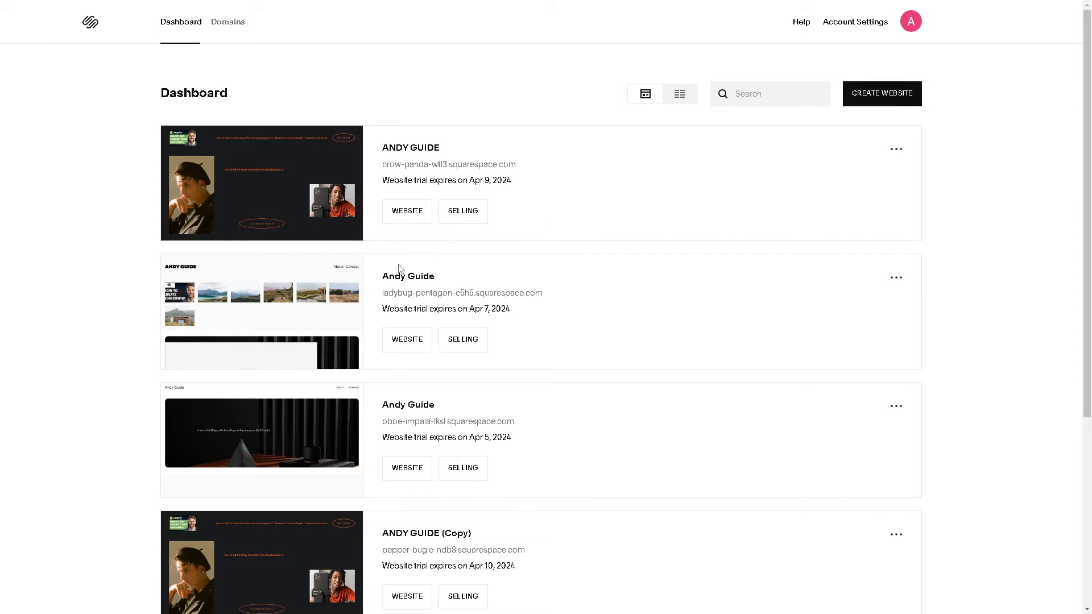
pyautogui.moveTo(449, 230)
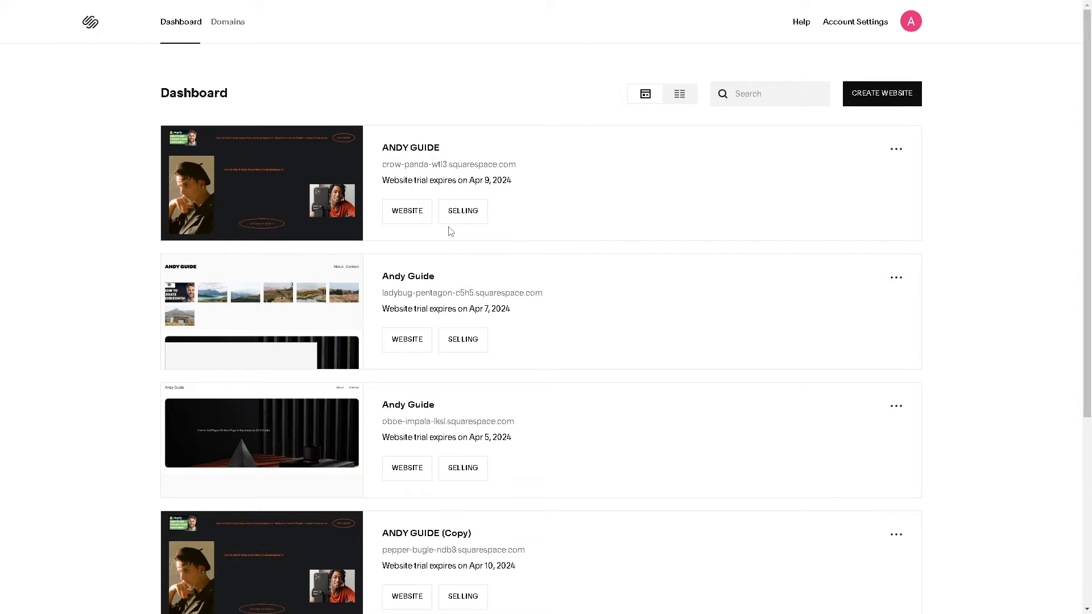
pyautogui.moveTo(407, 212)
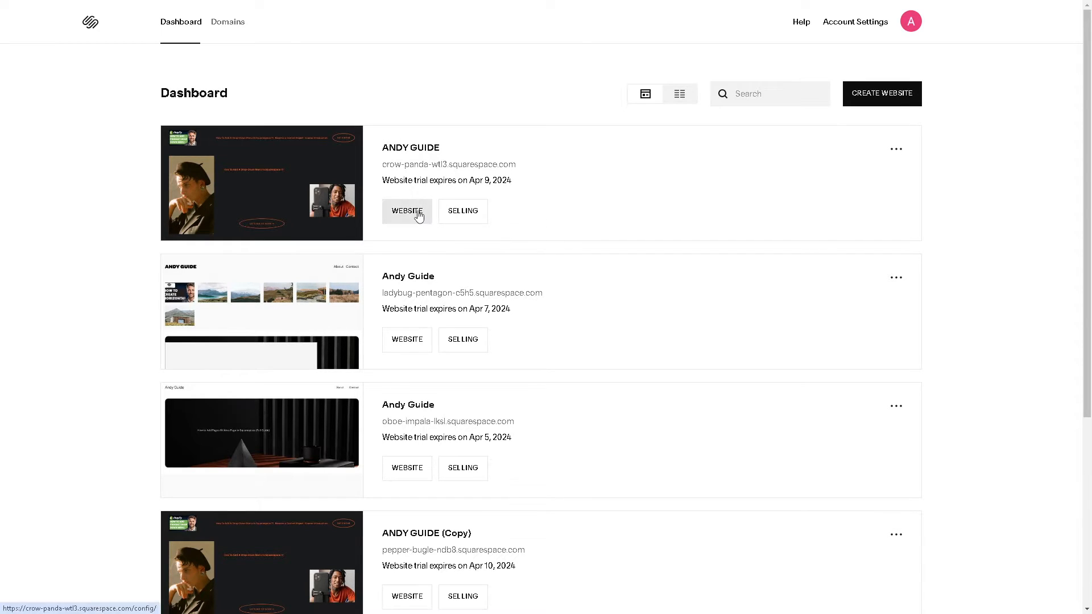
pyautogui.moveTo(417, 215)
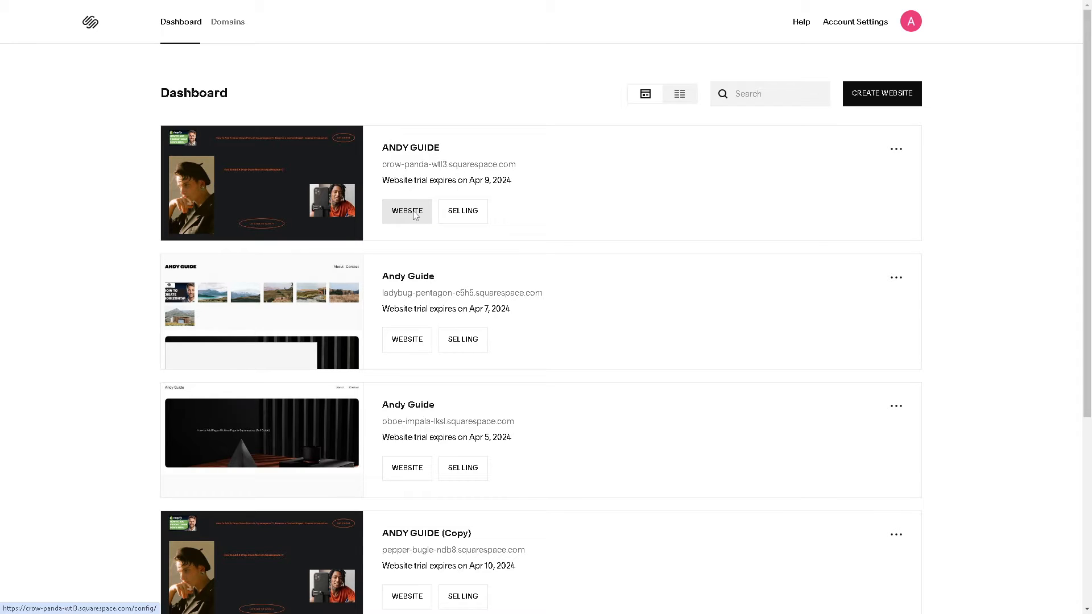
pyautogui.click(407, 212)
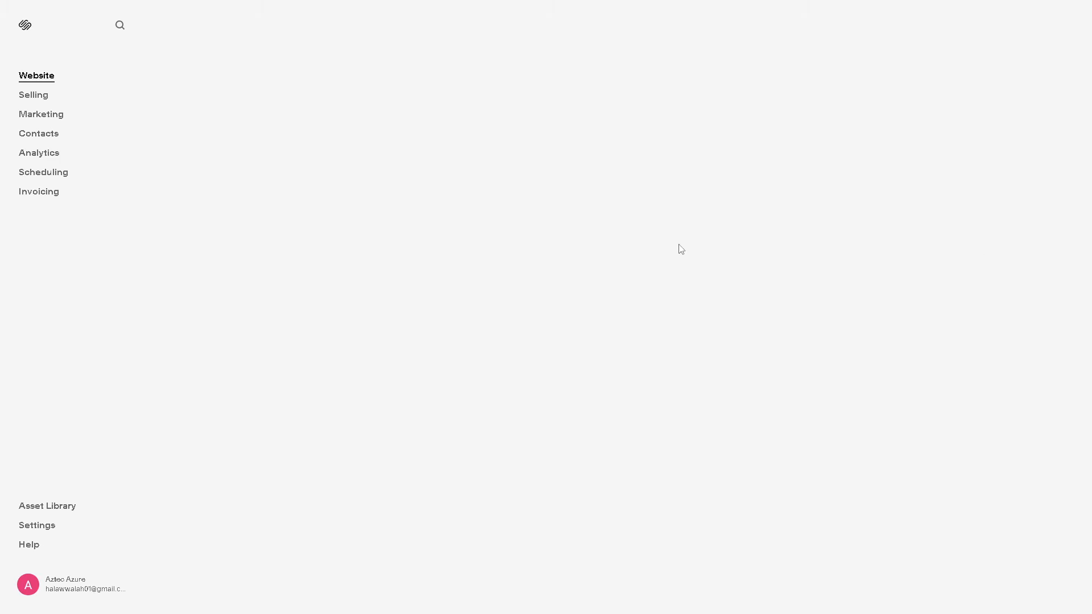
# Show the site's Home page in the Website panel, briefly entering and exiting edit mode.
pyautogui.click(36, 75)
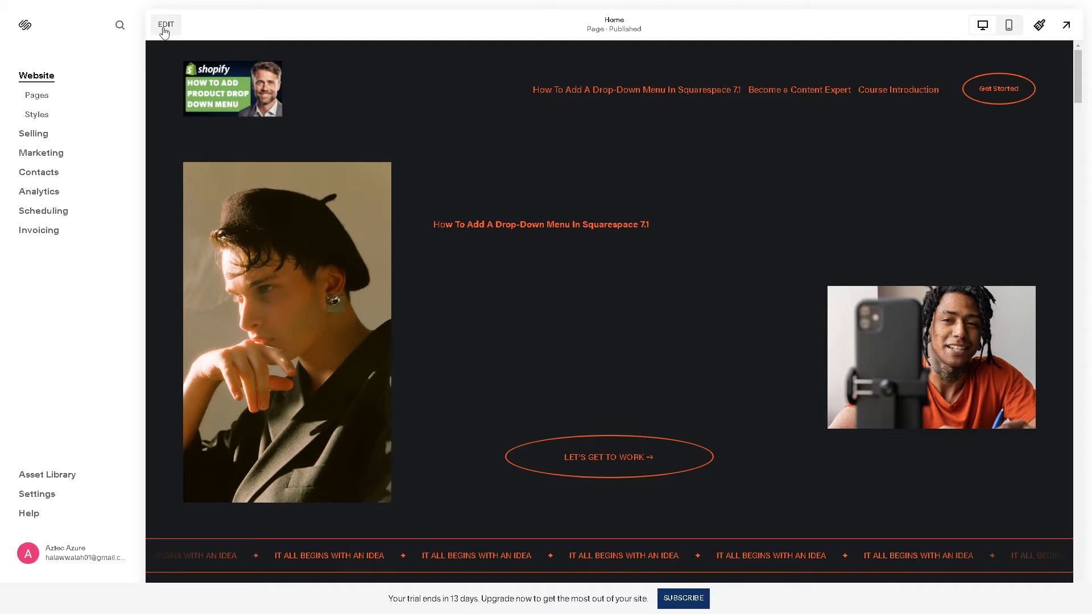
pyautogui.click(166, 24)
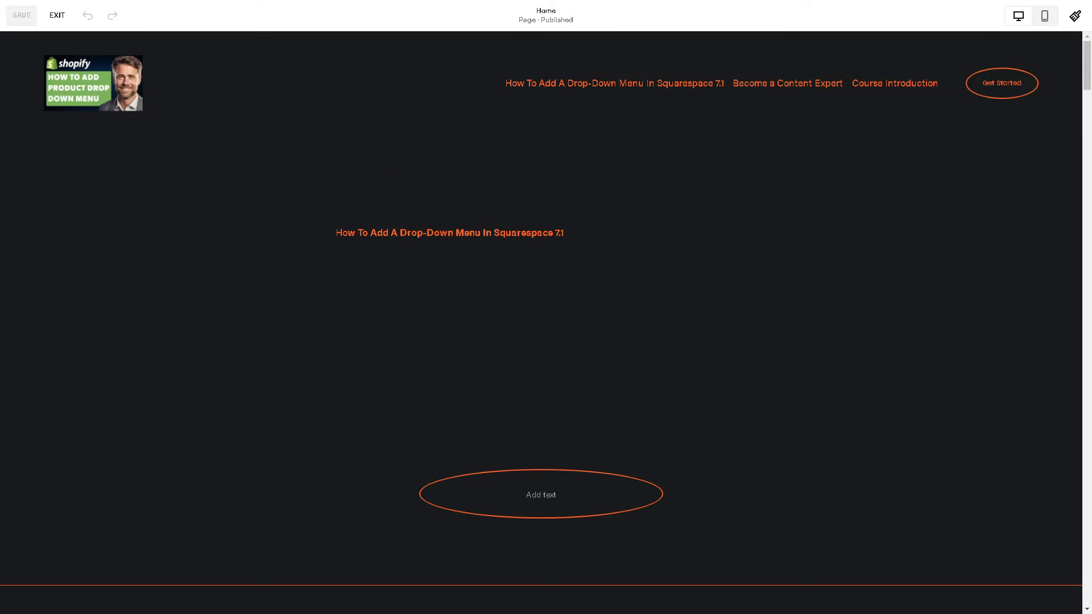
pyautogui.click(57, 14)
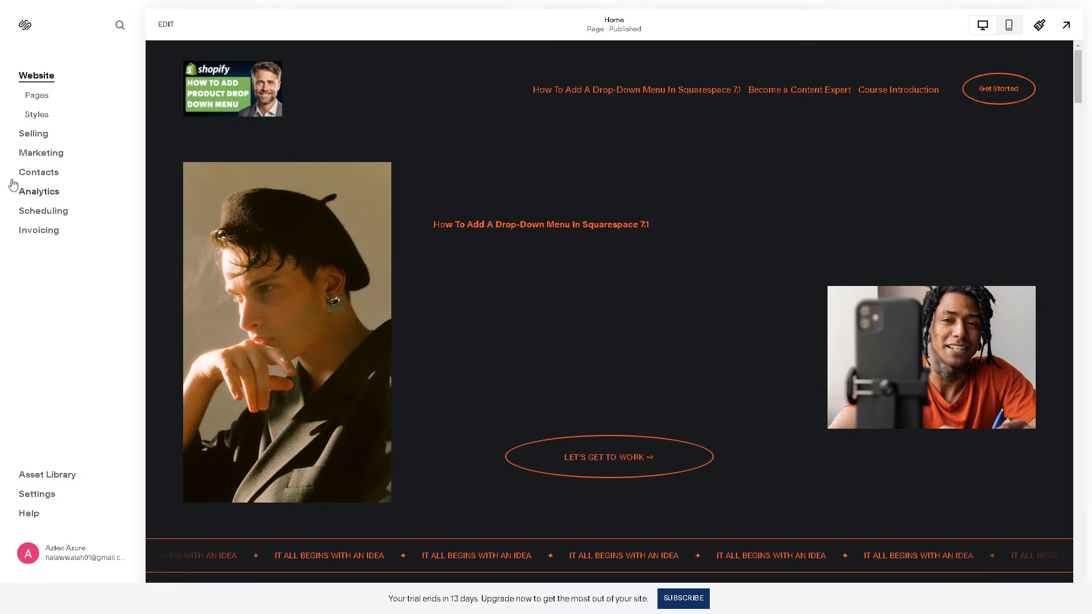
pyautogui.moveTo(36, 96)
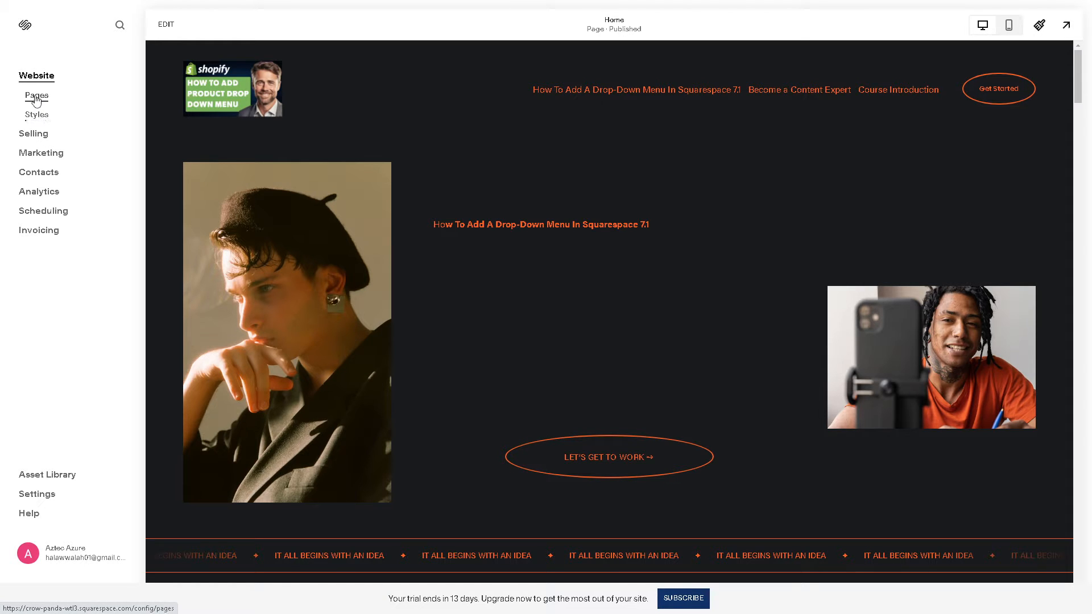
# Open the Pages panel, select the unlinked New Page and bring up the add-page menu.
pyautogui.click(36, 96)
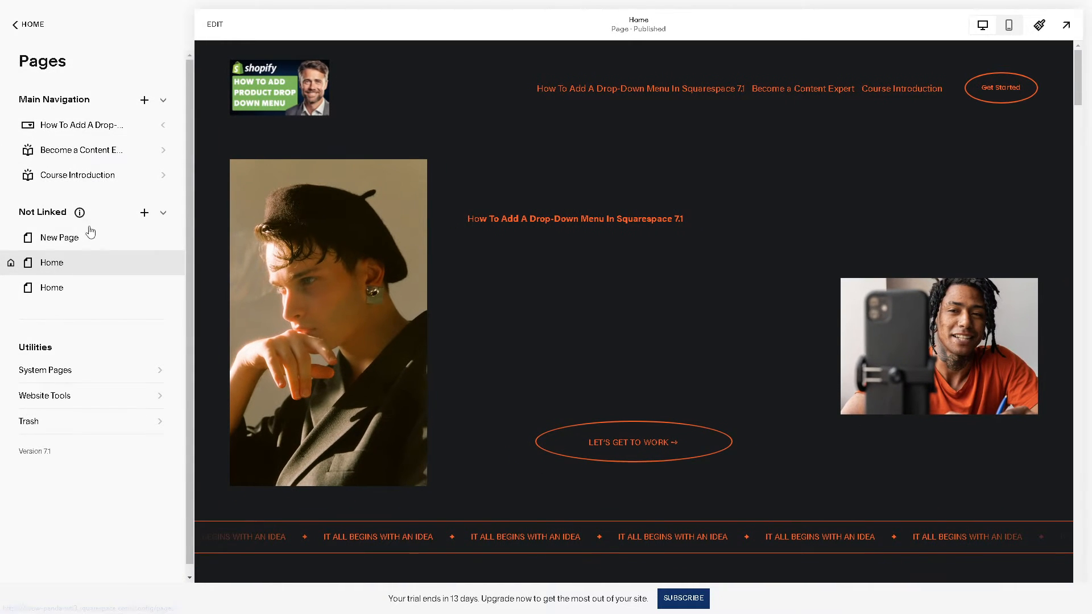
pyautogui.moveTo(68, 238)
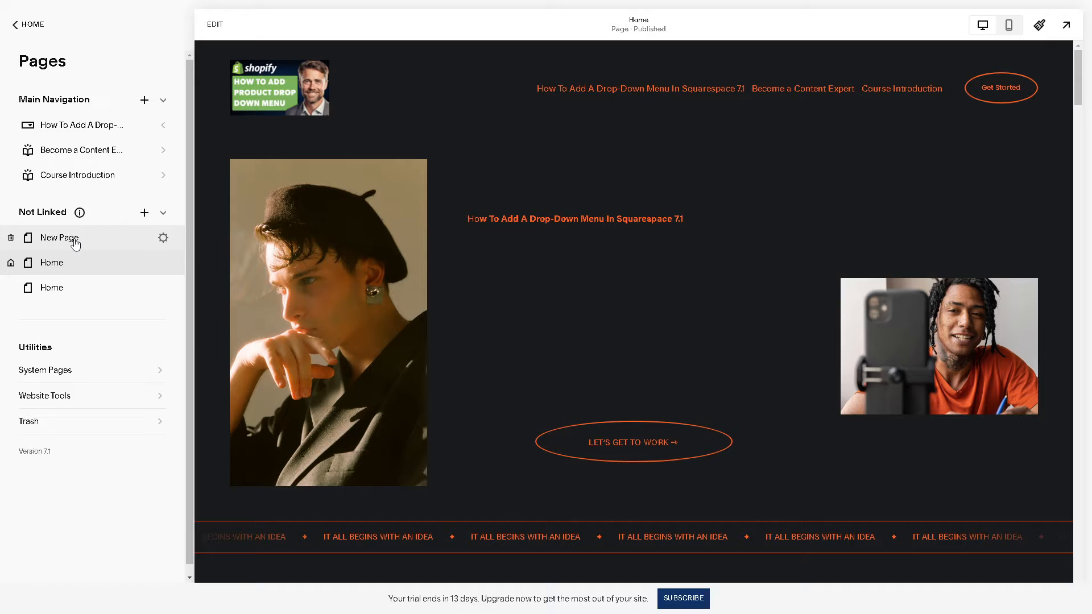
pyautogui.click(59, 237)
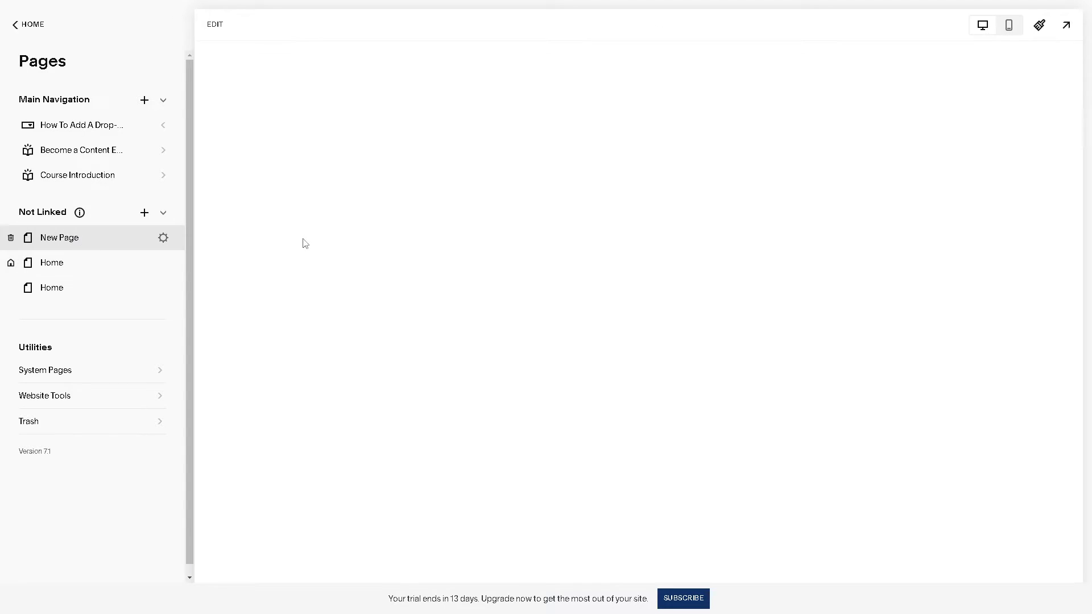
pyautogui.click(59, 237)
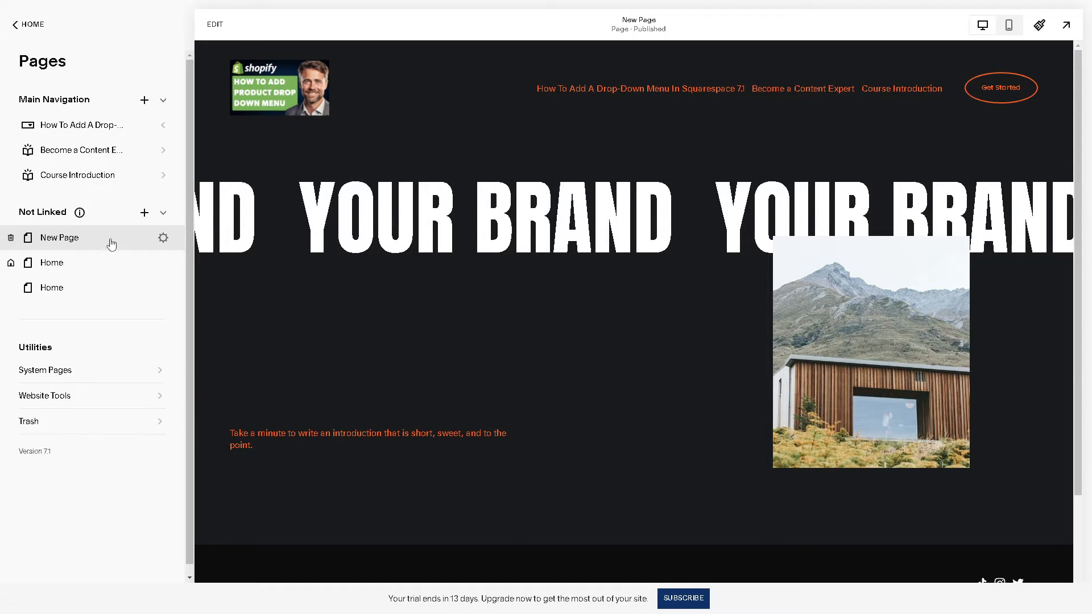
pyautogui.click(145, 212)
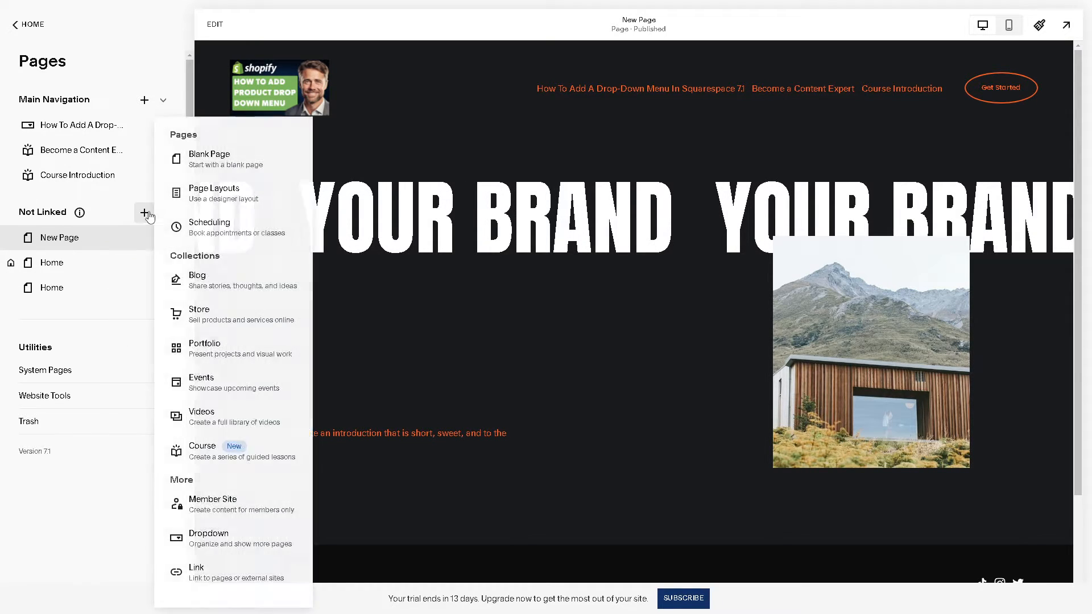
pyautogui.moveTo(202, 314)
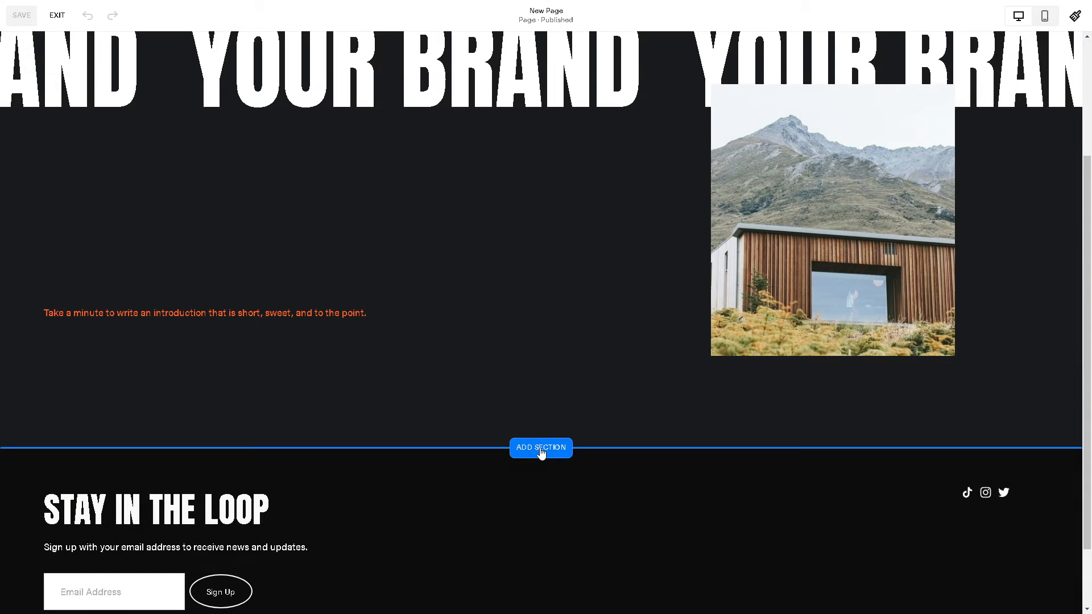
# Add a new section with the Make It Stand Out heading to the New Page.
pyautogui.click(540, 449)
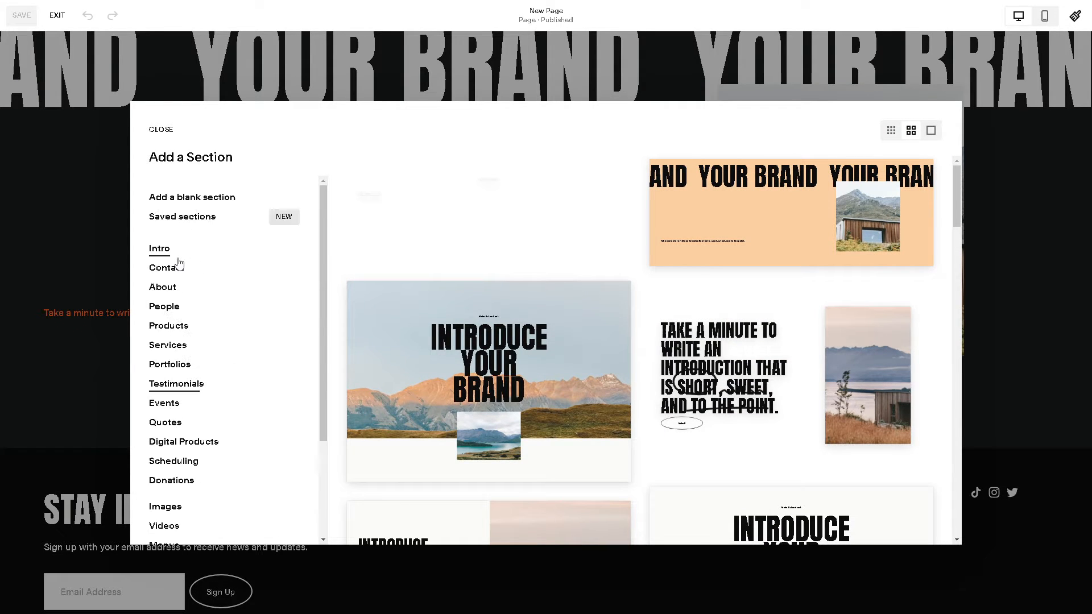
pyautogui.moveTo(199, 397)
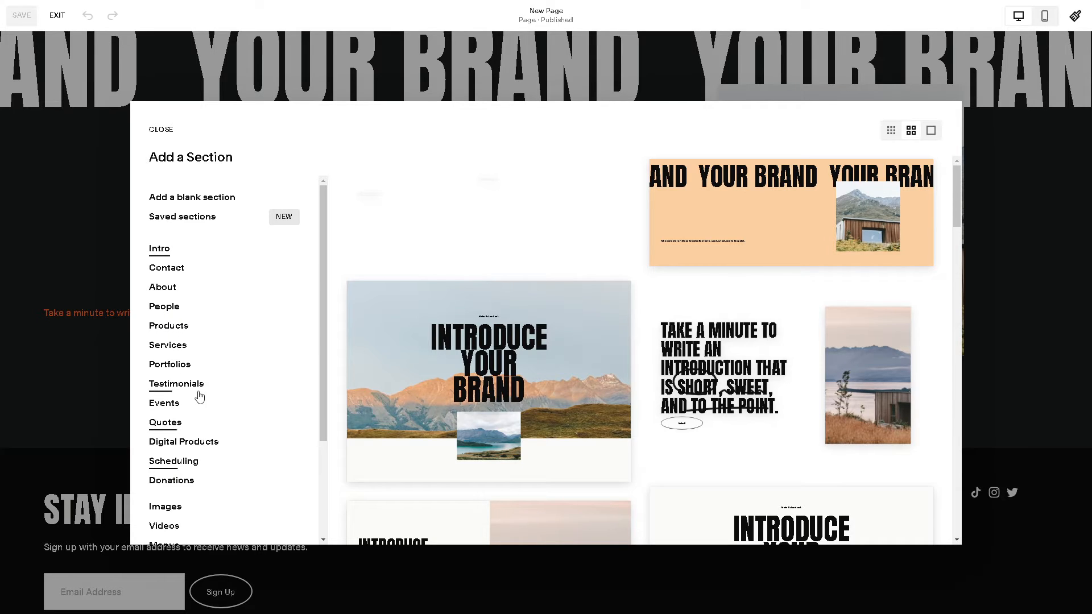
pyautogui.moveTo(178, 287)
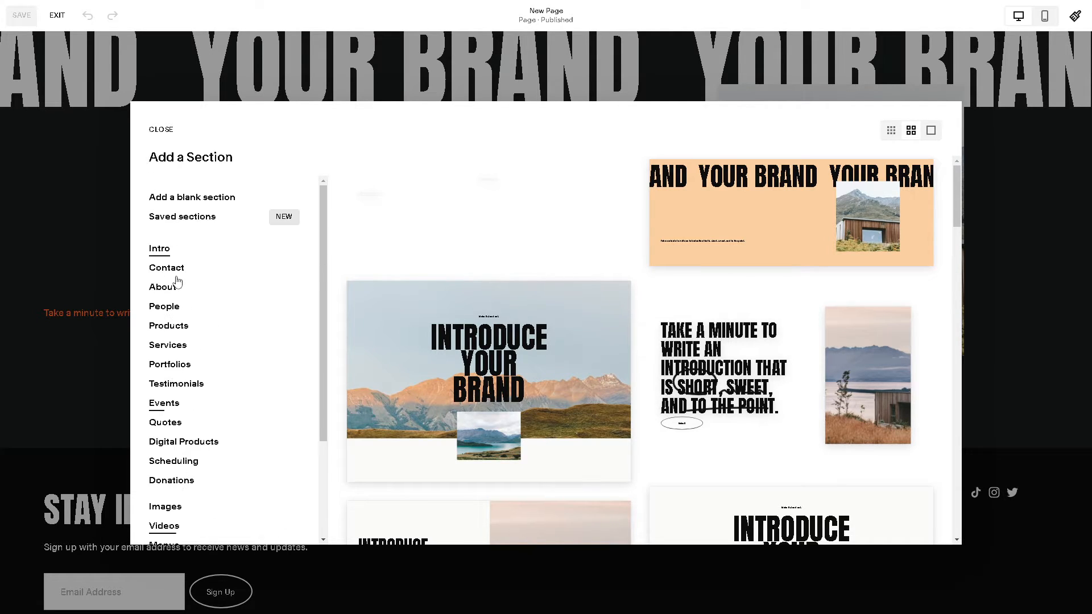
pyautogui.moveTo(191, 197)
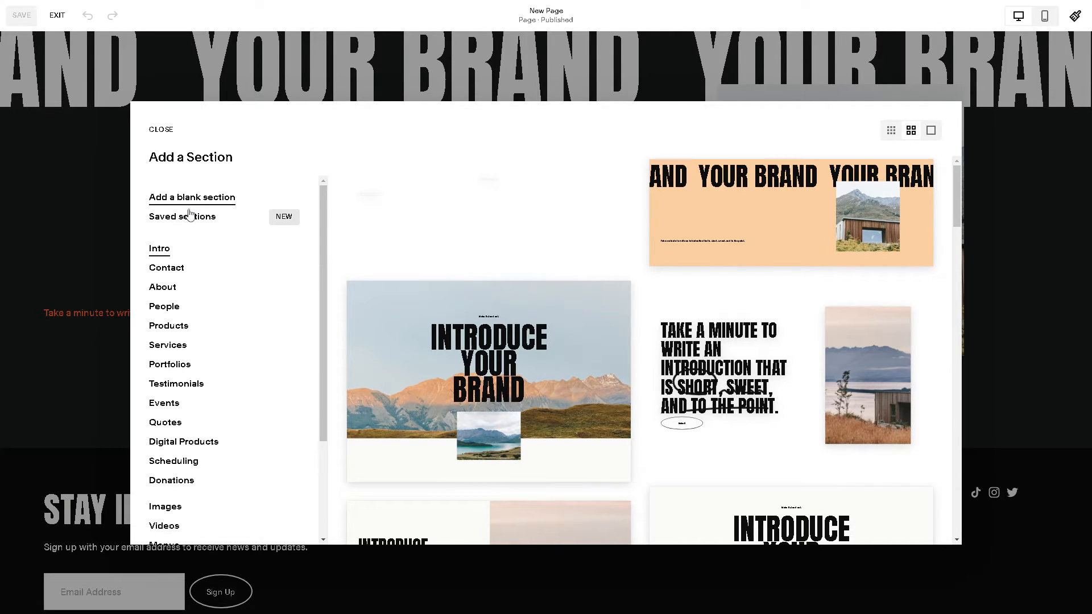
pyautogui.moveTo(179, 260)
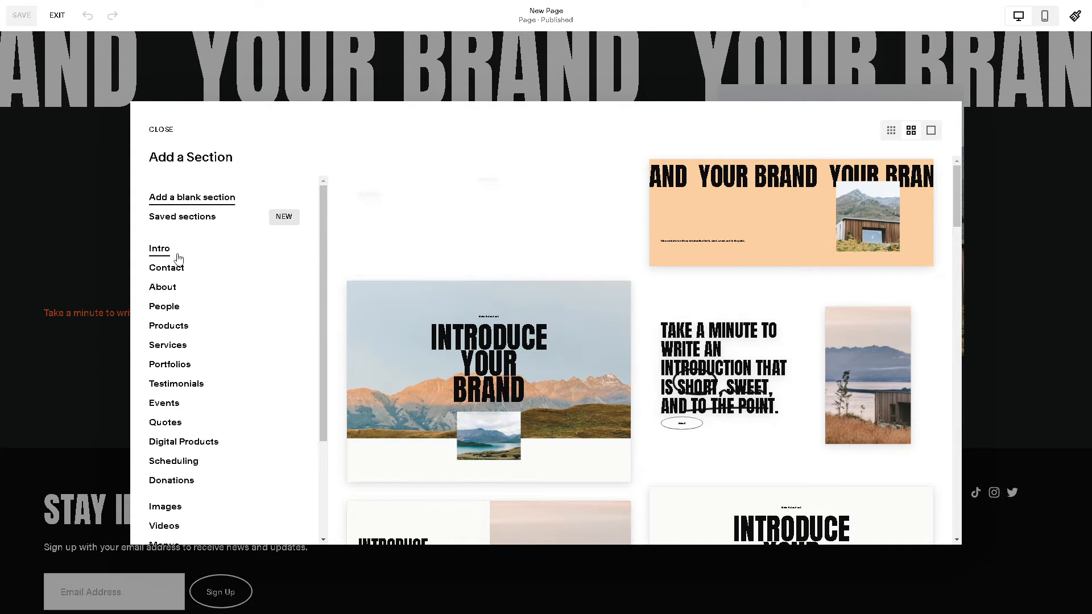
pyautogui.click(163, 286)
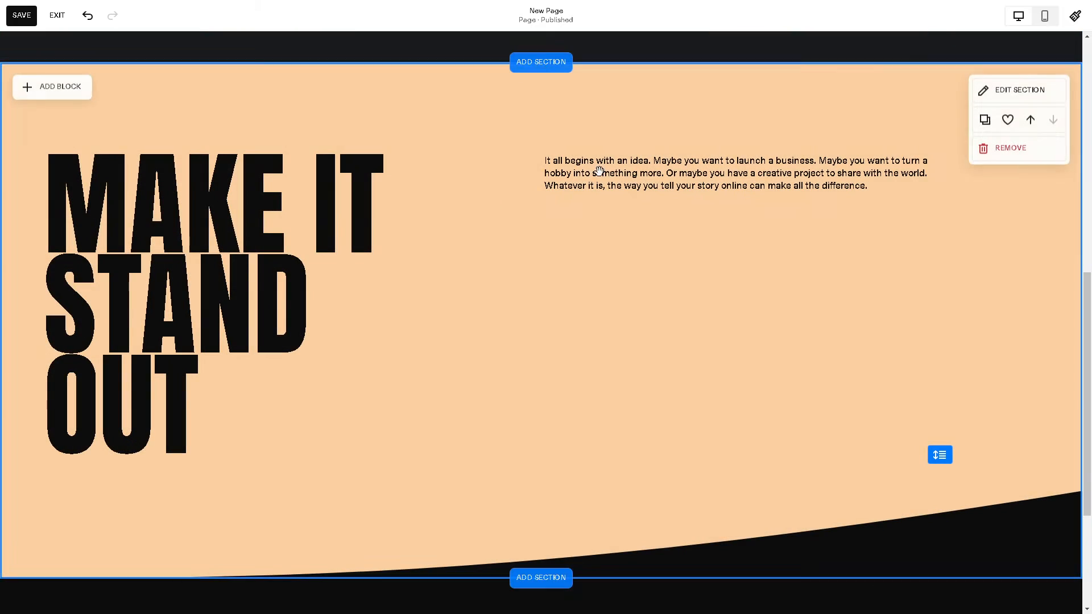
# Type a new line 'Ads.txt' after the intro paragraph and select it.
pyautogui.click(737, 173)
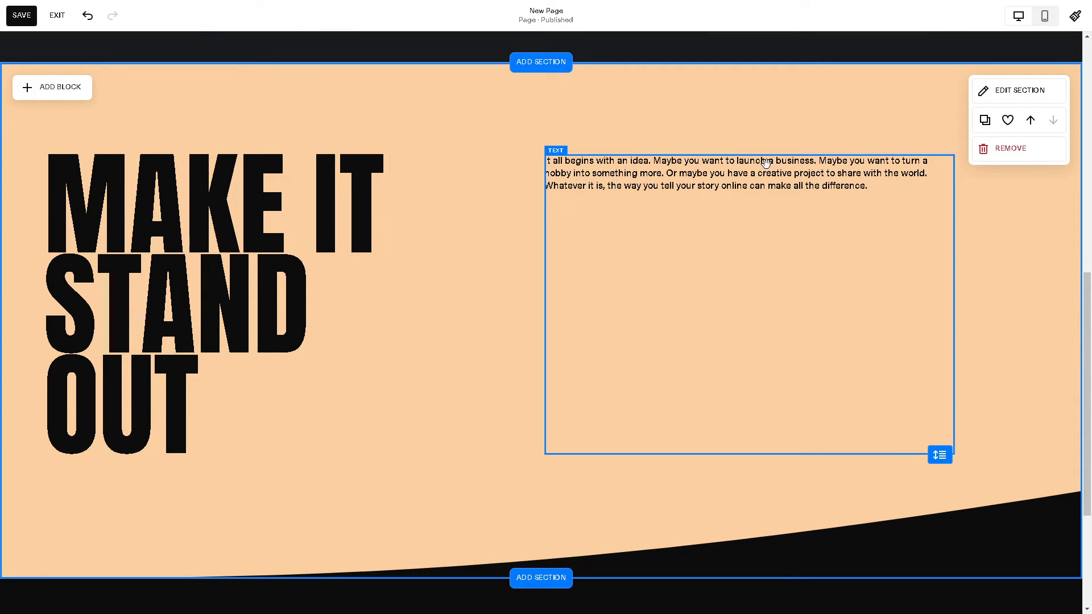
pyautogui.click(210, 306)
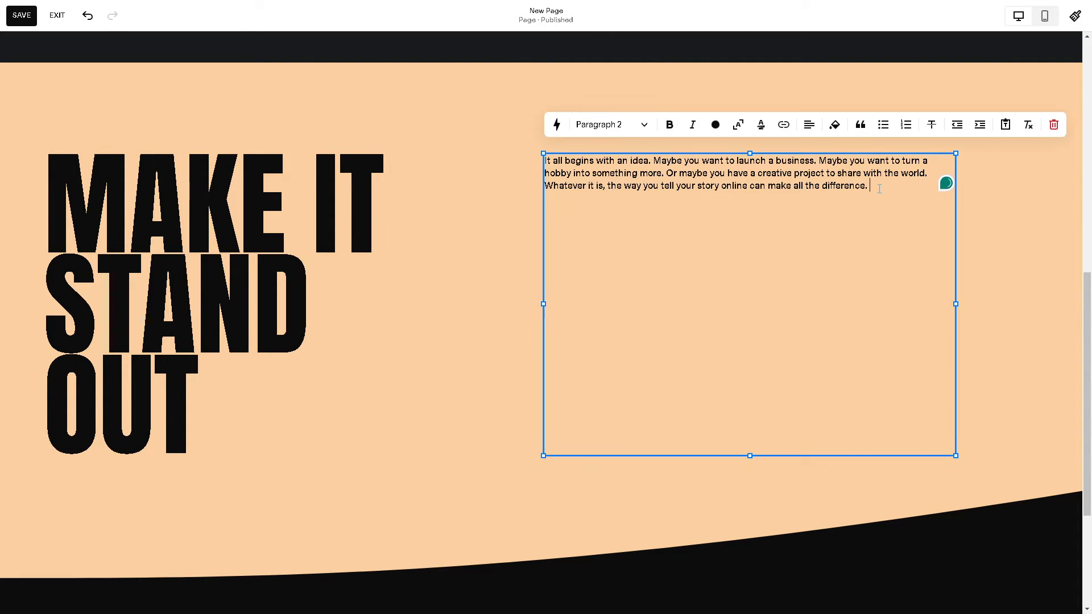
pyautogui.write('Ads')
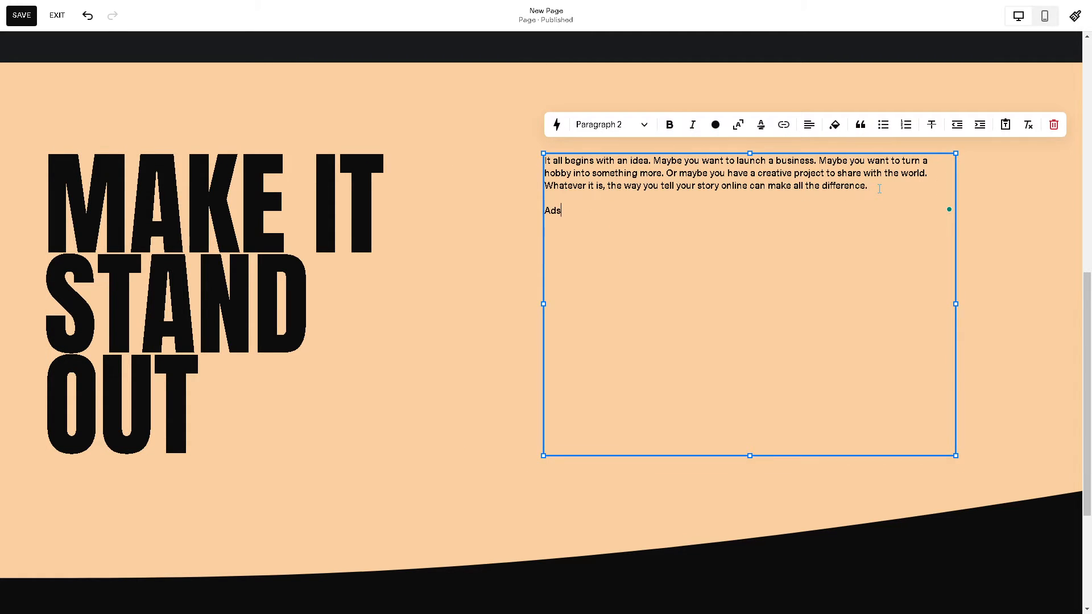
pyautogui.write('.txt')
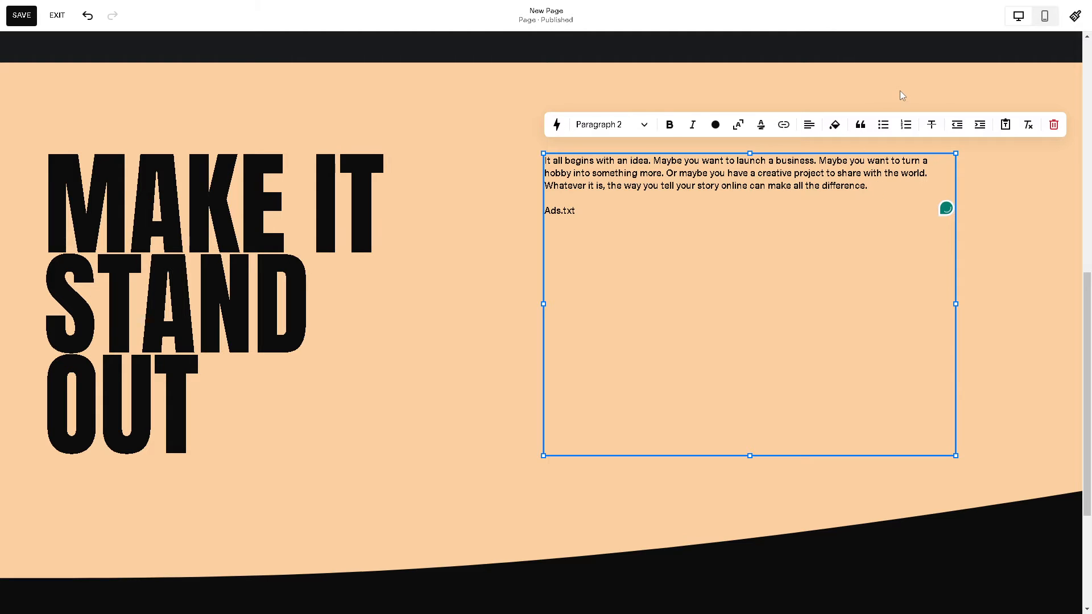
pyautogui.doubleClick(560, 211)
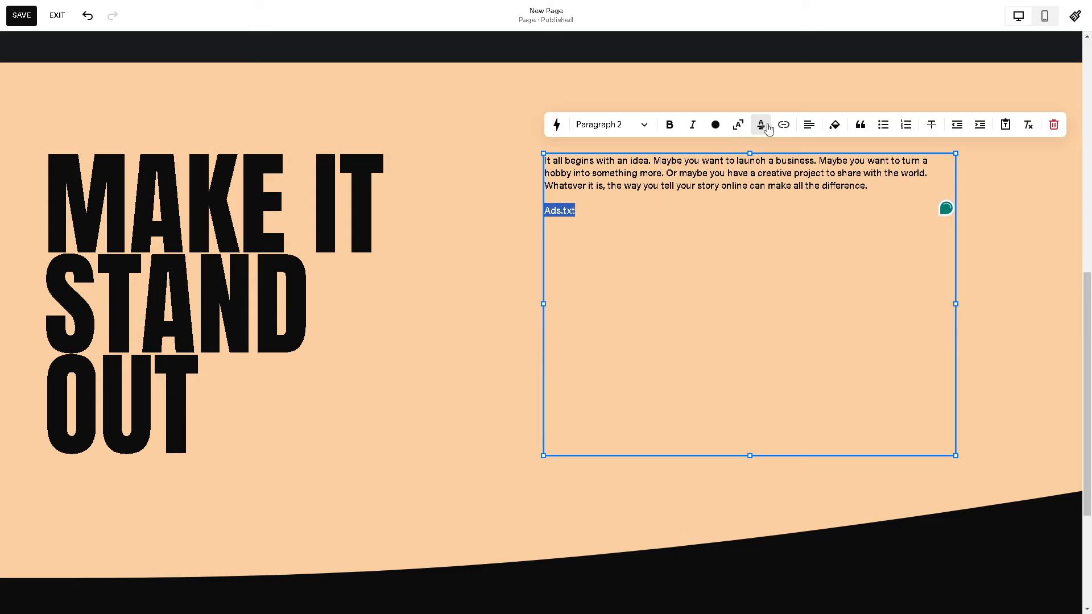
pyautogui.moveTo(782, 125)
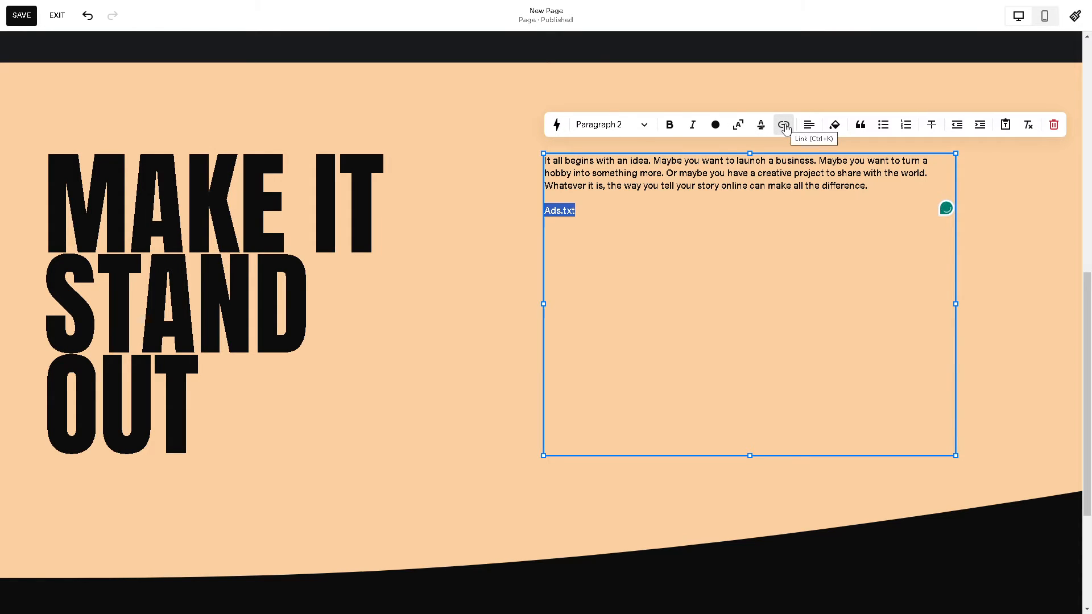
pyautogui.moveTo(647, 233)
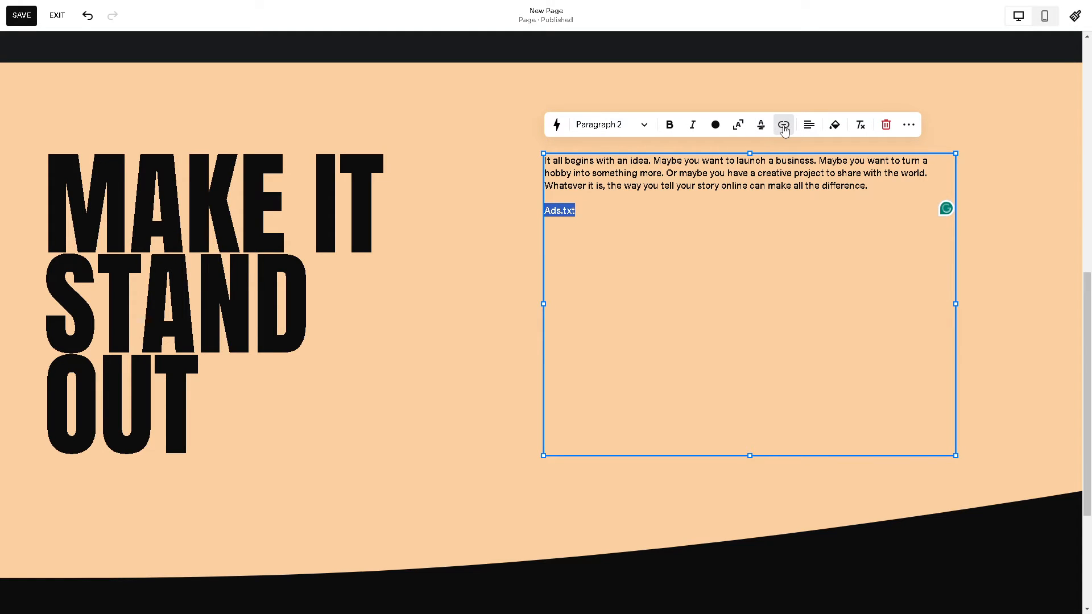
# Start a link on the Ads.txt text and set its link type to File.
pyautogui.click(783, 125)
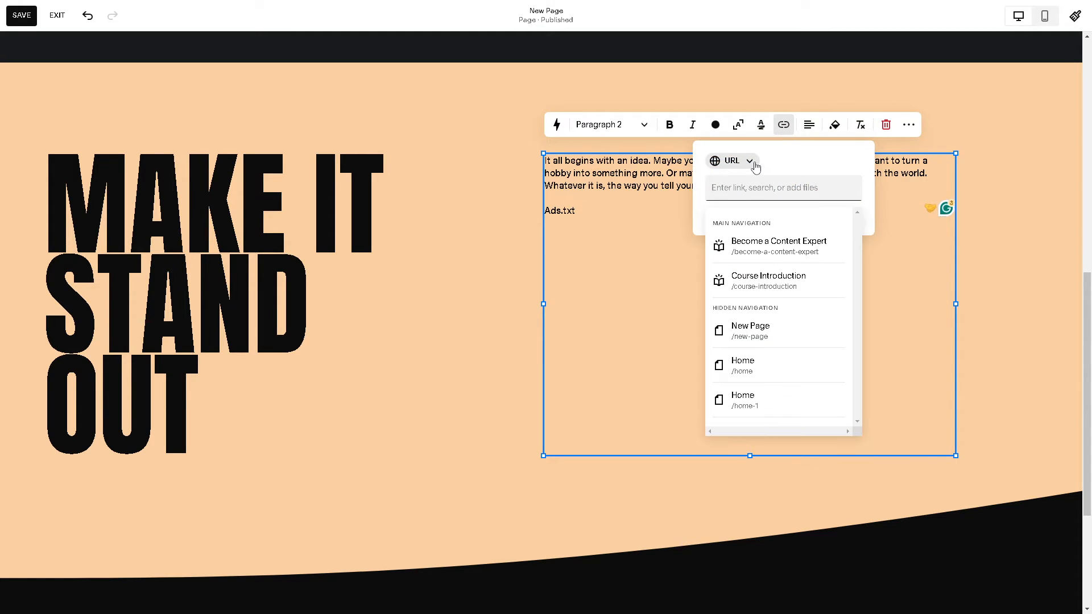
pyautogui.click(732, 161)
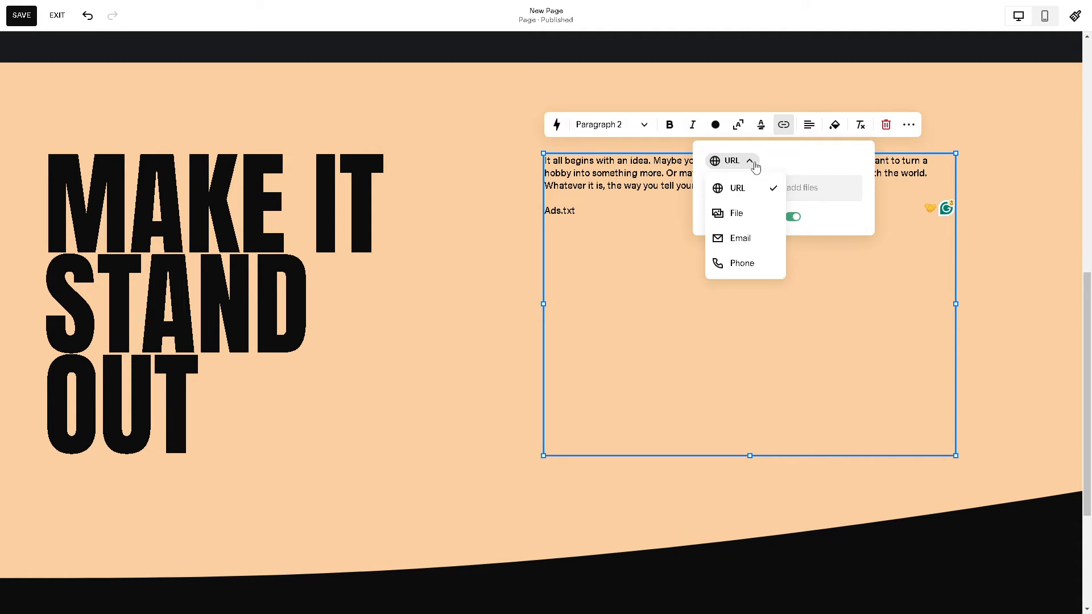
pyautogui.moveTo(737, 213)
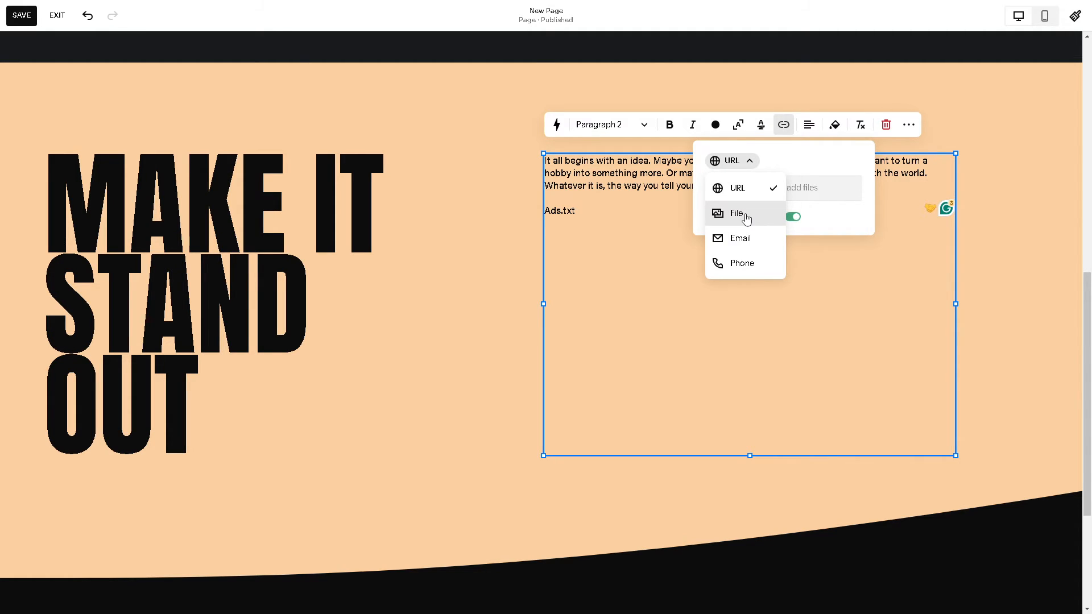
pyautogui.moveTo(731, 213)
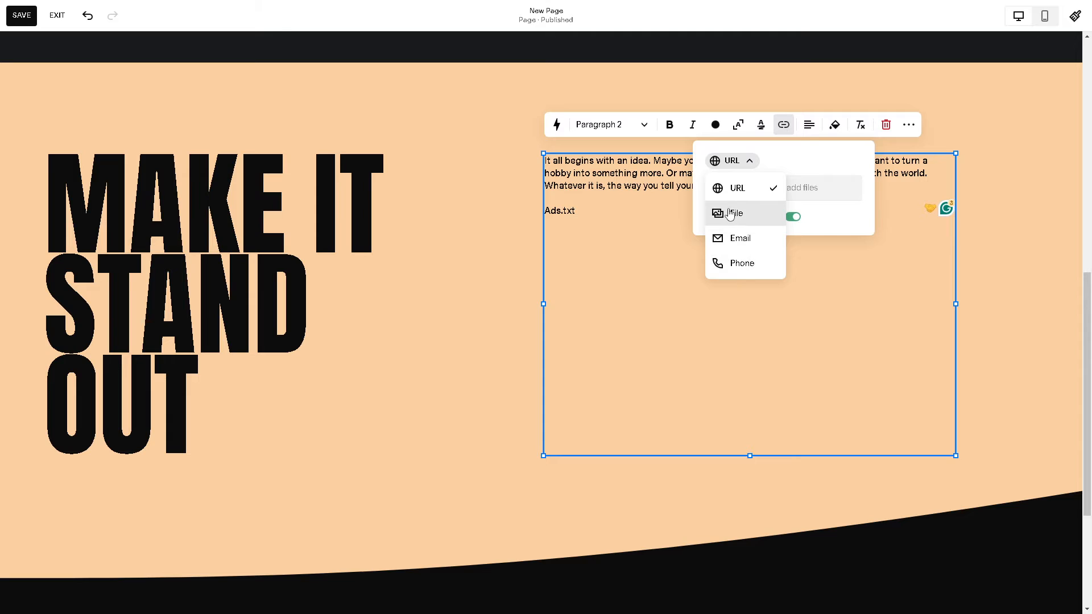
pyautogui.click(729, 212)
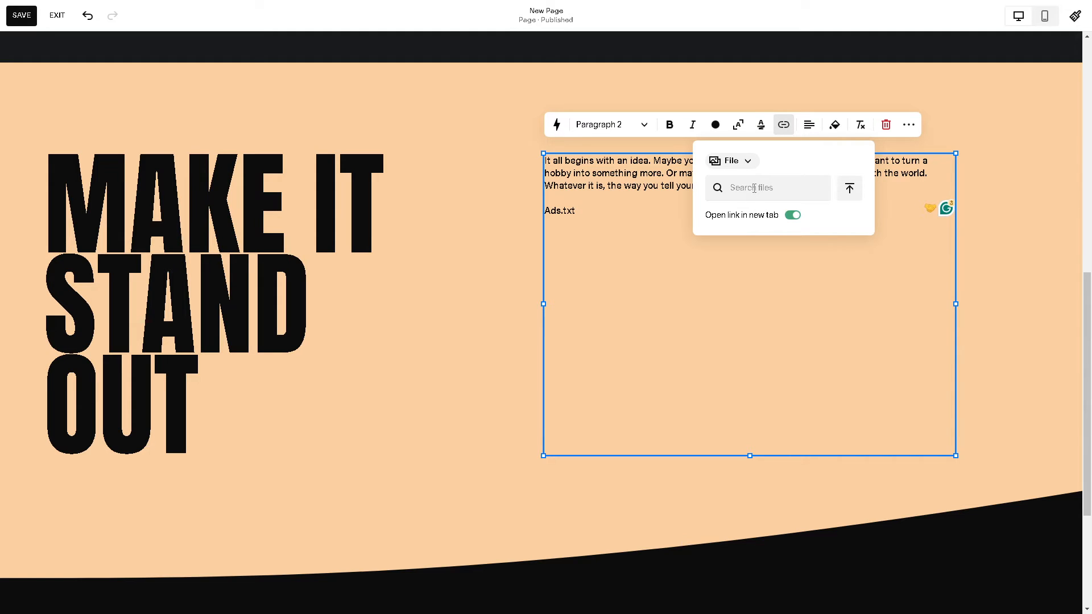
pyautogui.moveTo(849, 190)
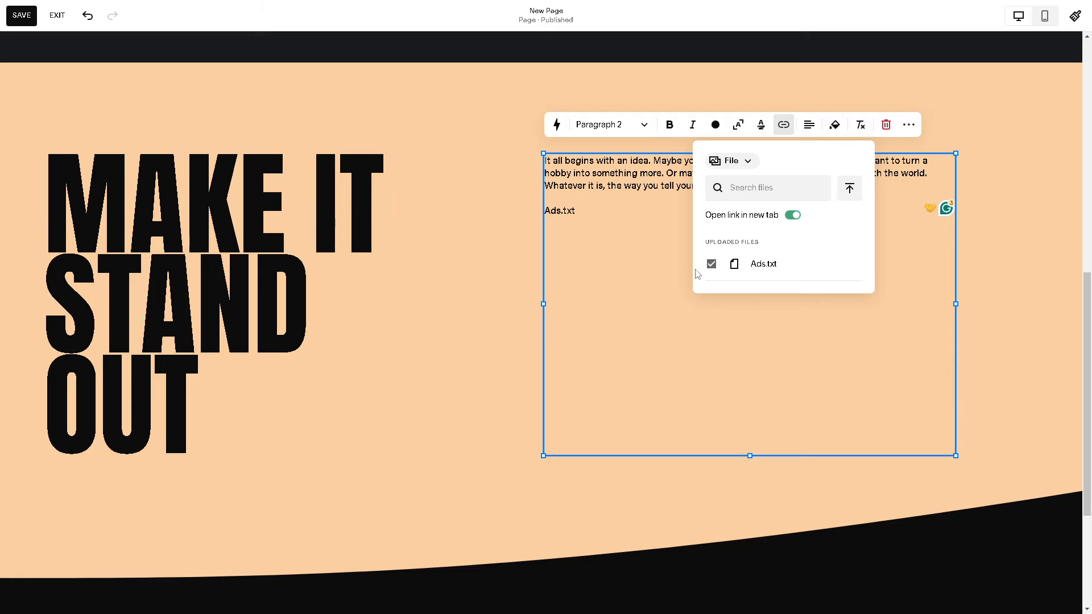
pyautogui.moveTo(783, 272)
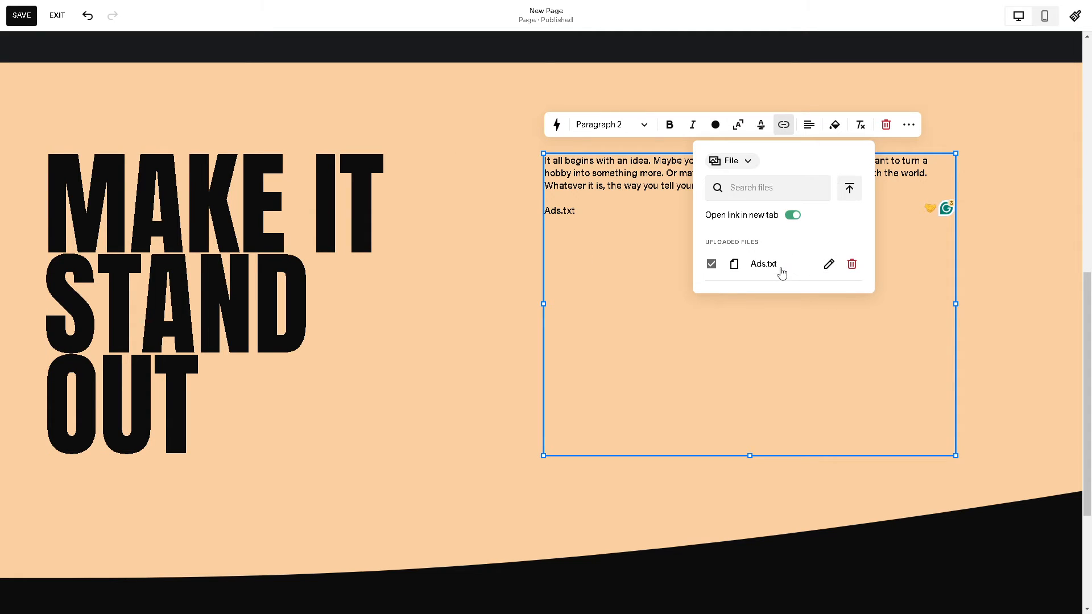
pyautogui.moveTo(978, 344)
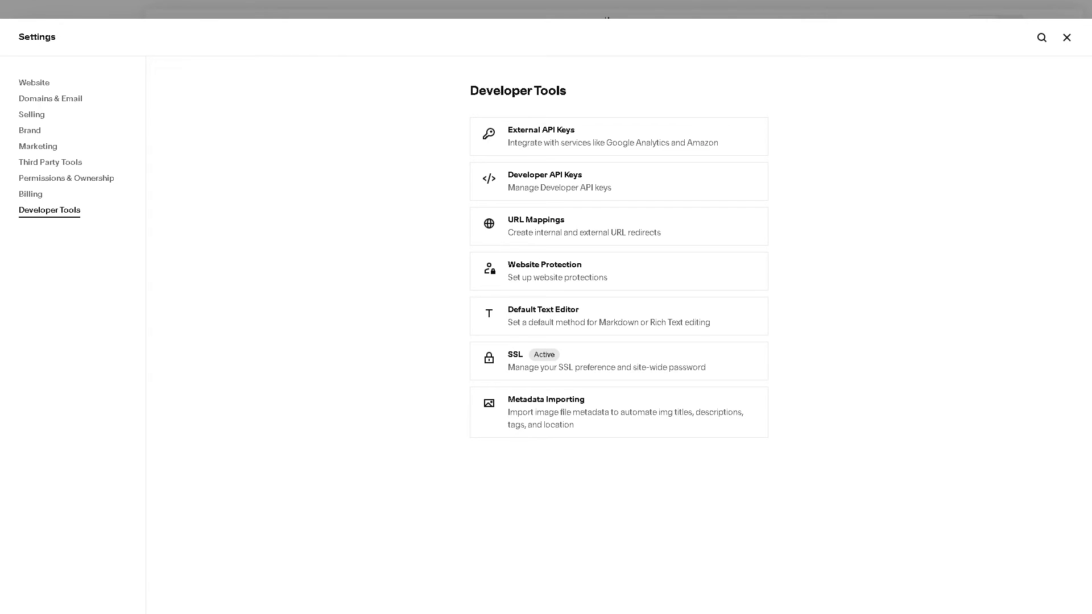
pyautogui.moveTo(561, 236)
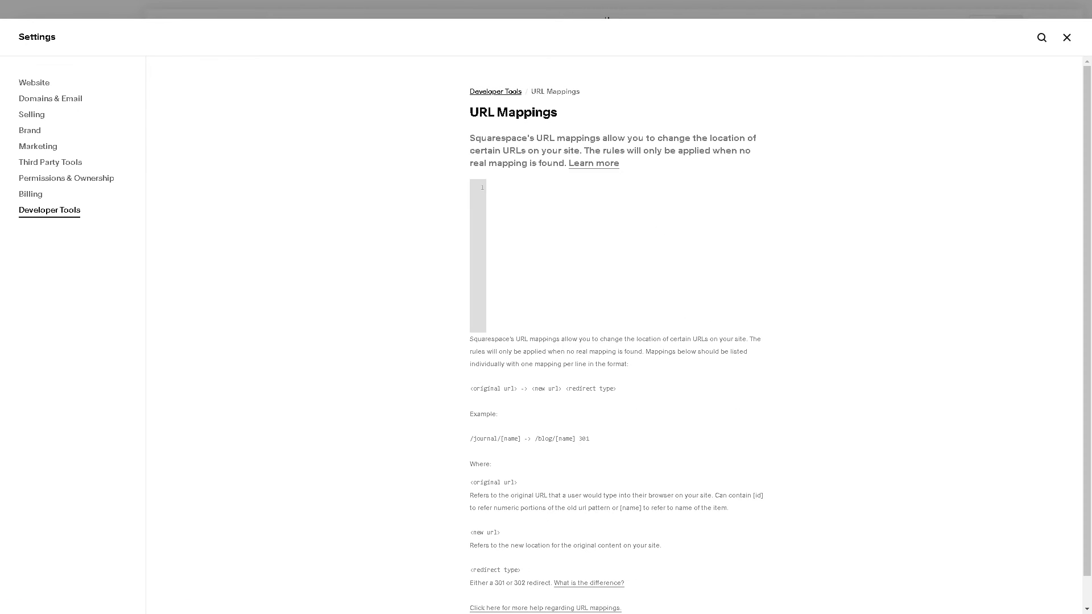
# Write the mapping line '/ads.txt->/s?ads.txt301', flagged invalid, and go full screen with F11.
pyautogui.click(627, 258)
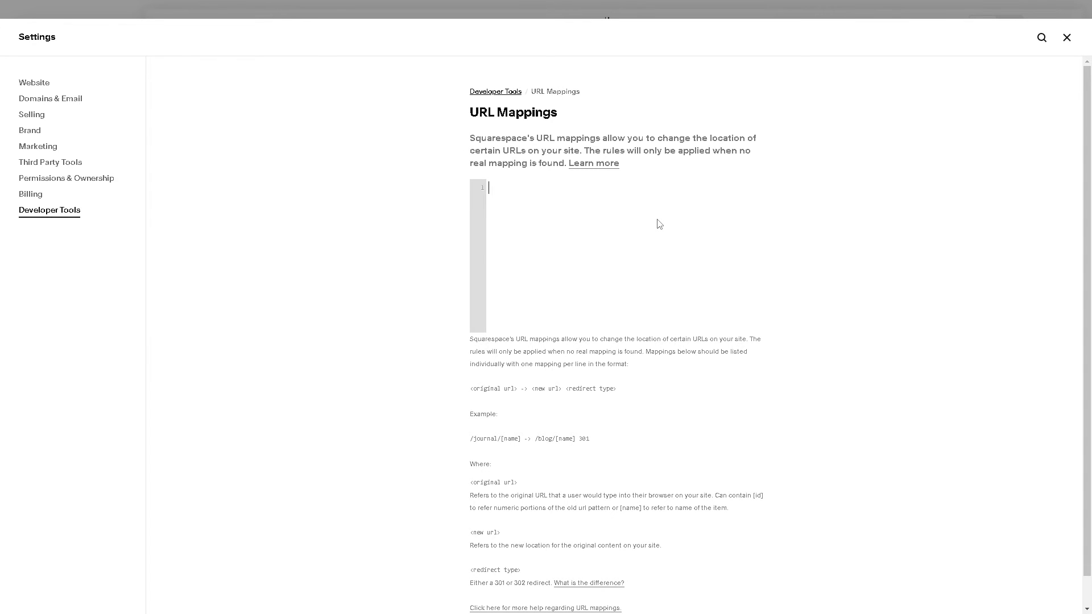
pyautogui.write('/ads.')
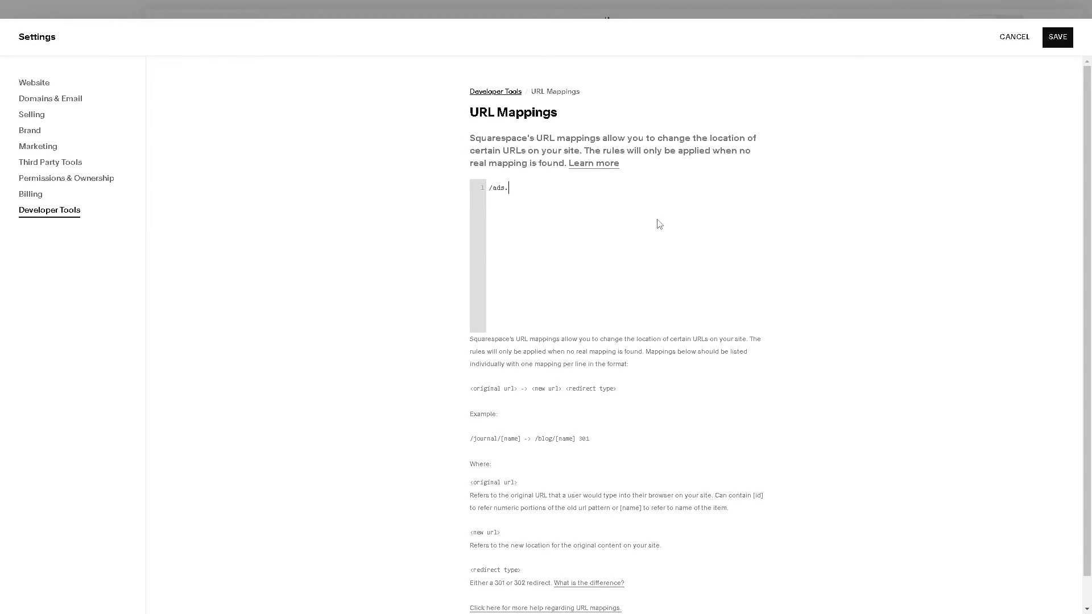
pyautogui.write('txt')
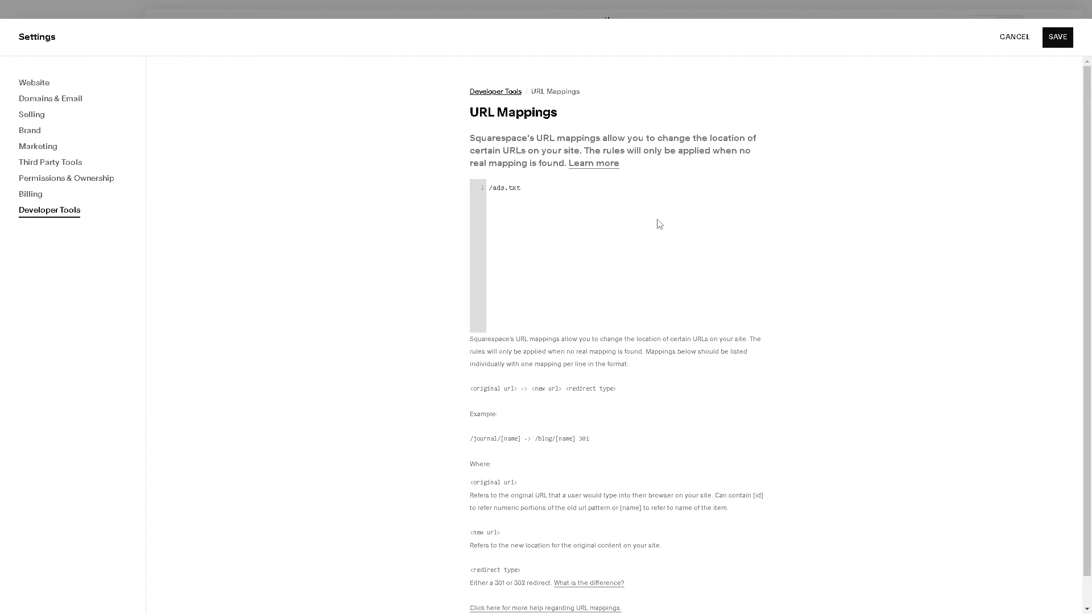
pyautogui.write('->')
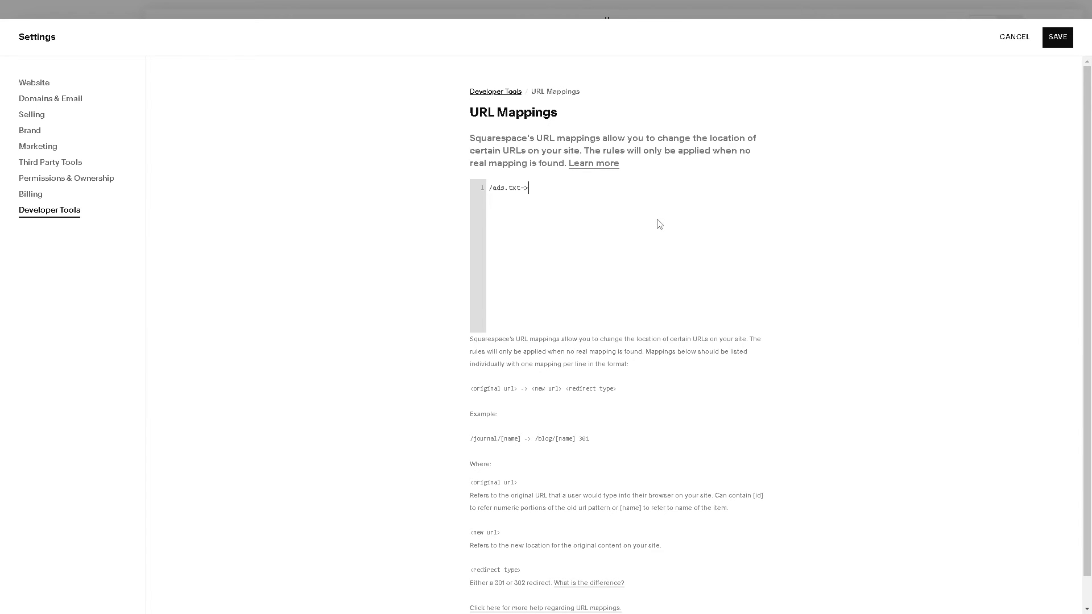
pyautogui.write('/s?ads')
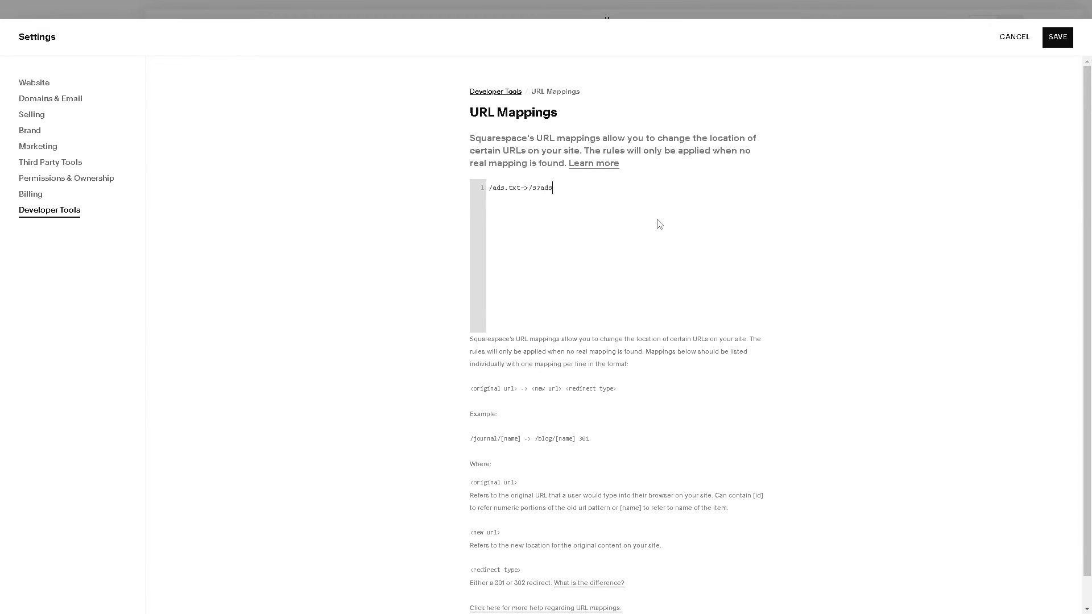
pyautogui.write('.txt')
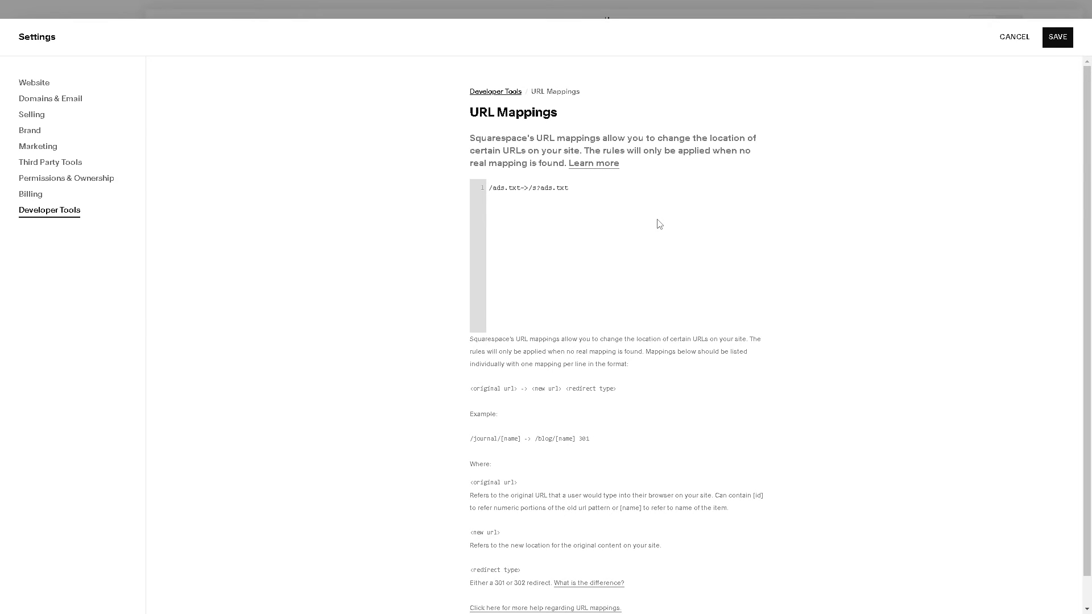
pyautogui.write('301')
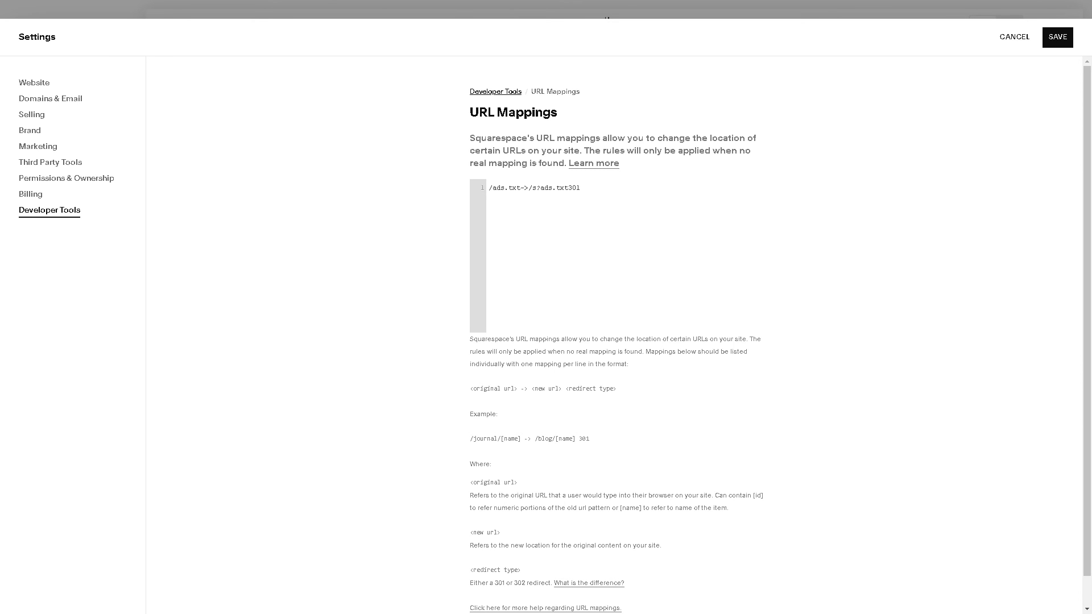
pyautogui.moveTo(948, 70)
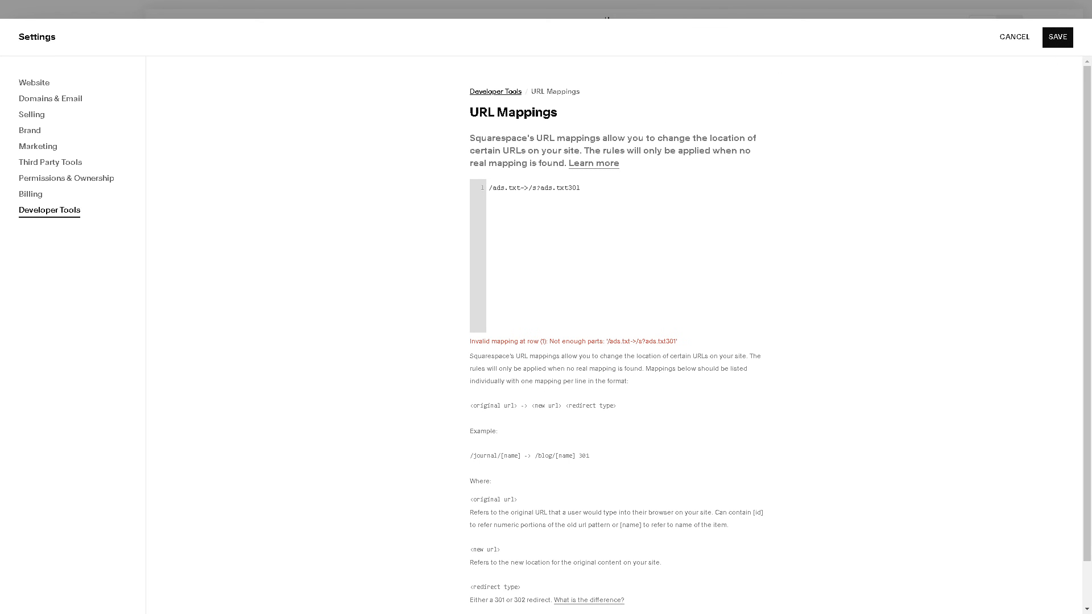
pyautogui.press('f11')
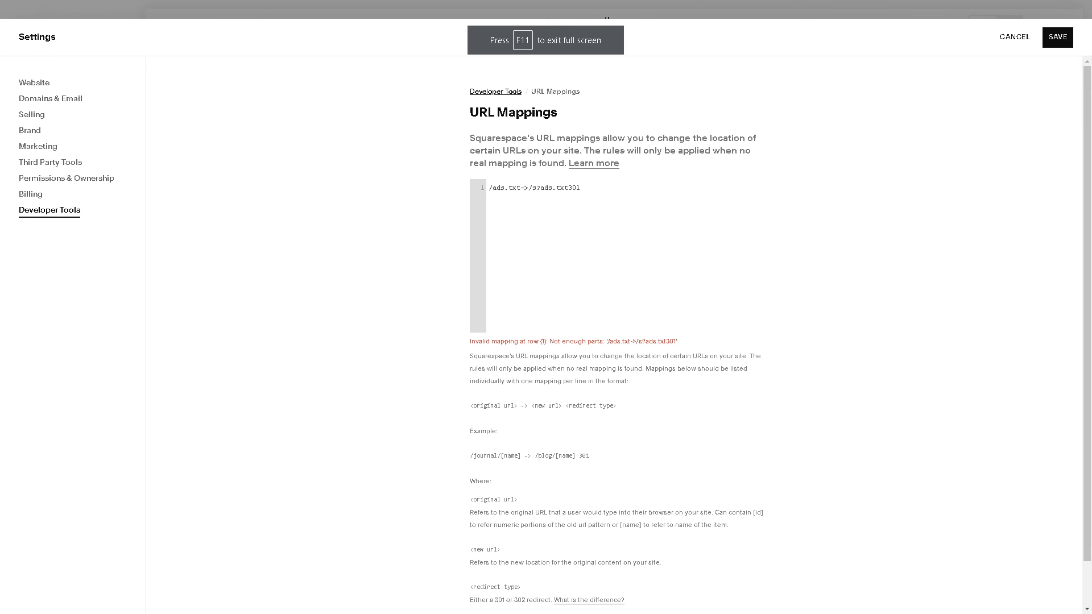